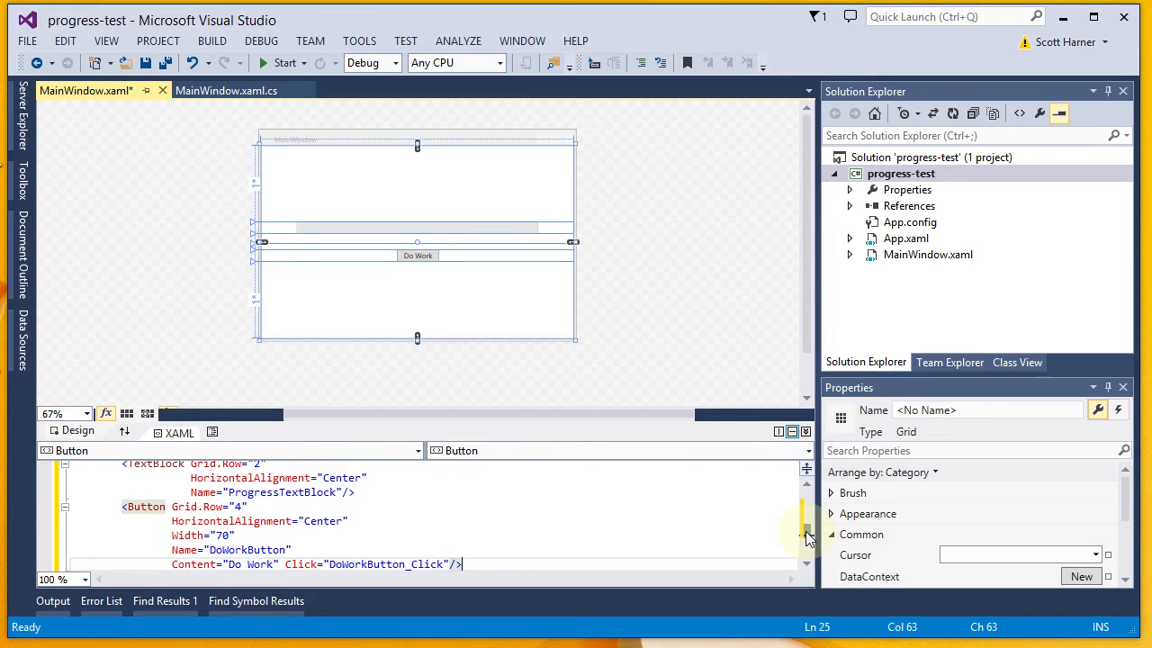
# Scroll through the MainWindow XAML and expand the XAML pane to full height.
pyautogui.scroll(3)
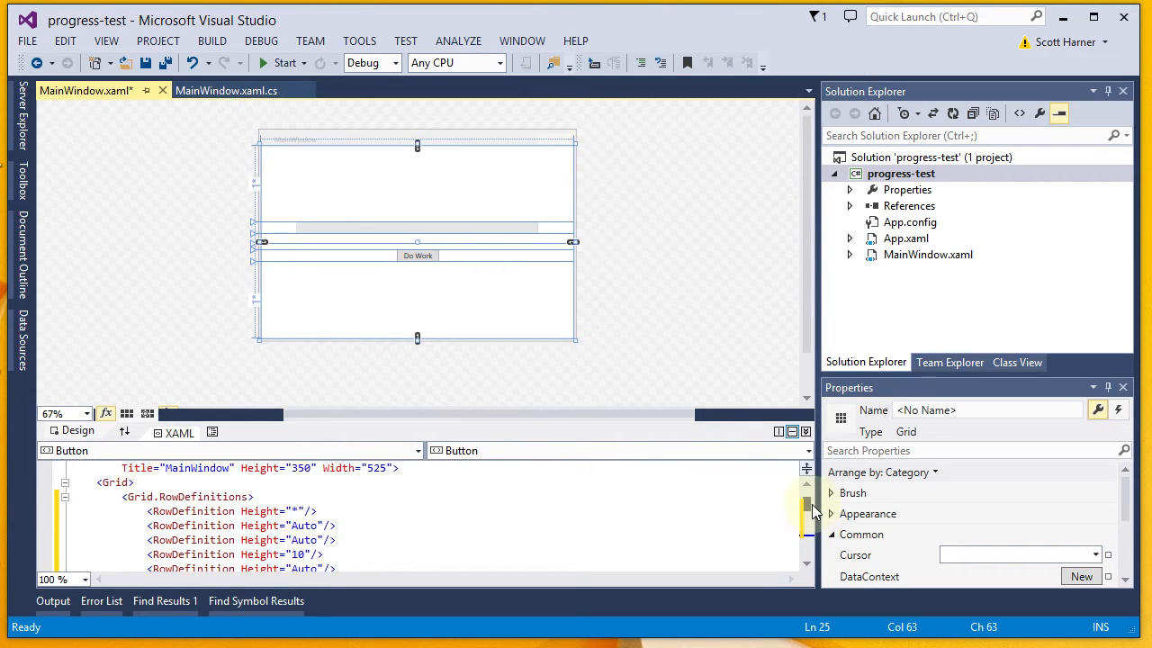
pyautogui.scroll(-3)
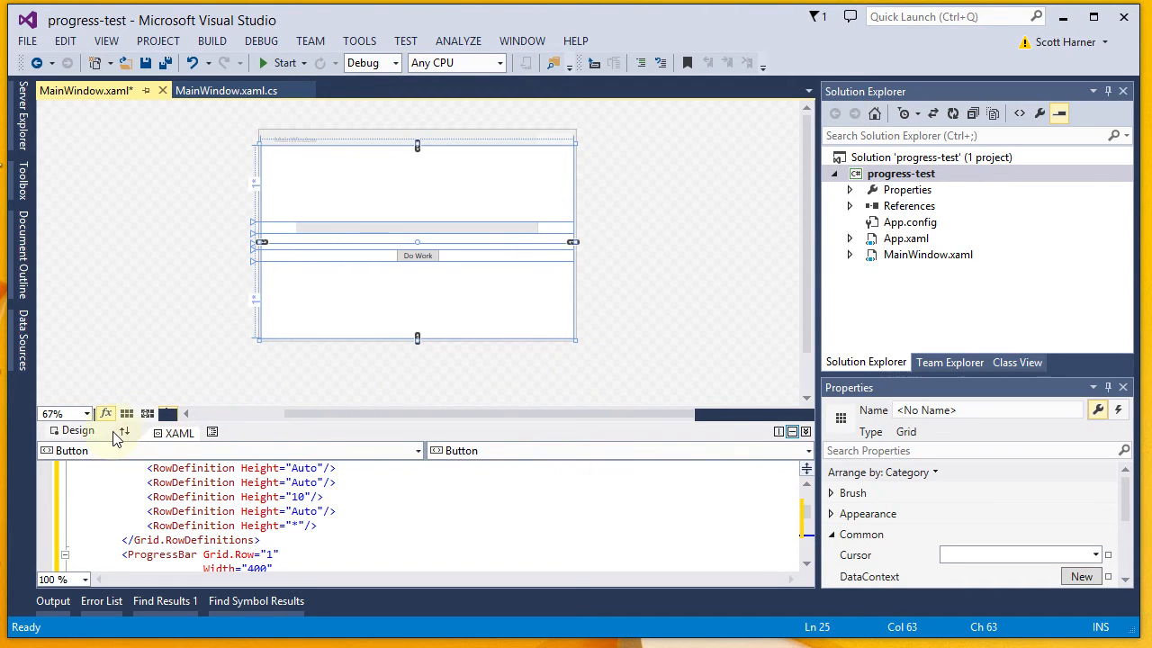
pyautogui.click(119, 433)
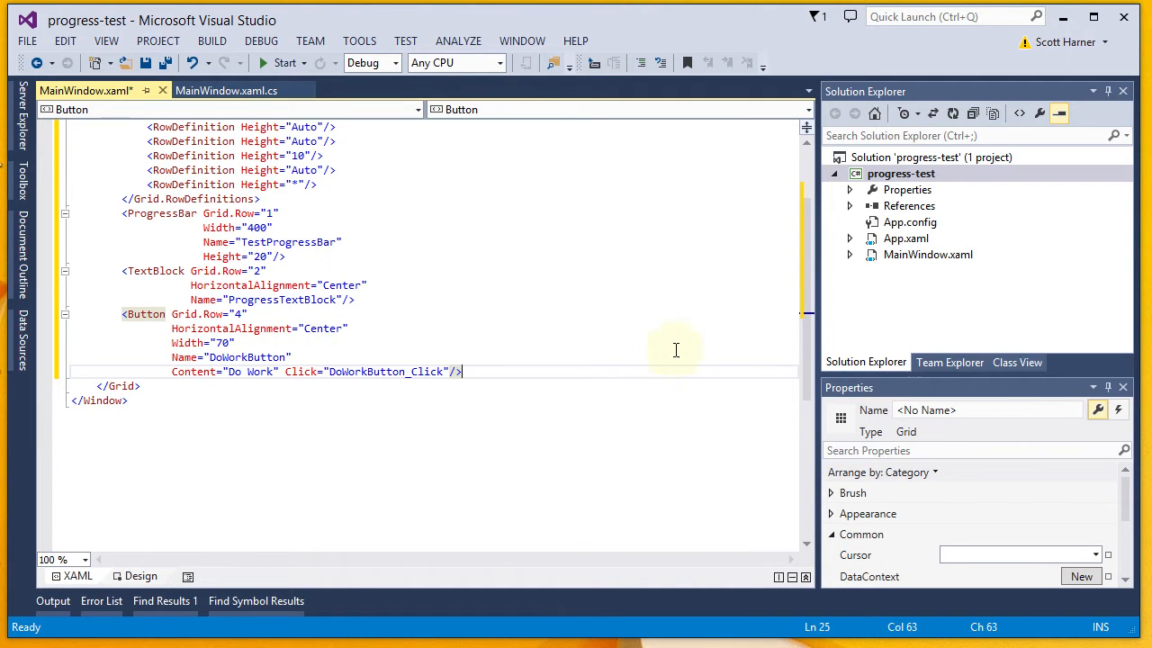
pyautogui.scroll(3)
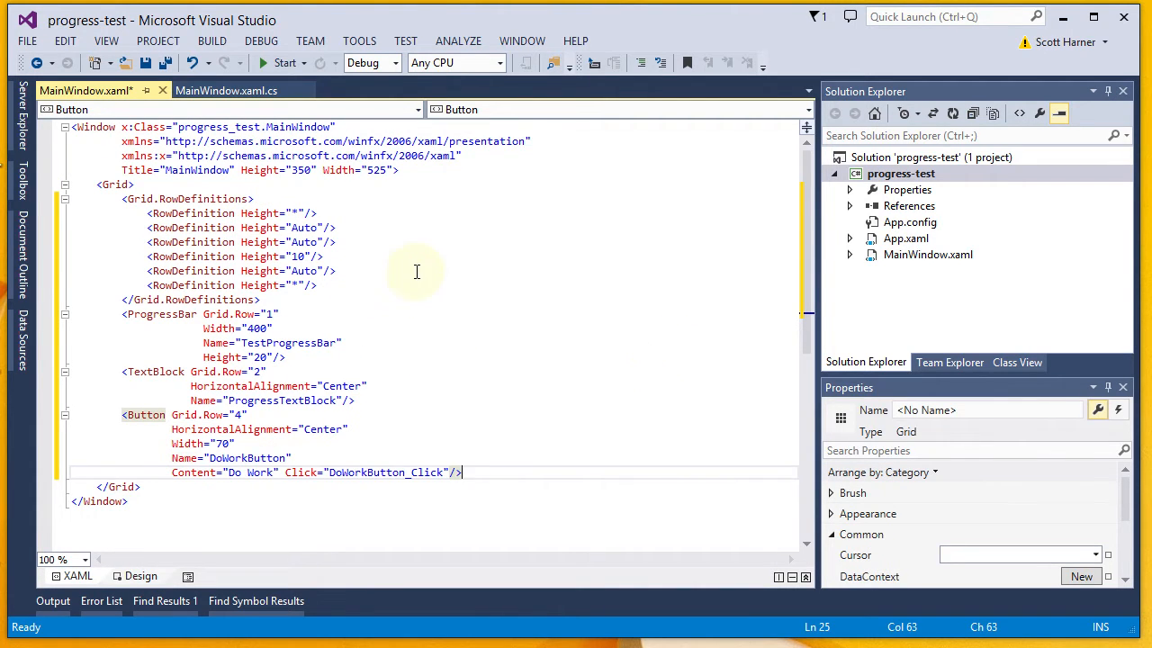
pyautogui.moveTo(155, 314)
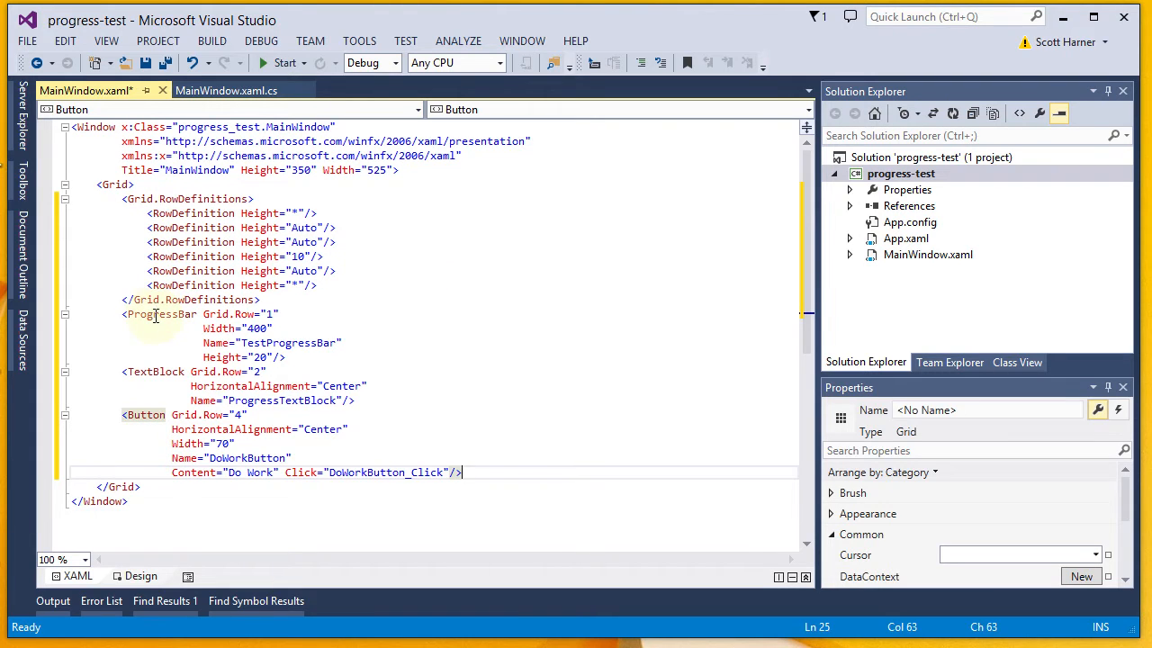
pyautogui.click(158, 314)
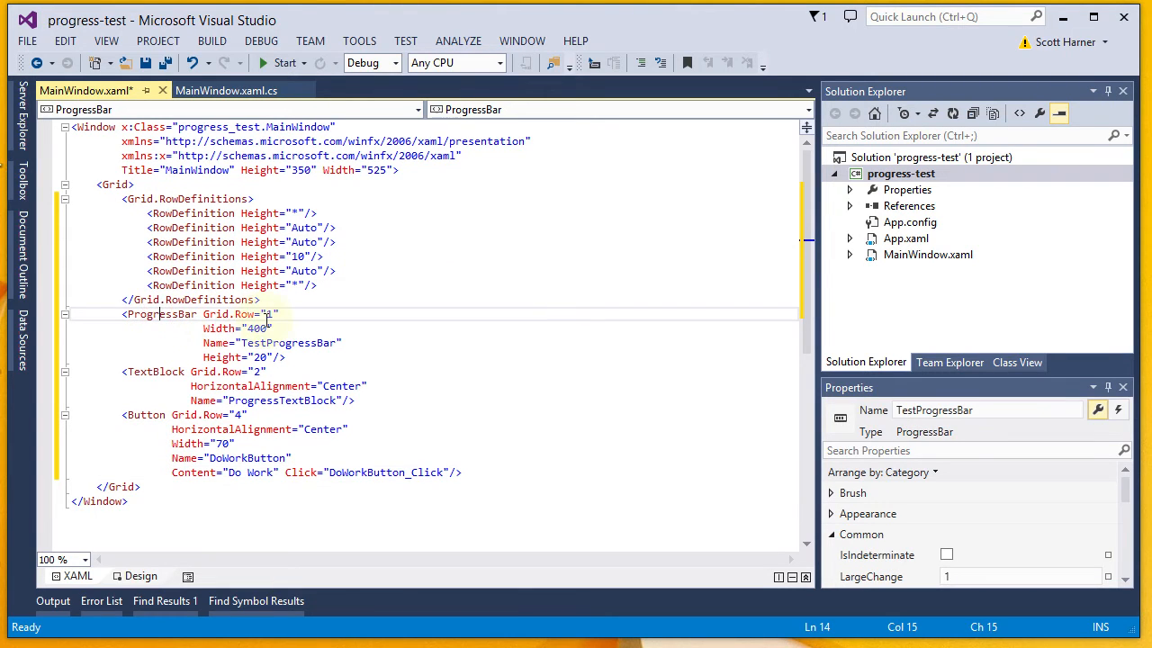
pyautogui.moveTo(260, 329)
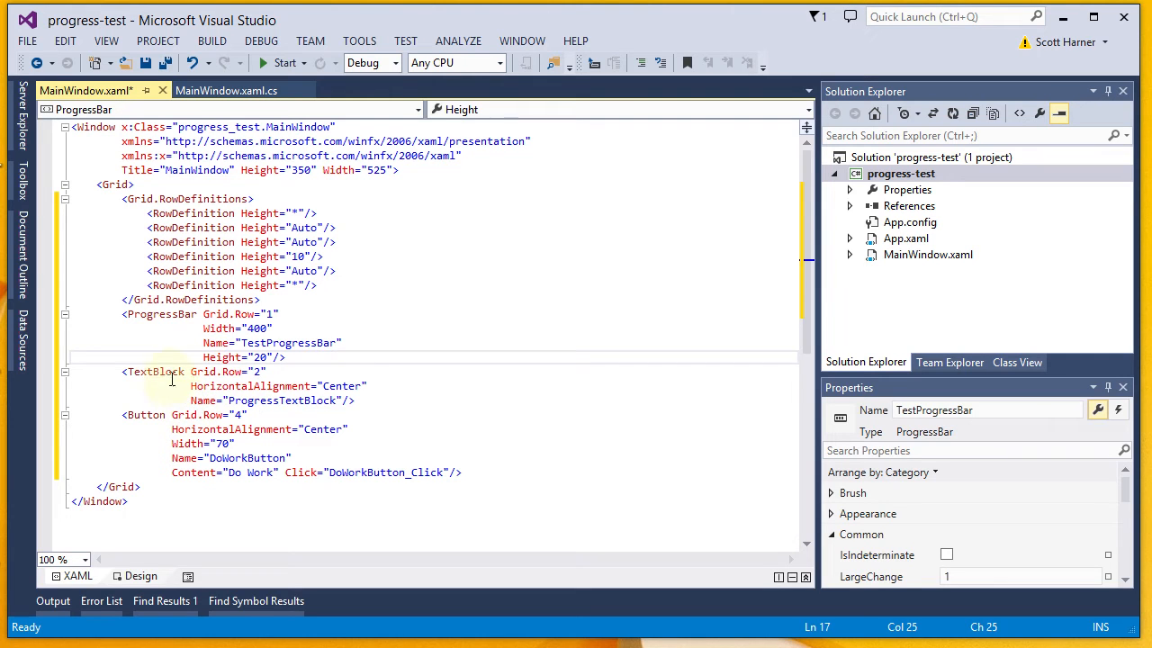
pyautogui.click(171, 372)
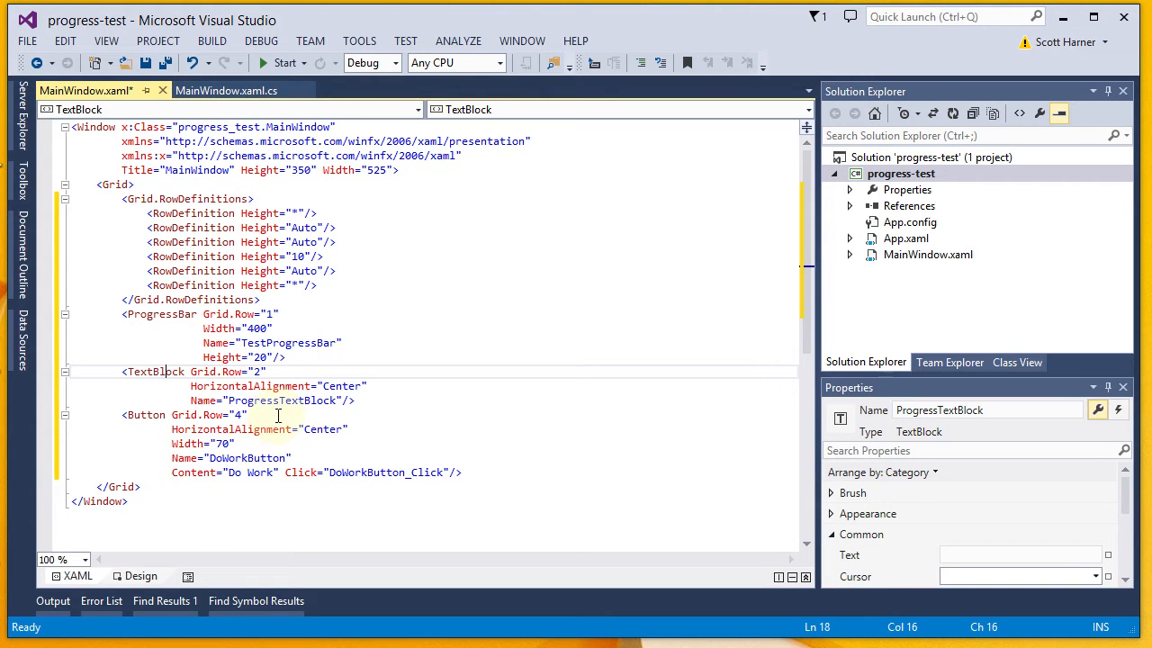
pyautogui.click(144, 414)
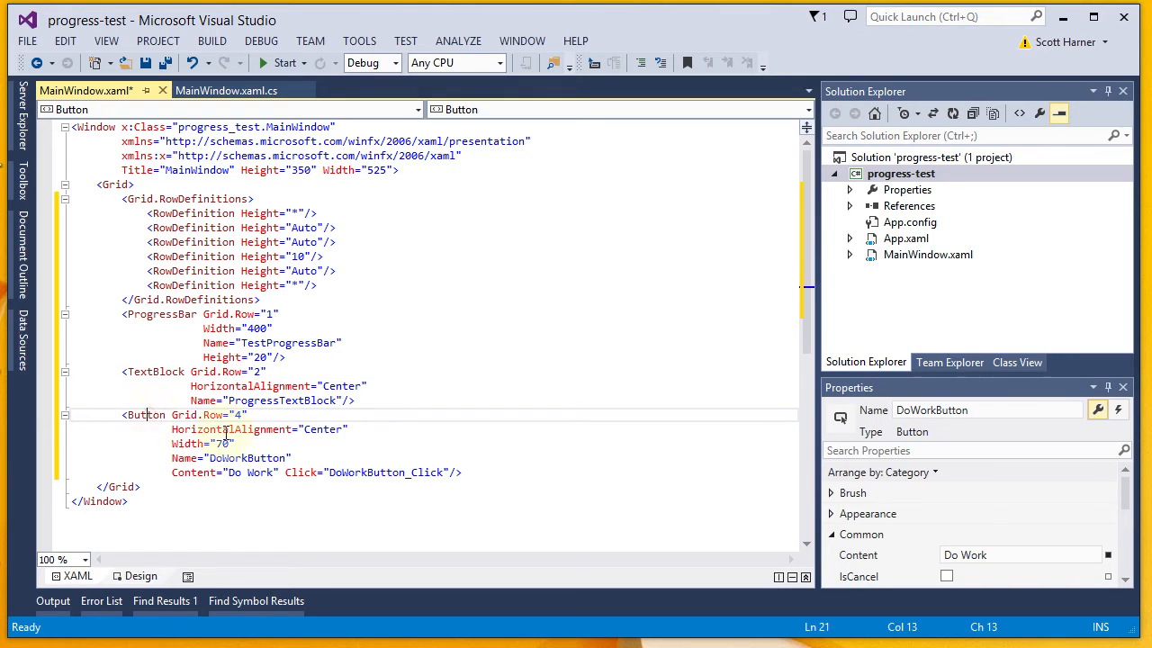
pyautogui.moveTo(369, 472)
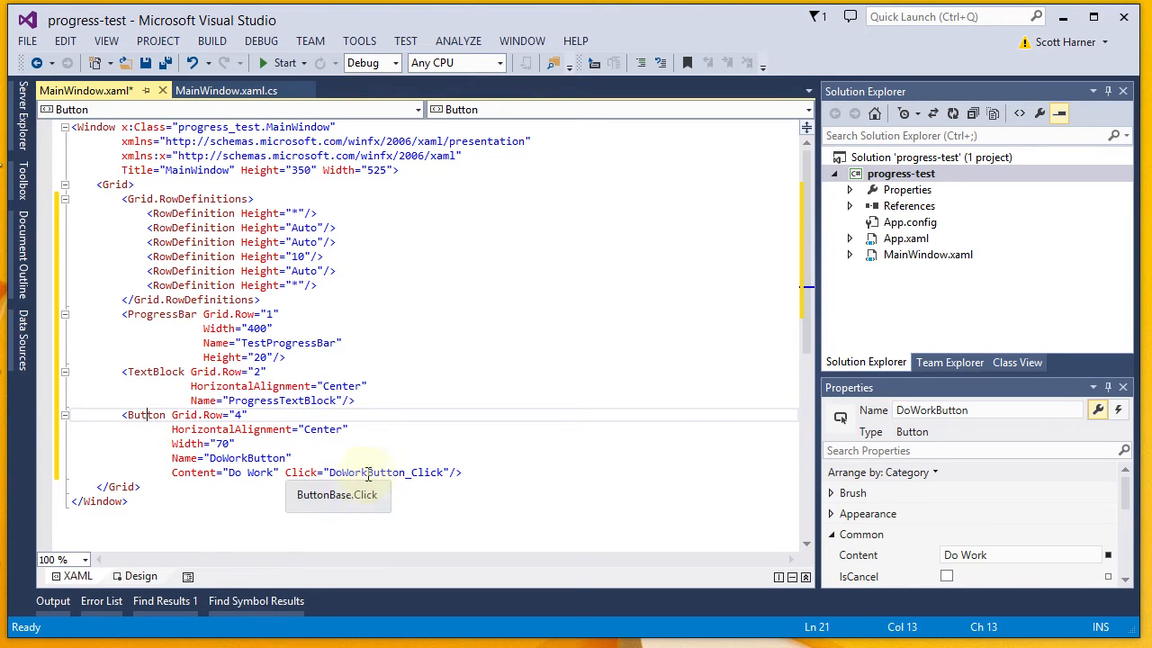
pyautogui.moveTo(304, 444)
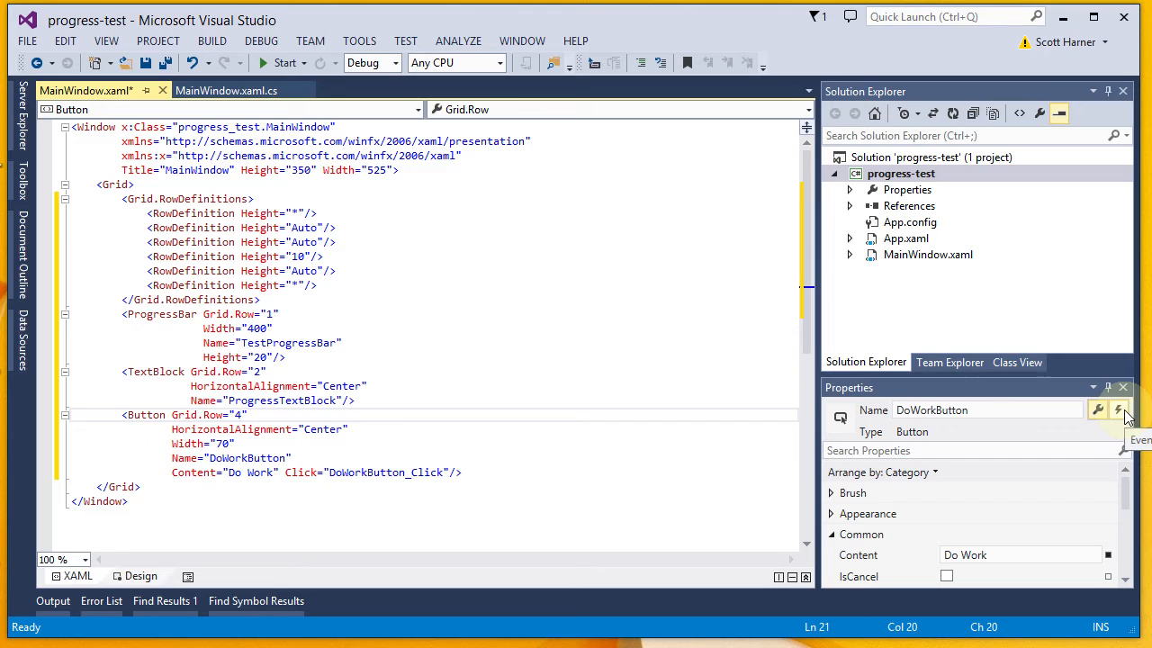
# Open the Do Work button's DoWorkButton_Click handler from its Properties events list.
pyautogui.click(1118, 409)
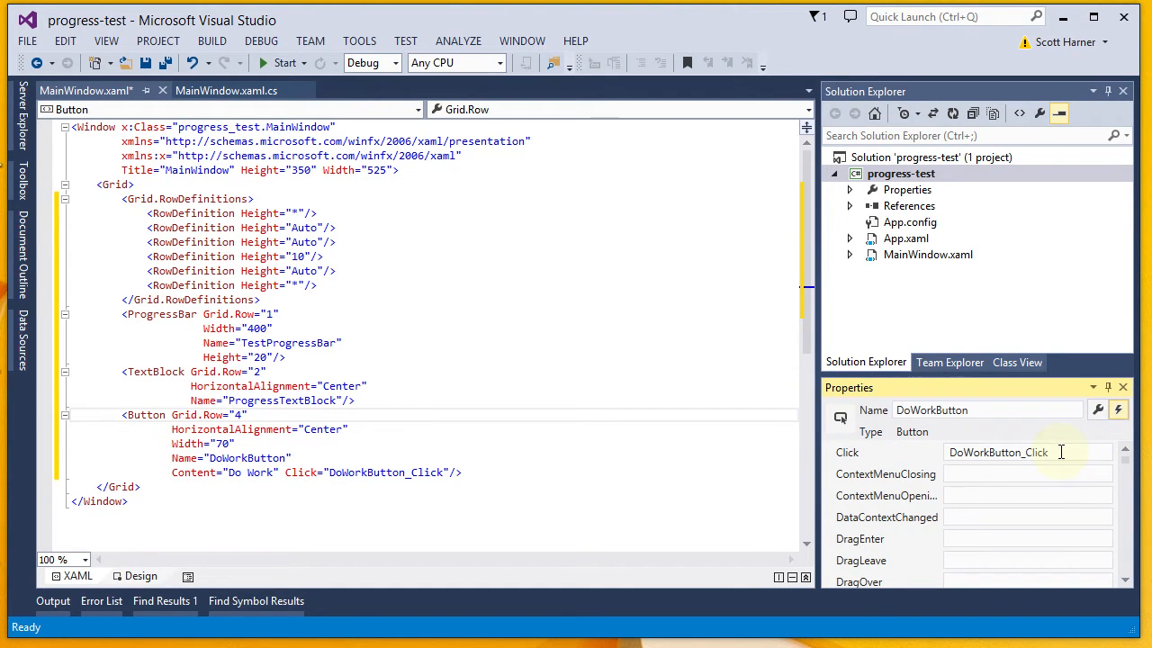
pyautogui.doubleClick(1026, 452)
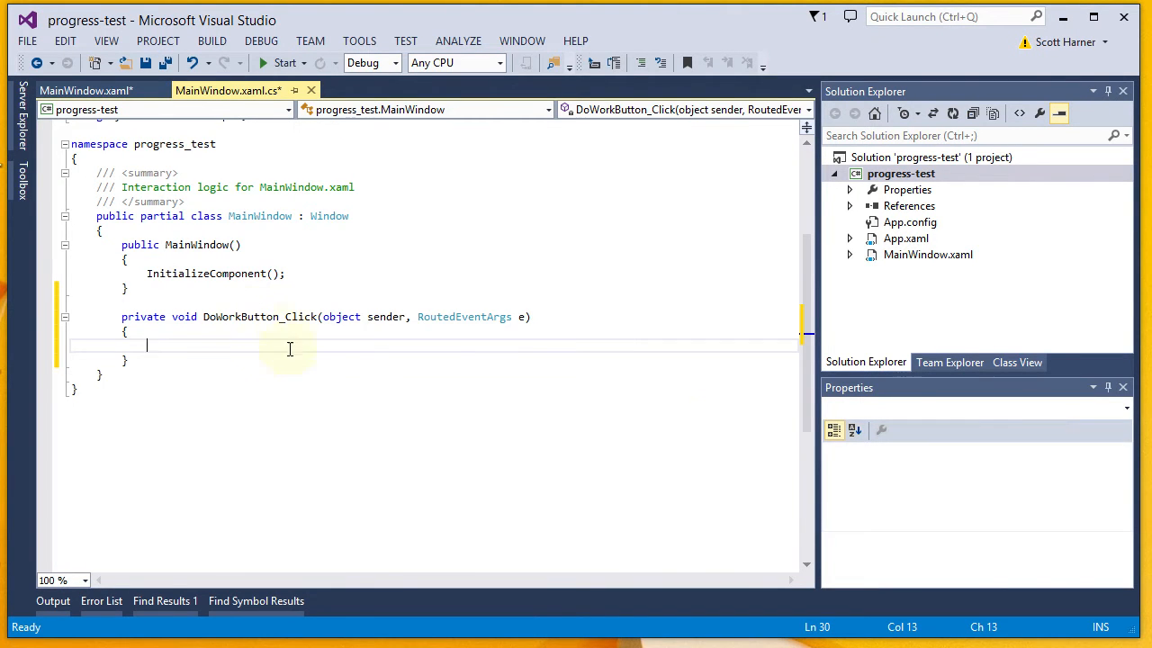
pyautogui.moveTo(216, 367)
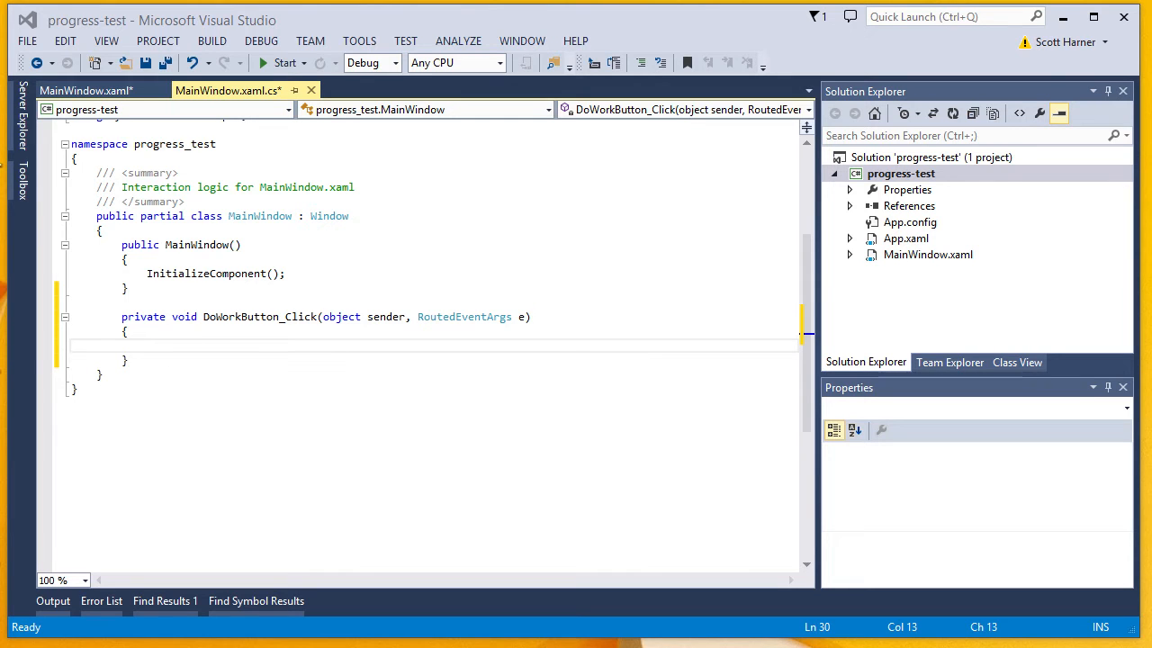
pyautogui.moveTo(177, 347)
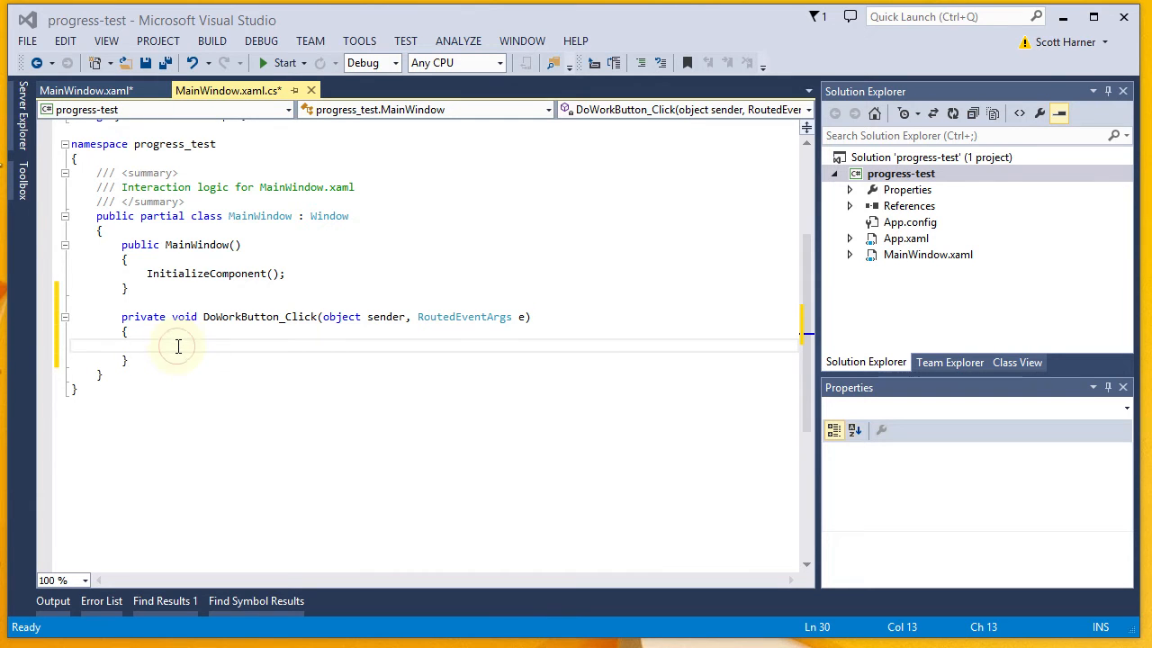
# Write the BackgroundWorker setup in DoWorkButton_Click and import System.ComponentModel.
pyautogui.write('BackgroundWorker worker = new BackgroundWorker();')
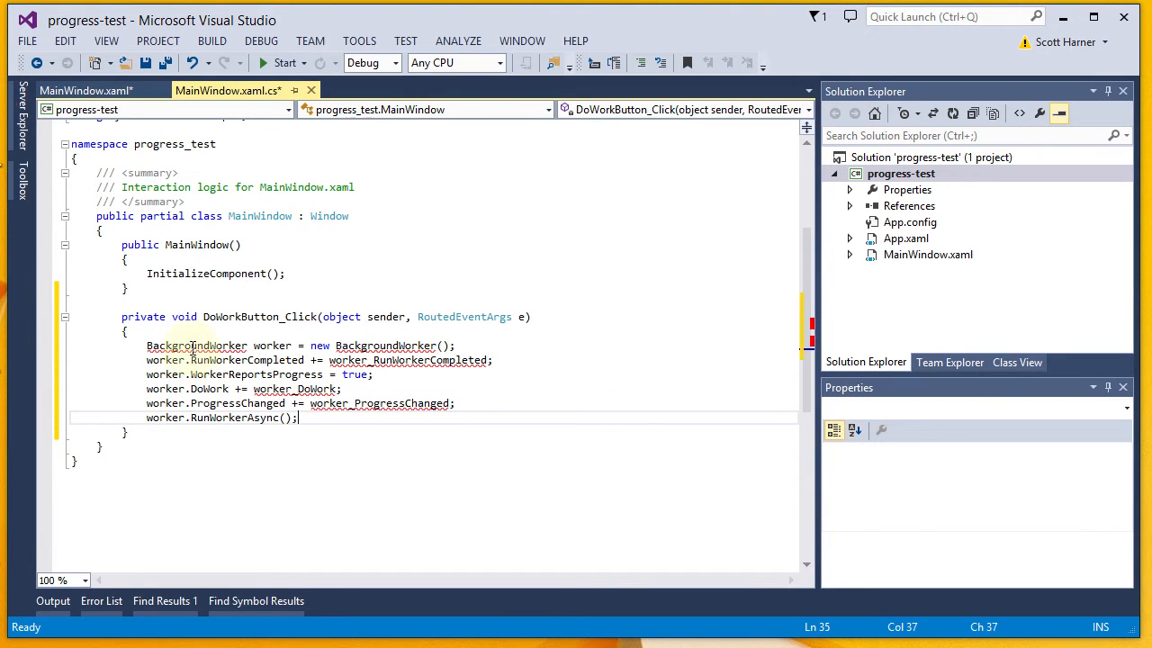
pyautogui.click(261, 346)
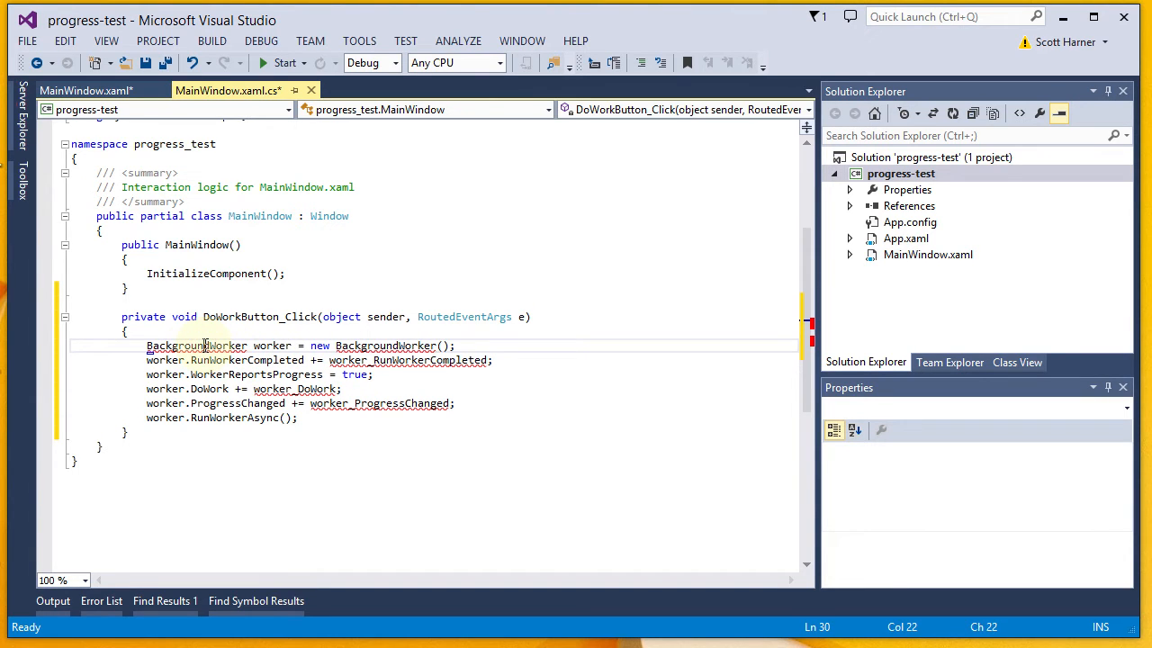
pyautogui.rightClick(205, 344)
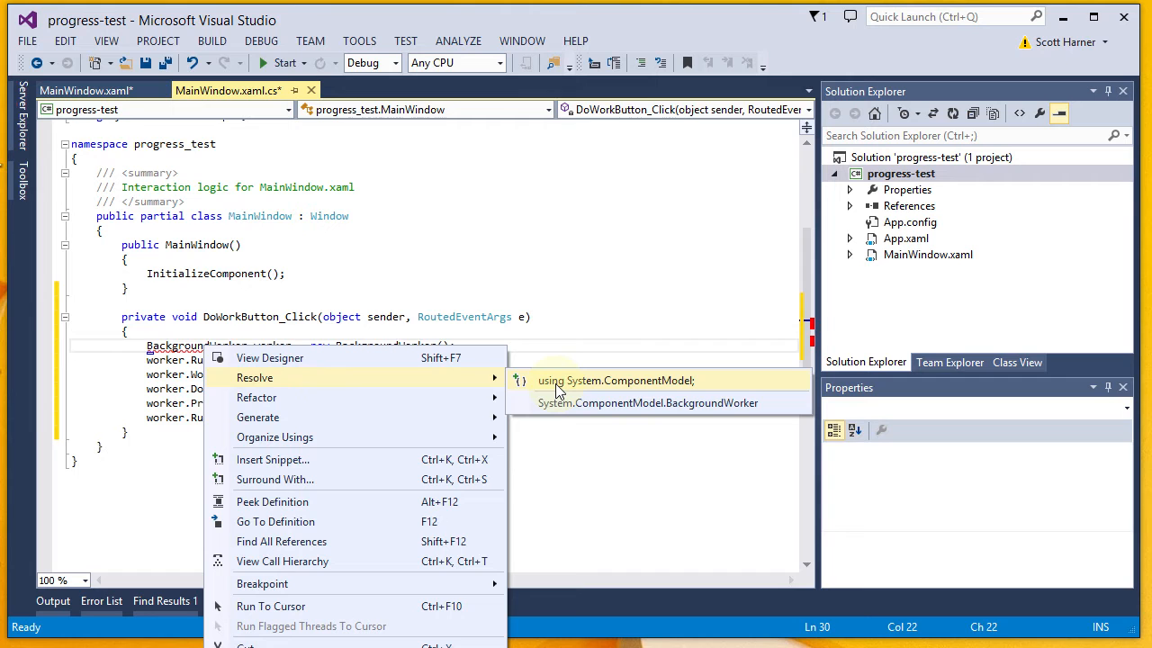
pyautogui.click(617, 380)
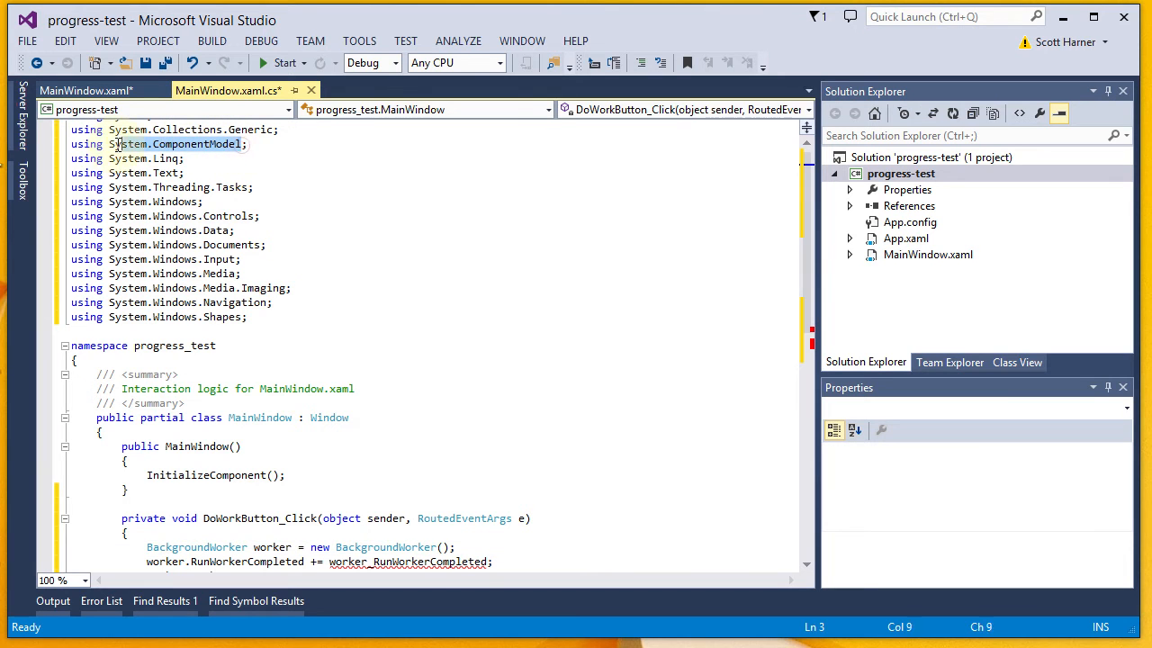
pyautogui.click(310, 488)
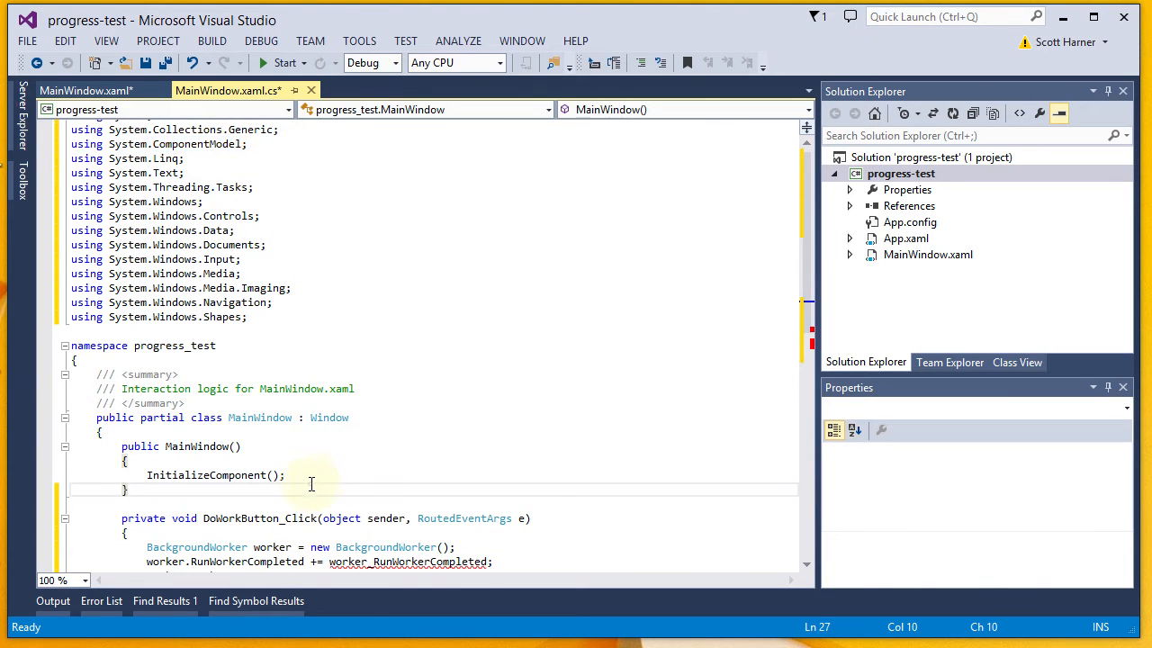
pyautogui.scroll(-3)
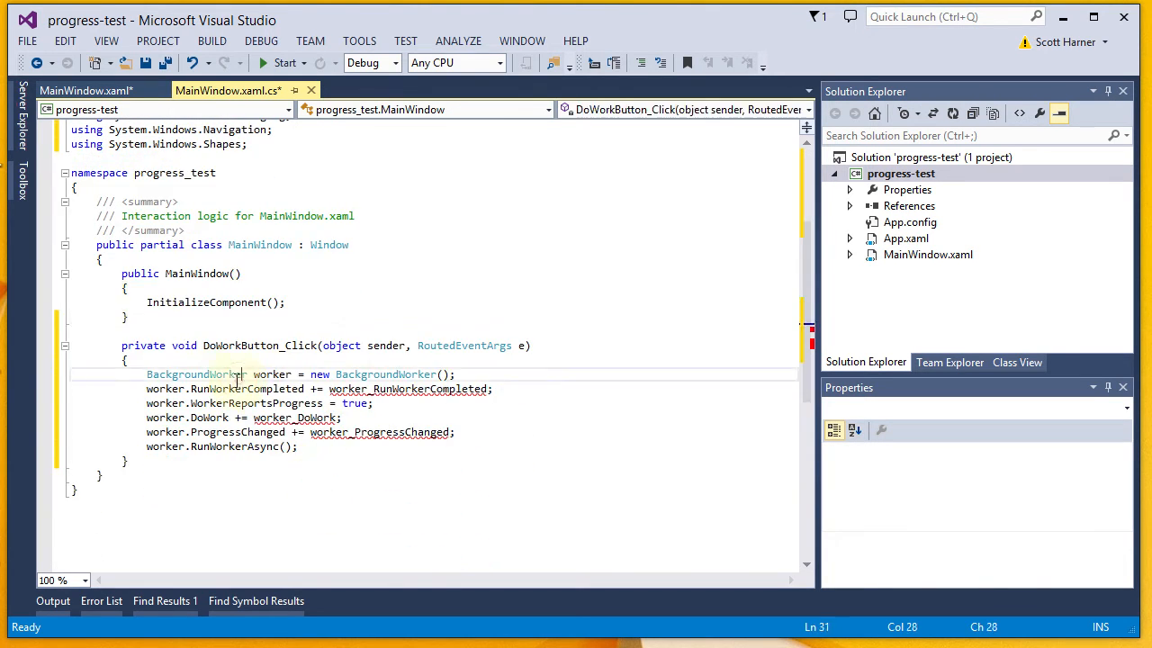
# Generate a worker_RunWorkerCompleted method stub from its event subscription line.
pyautogui.click(146, 373)
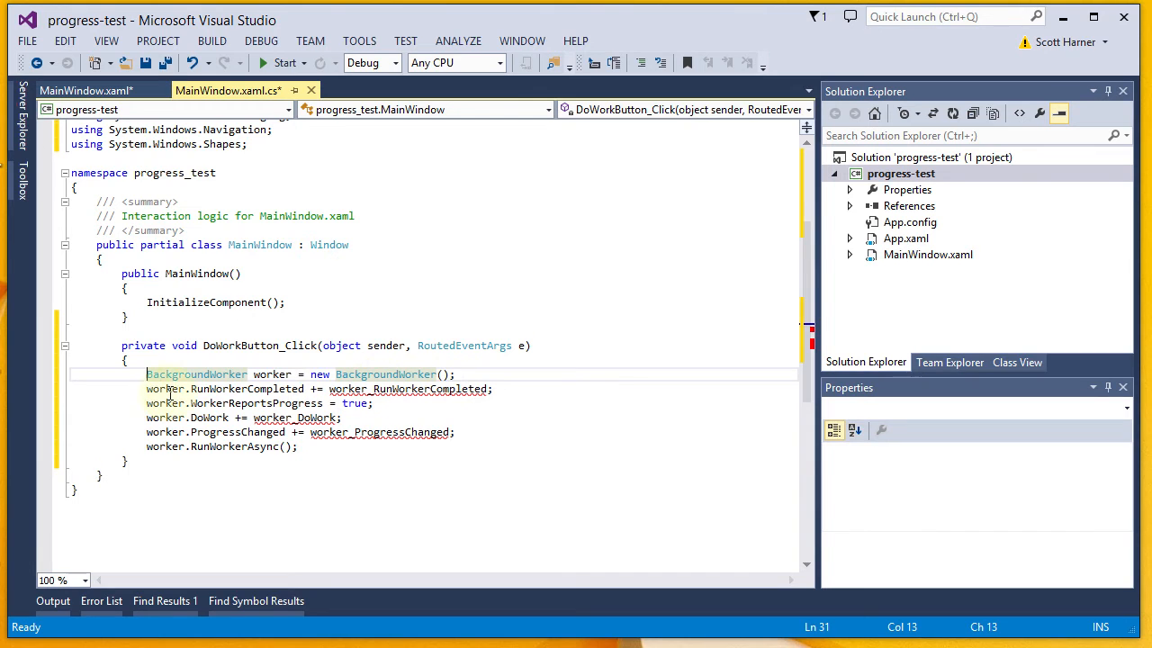
pyautogui.click(189, 388)
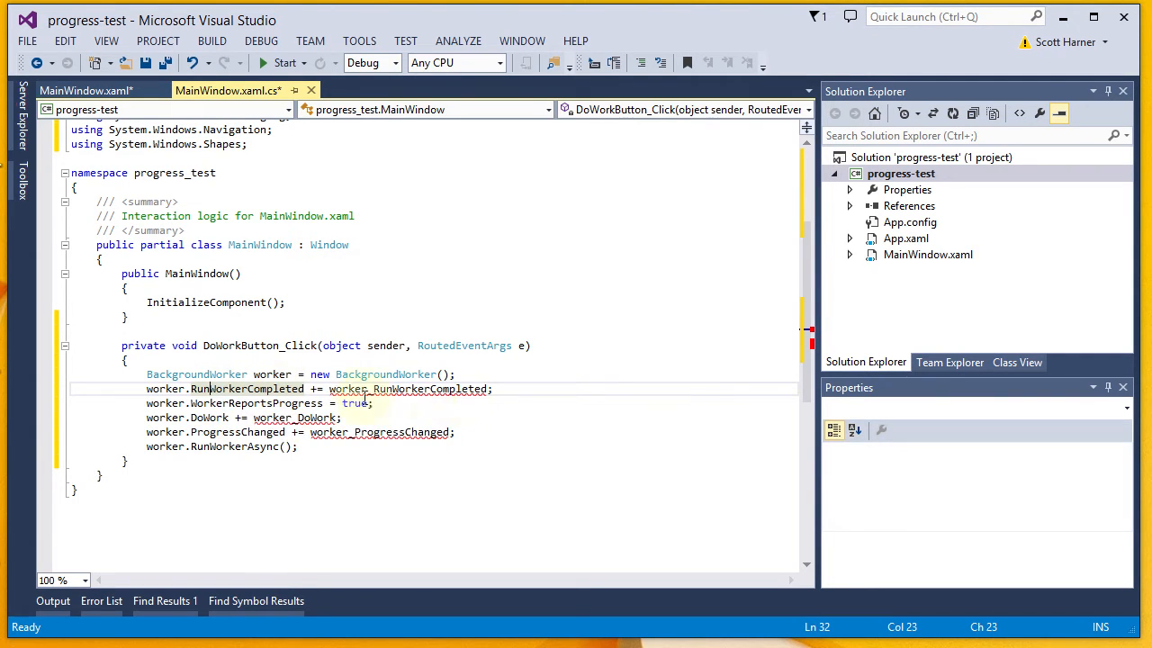
pyautogui.moveTo(409, 388)
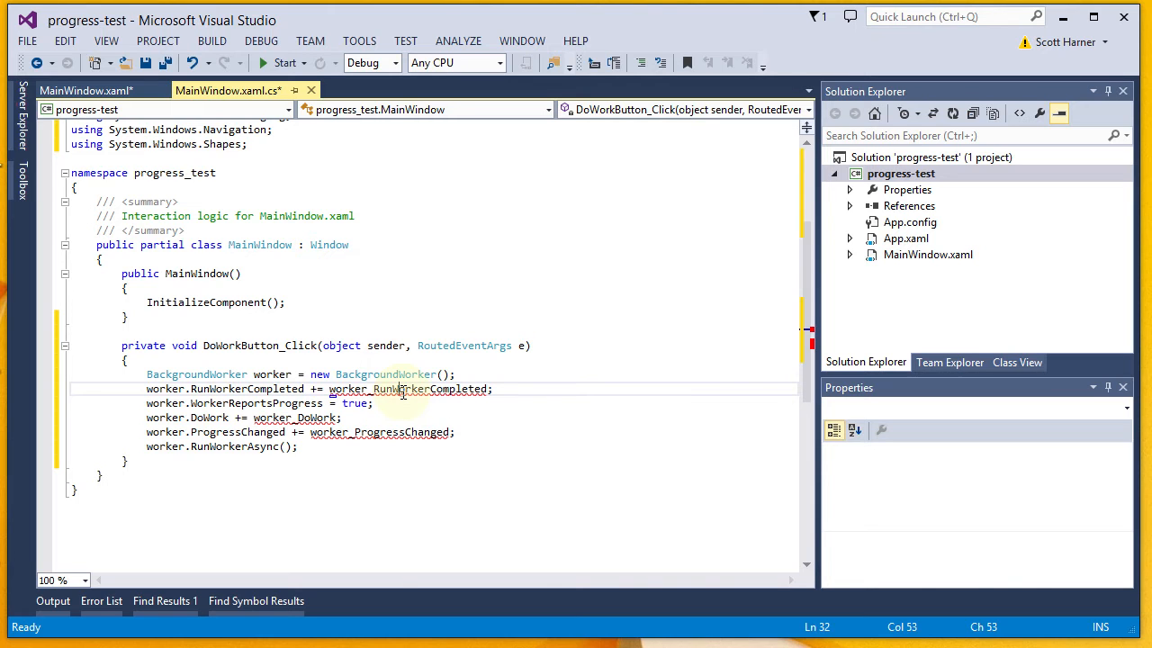
pyautogui.rightClick(400, 389)
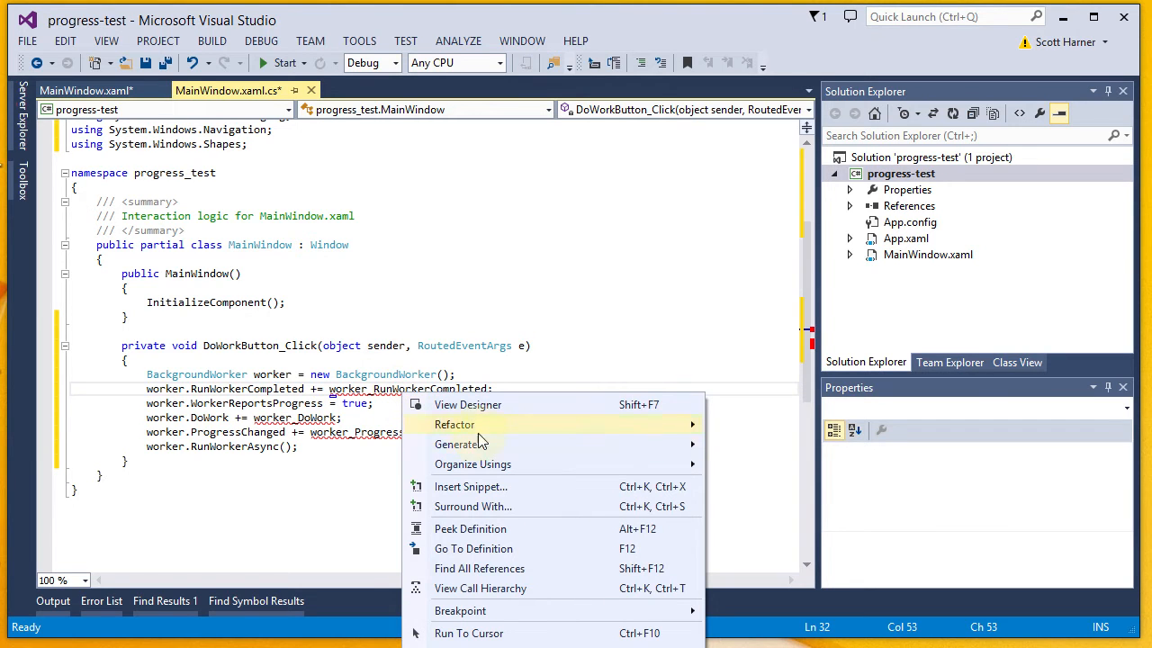
pyautogui.click(752, 446)
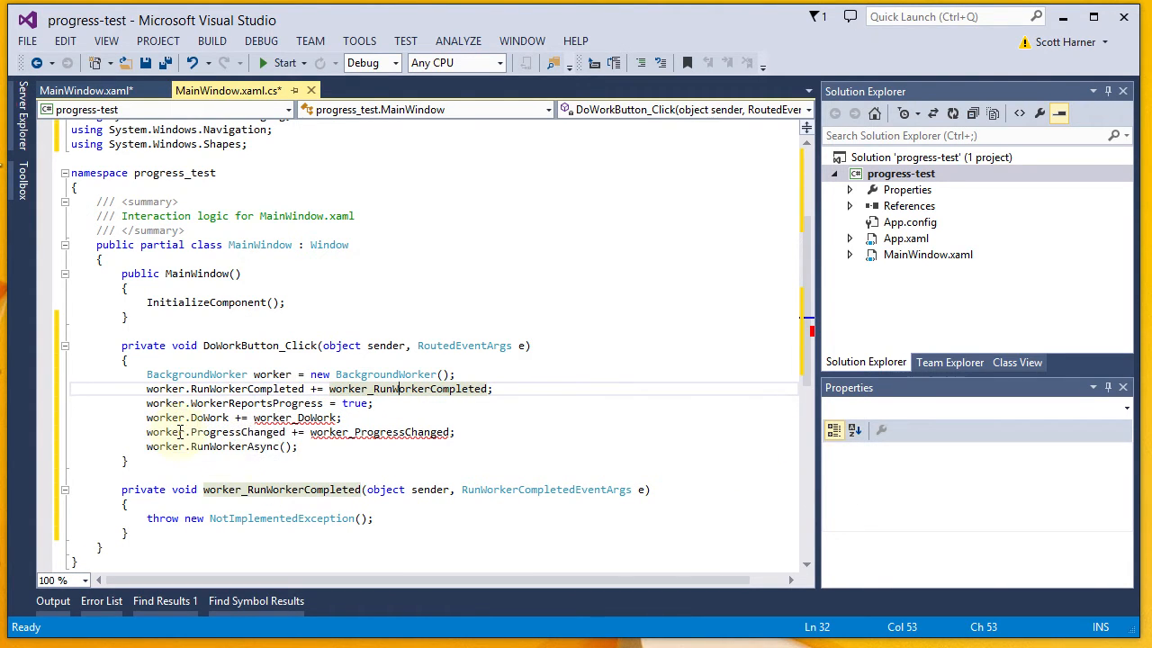
pyautogui.moveTo(183, 483)
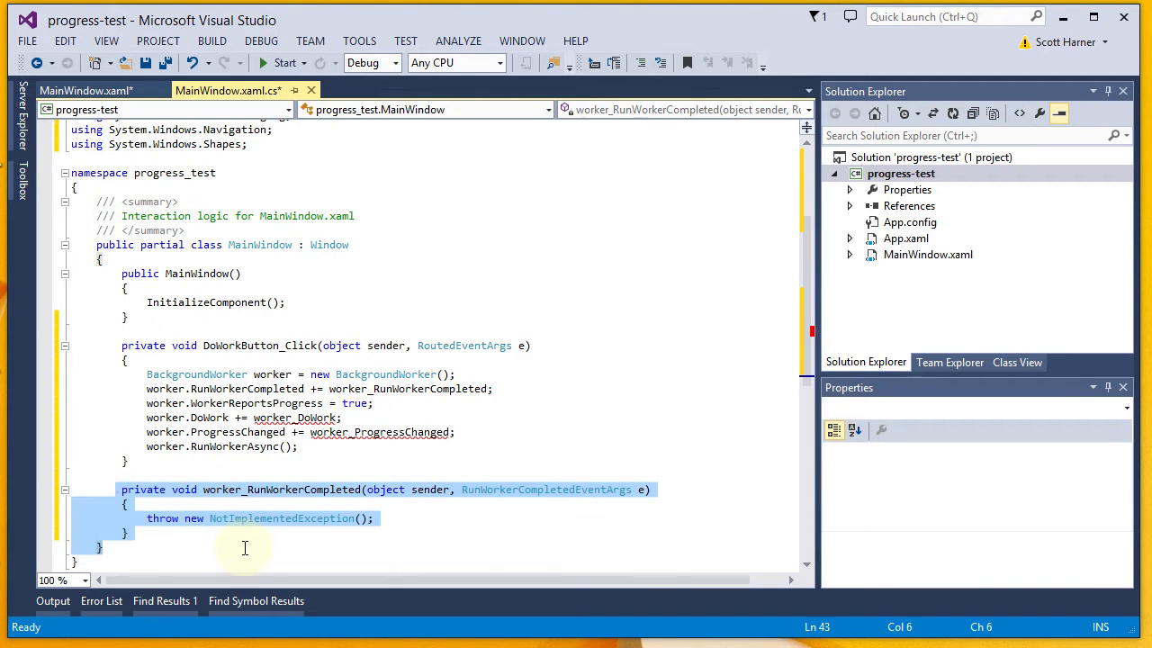
pyautogui.click(228, 402)
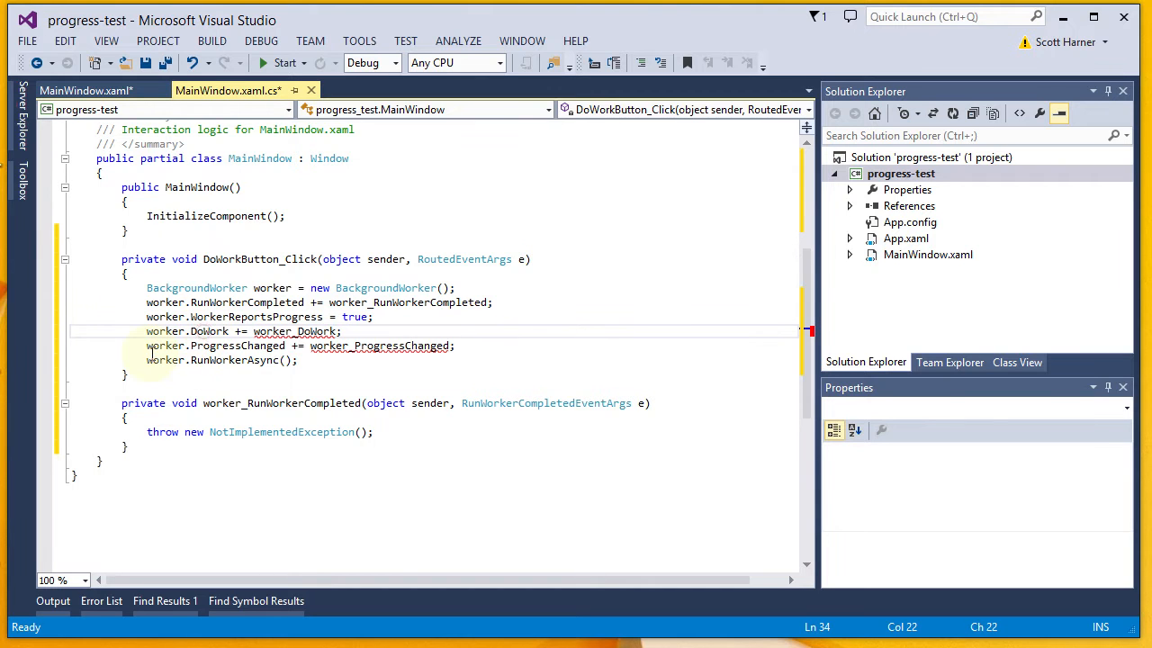
pyautogui.moveTo(208, 330)
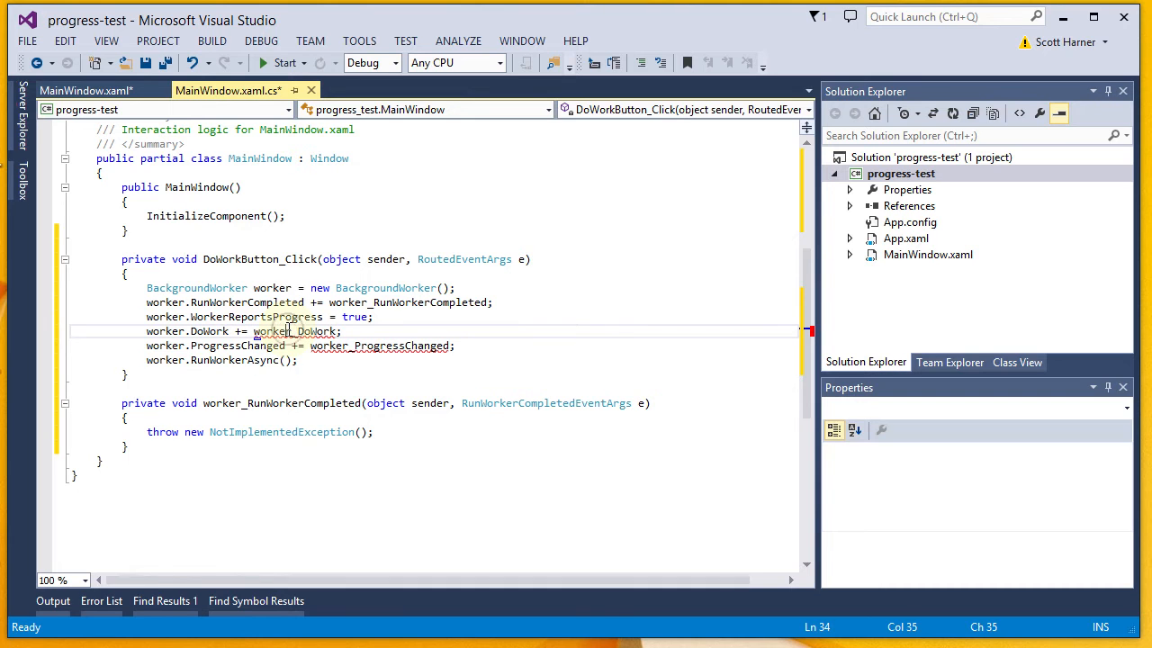
# Generate method stubs for worker_DoWork and worker_ProgressChanged.
pyautogui.rightClick(306, 330)
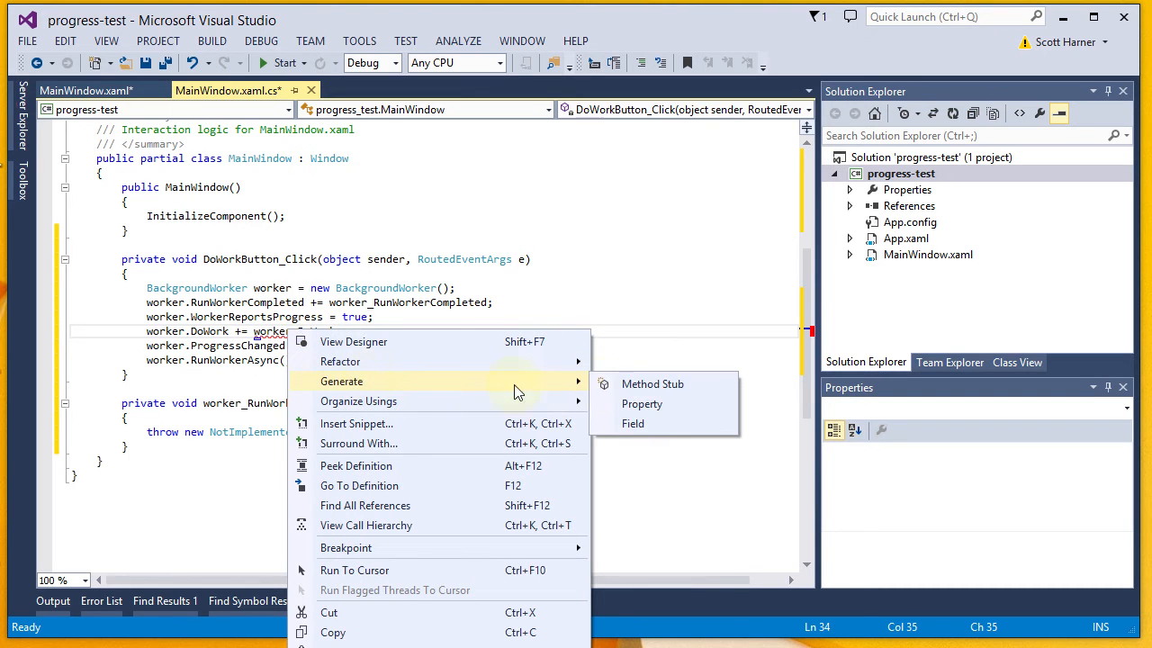
pyautogui.click(653, 384)
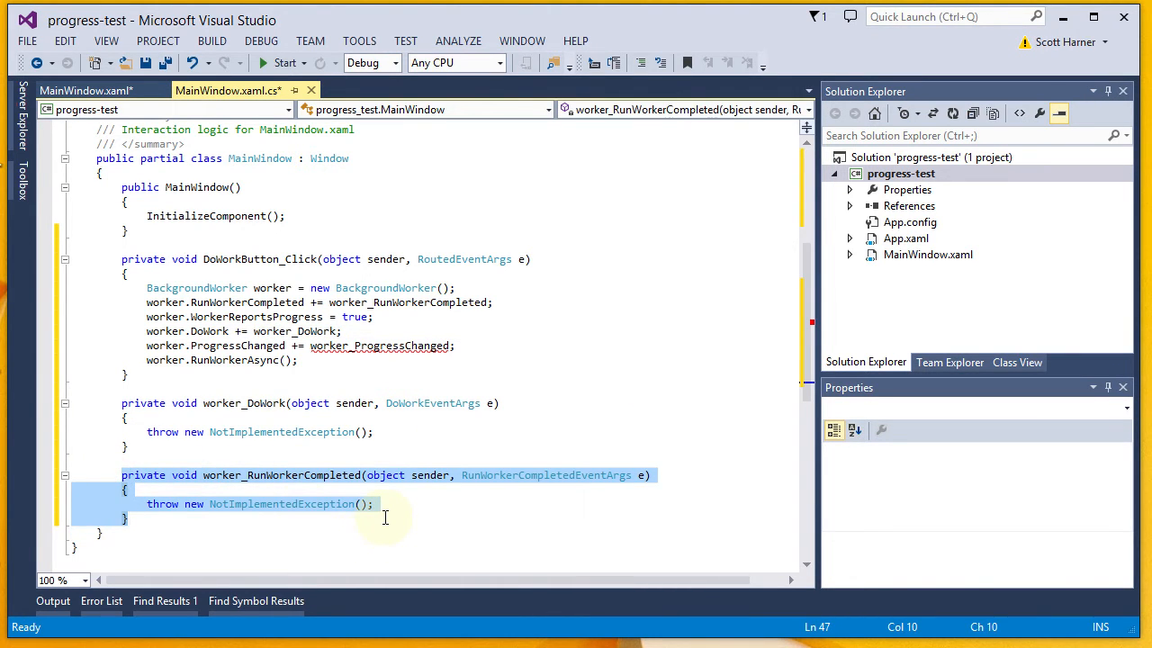
pyautogui.click(131, 402)
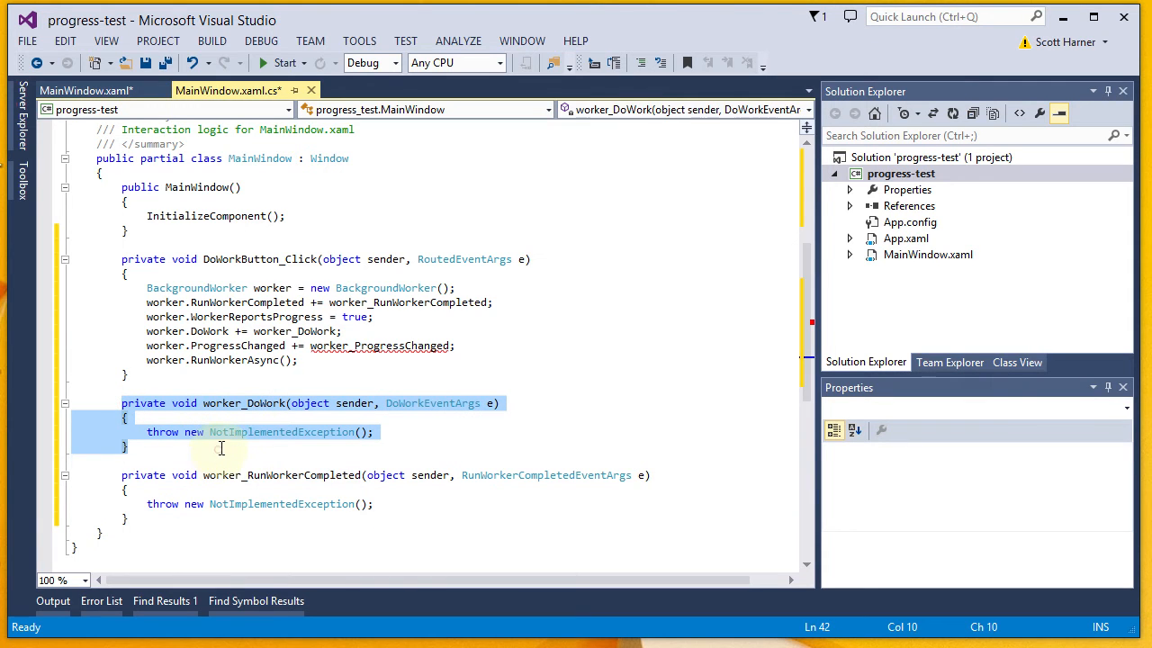
pyautogui.moveTo(293, 410)
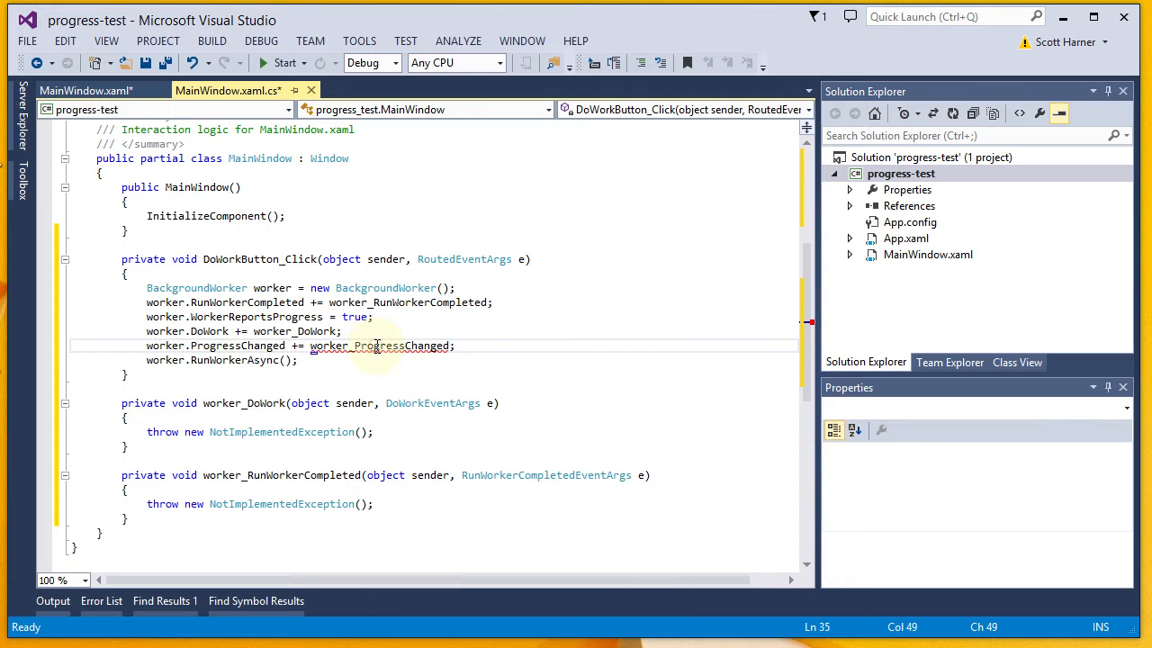
pyautogui.rightClick(400, 346)
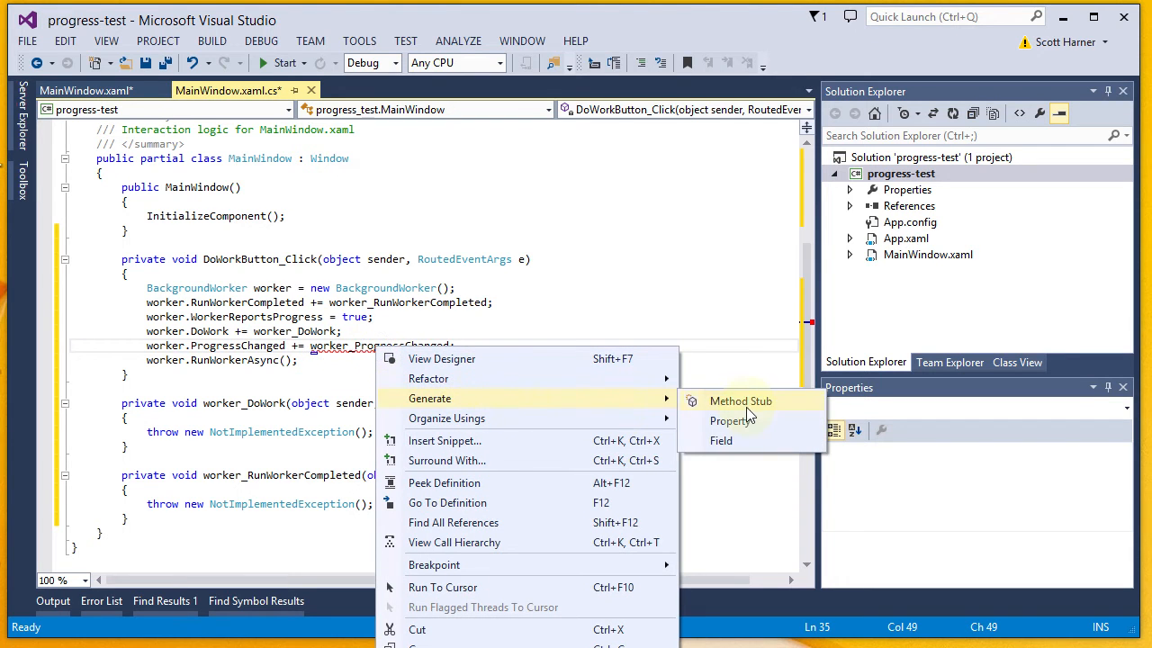
pyautogui.click(741, 400)
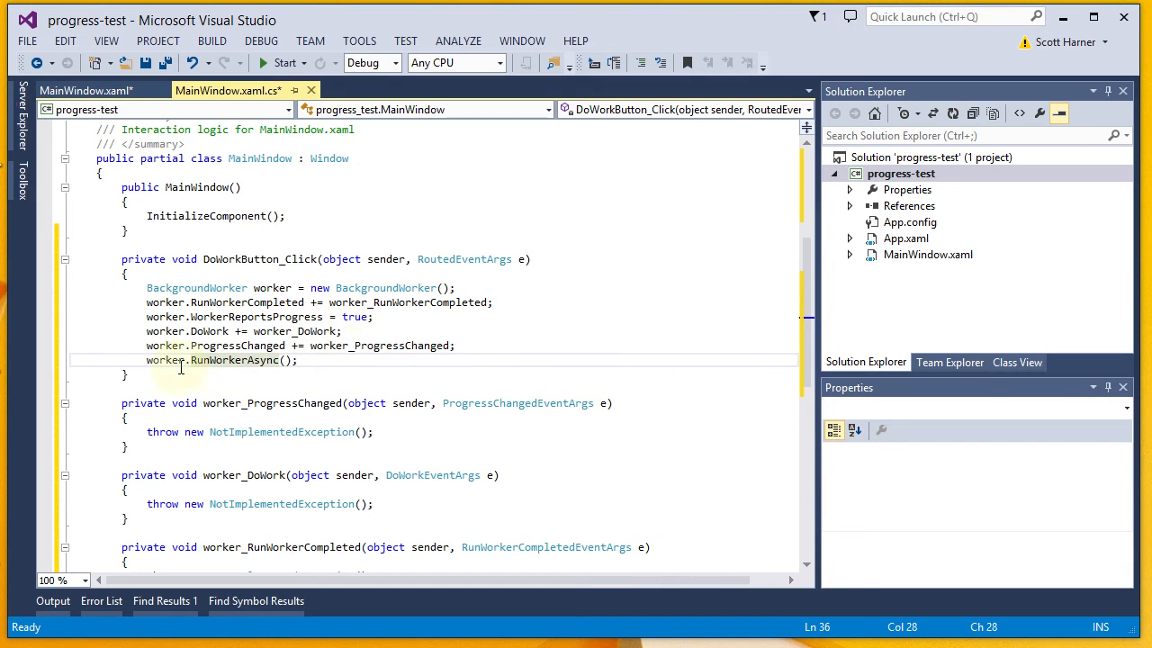
pyautogui.moveTo(223, 360)
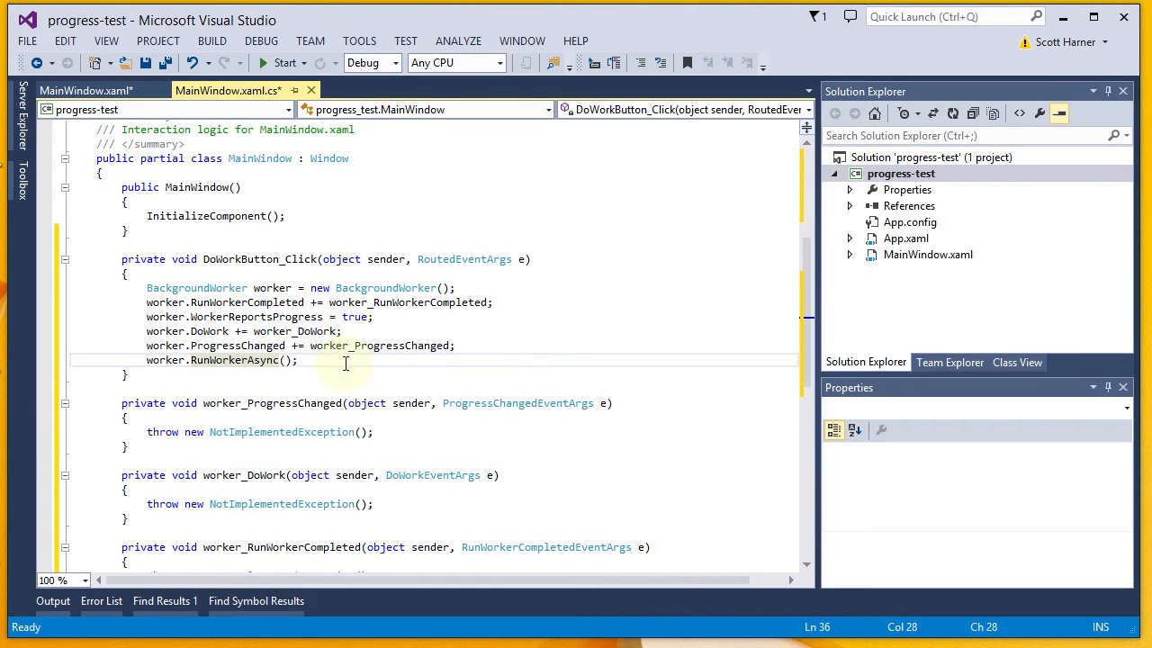
pyautogui.moveTo(248, 359)
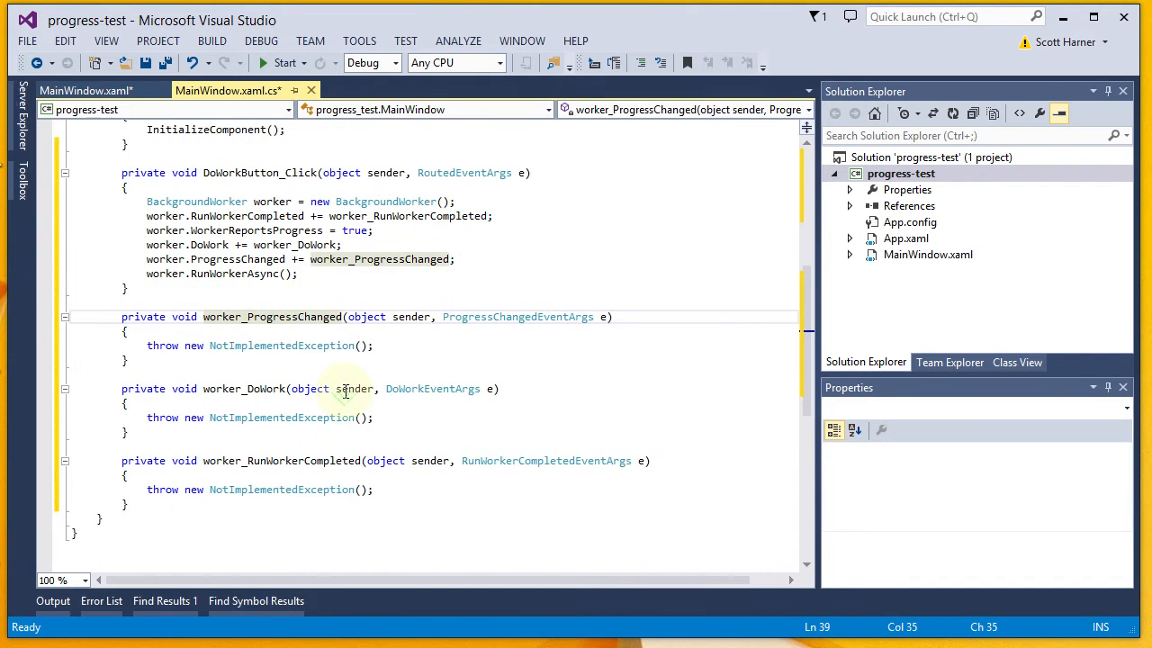
# Set TestProgressBar.Value from e.ProgressPercentage and ProgressTextBlock.Text from (string)e.UserState, and save.
pyautogui.click(248, 345)
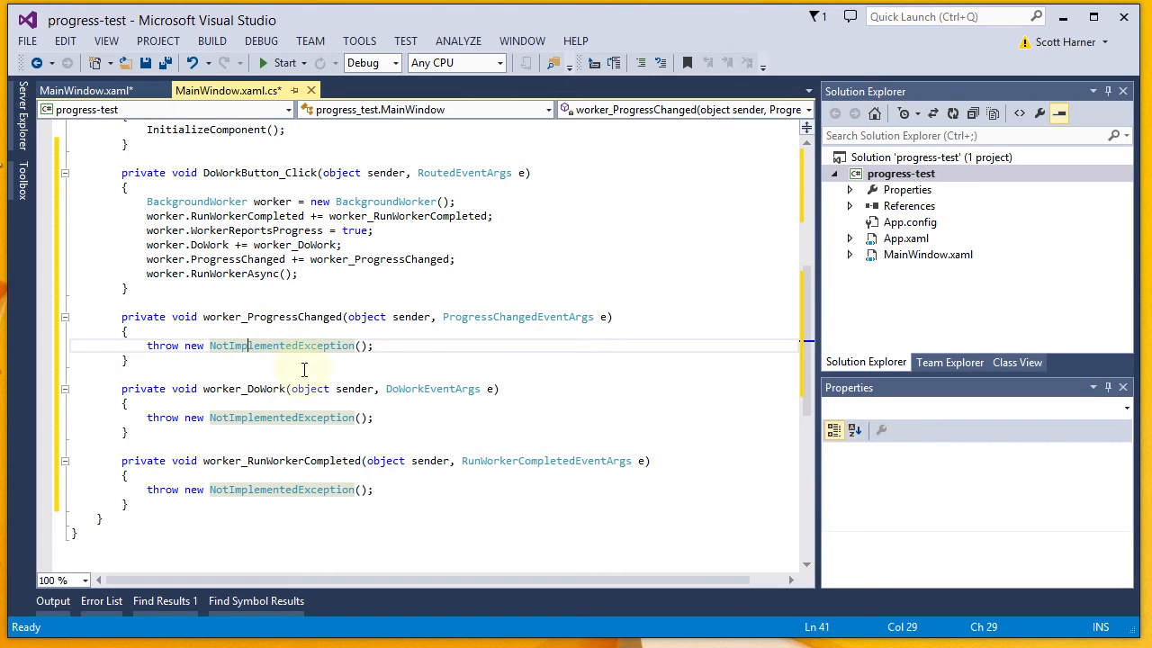
pyautogui.moveTo(304, 369)
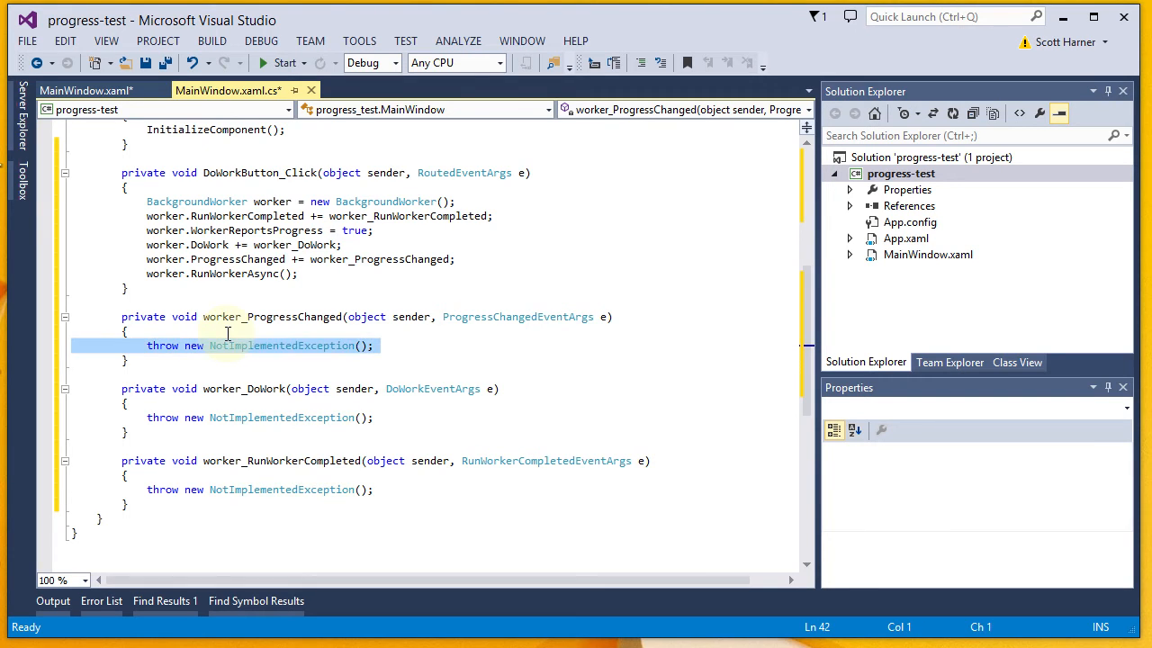
pyautogui.write('TestProgressBar.Value = e.ProgressPercentage;')
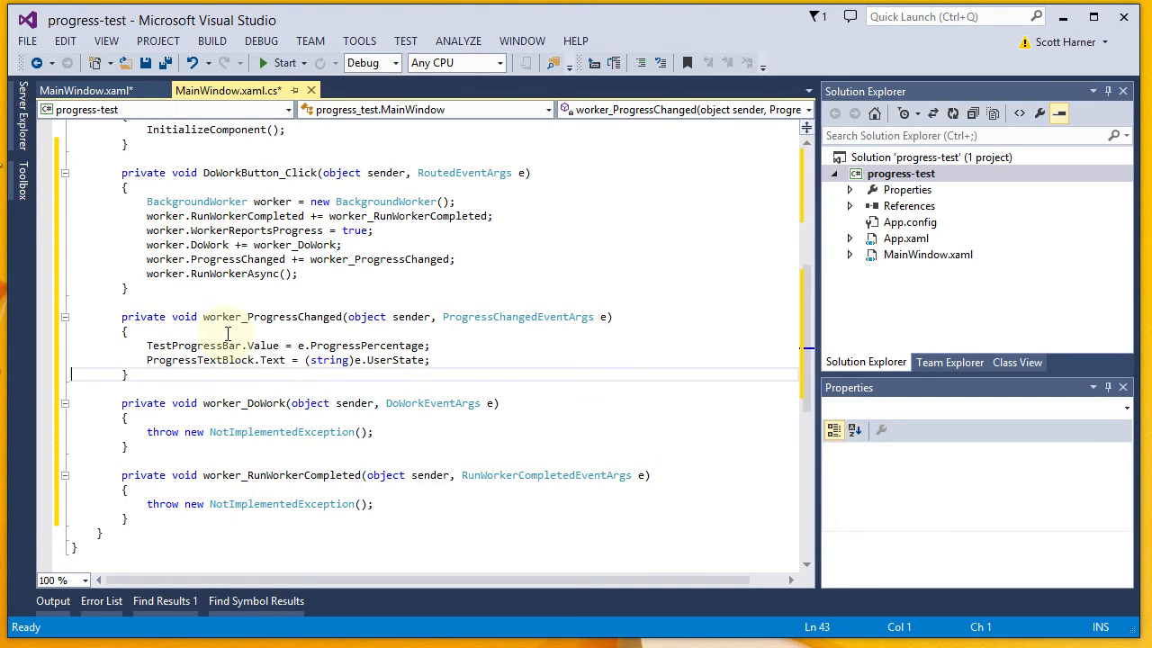
pyautogui.click(130, 330)
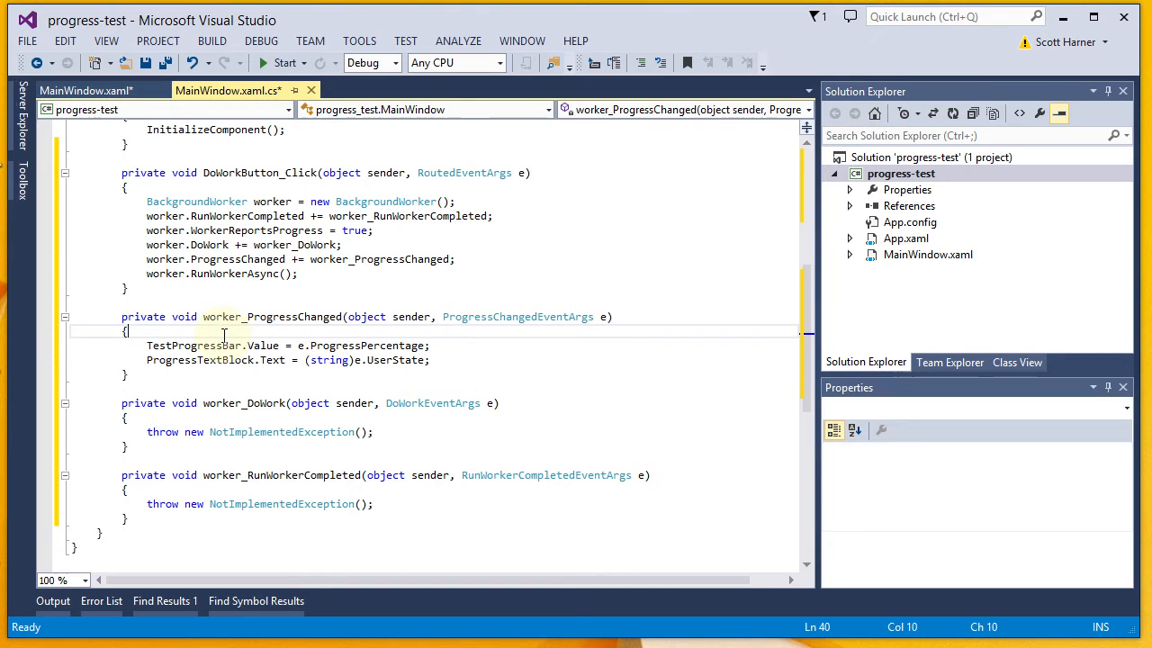
pyautogui.press('ctrl+s')
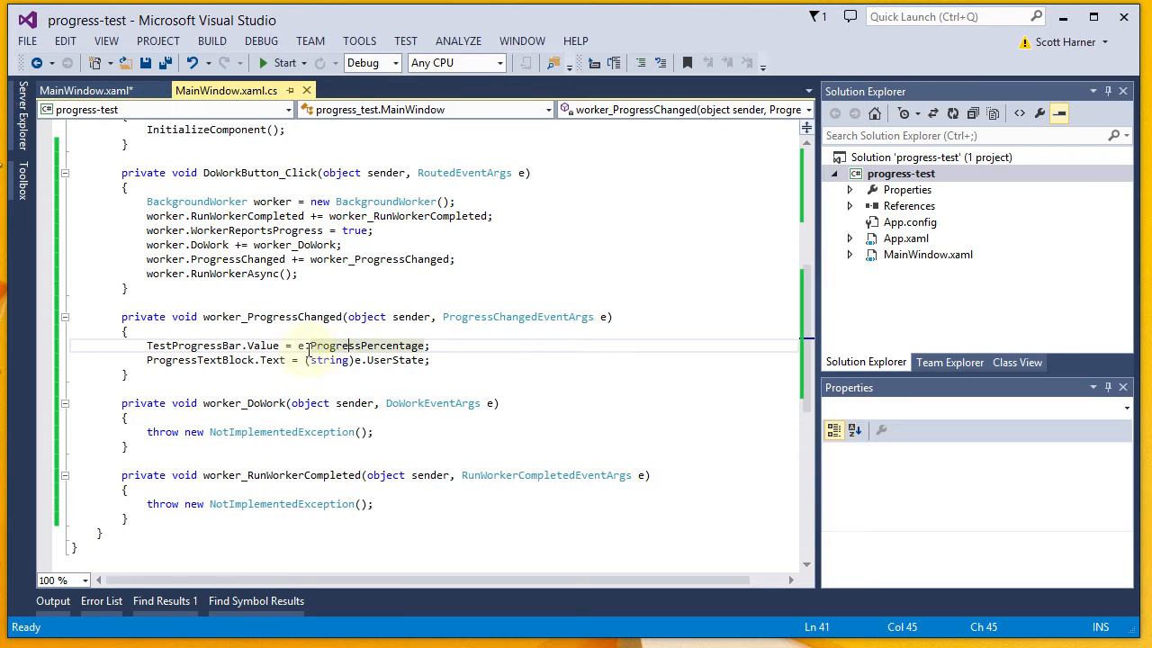
pyautogui.moveTo(517, 316)
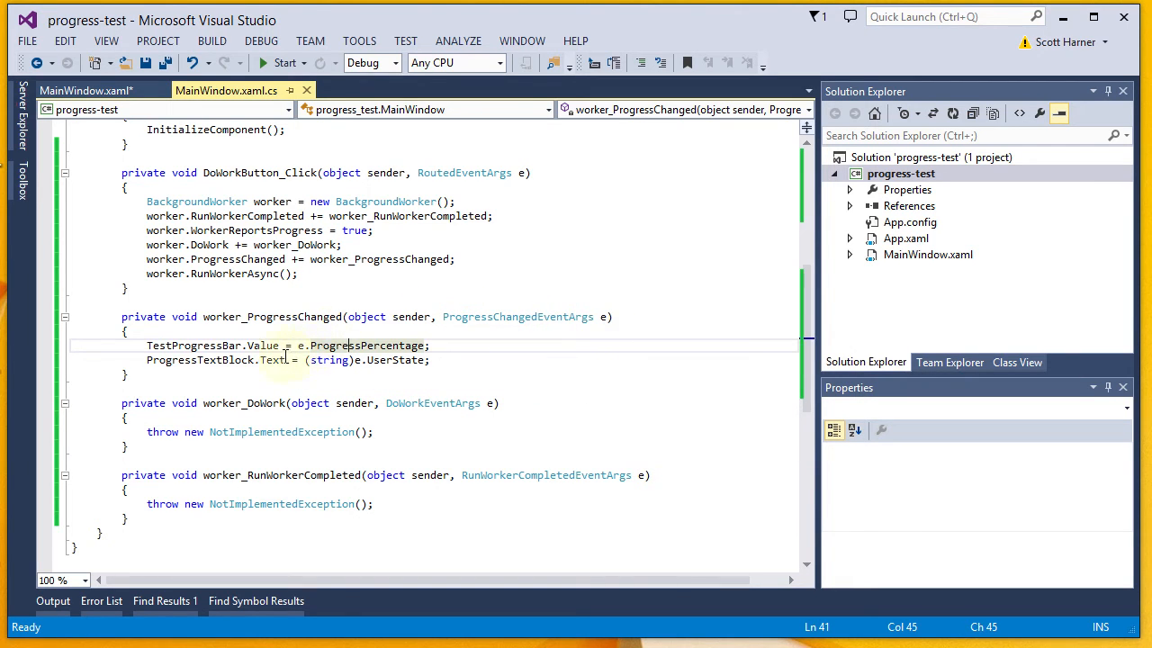
pyautogui.moveTo(364, 345)
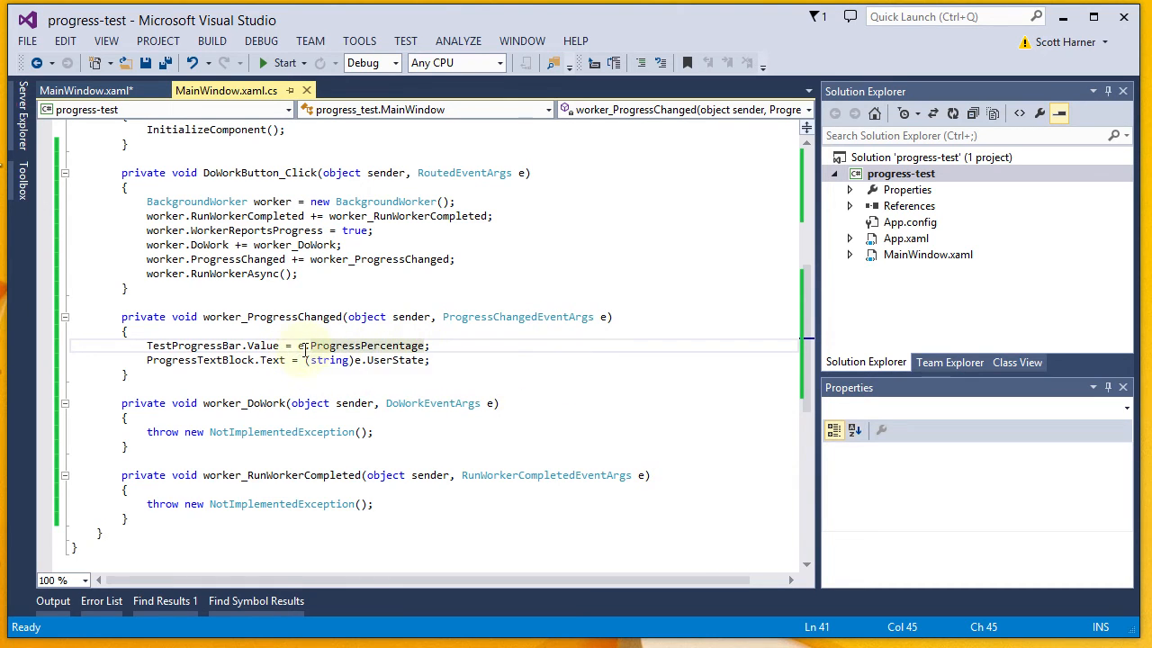
pyautogui.moveTo(360, 345)
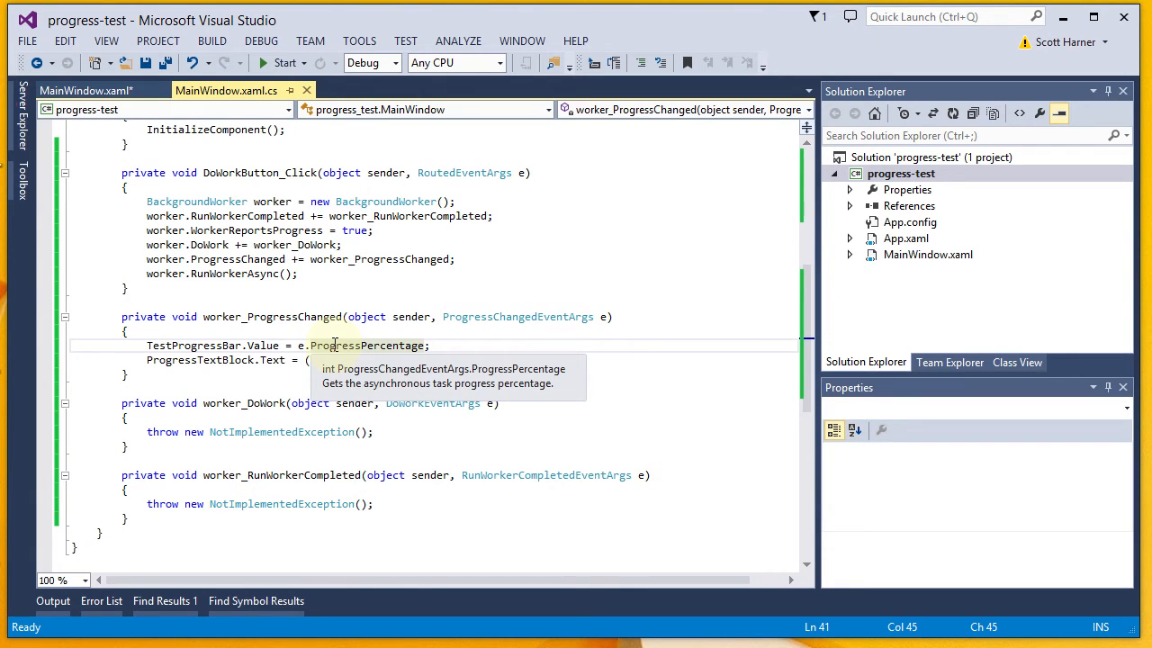
pyautogui.write('(string)e.UserState;')
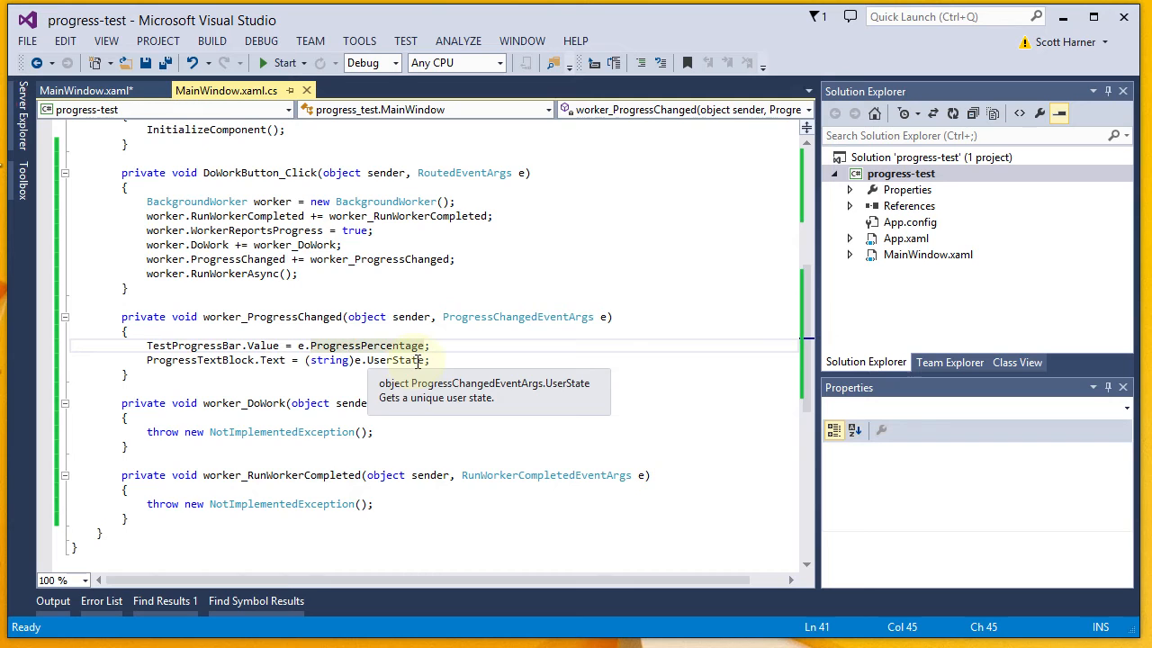
pyautogui.moveTo(329, 359)
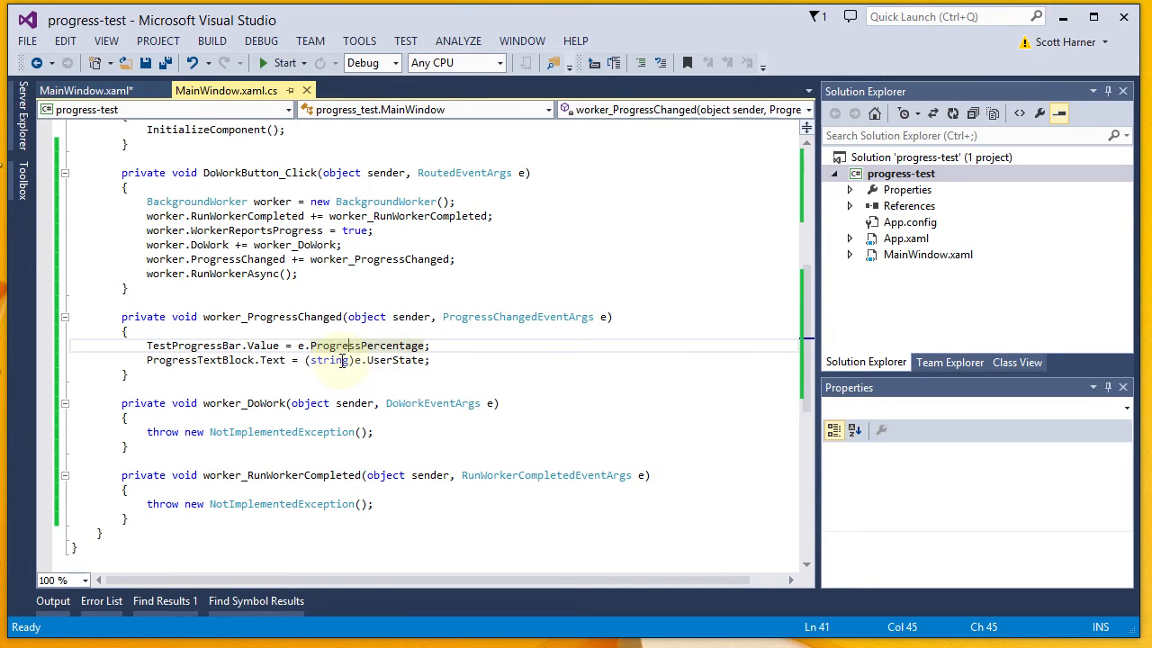
pyautogui.moveTo(396, 359)
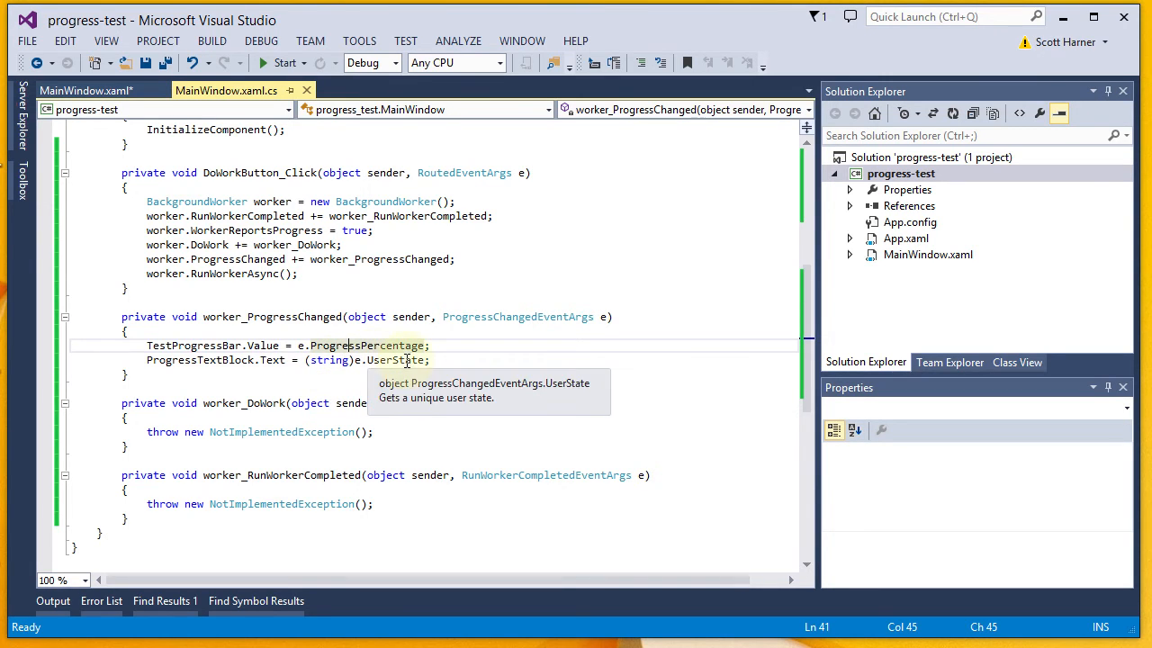
pyautogui.moveTo(329, 359)
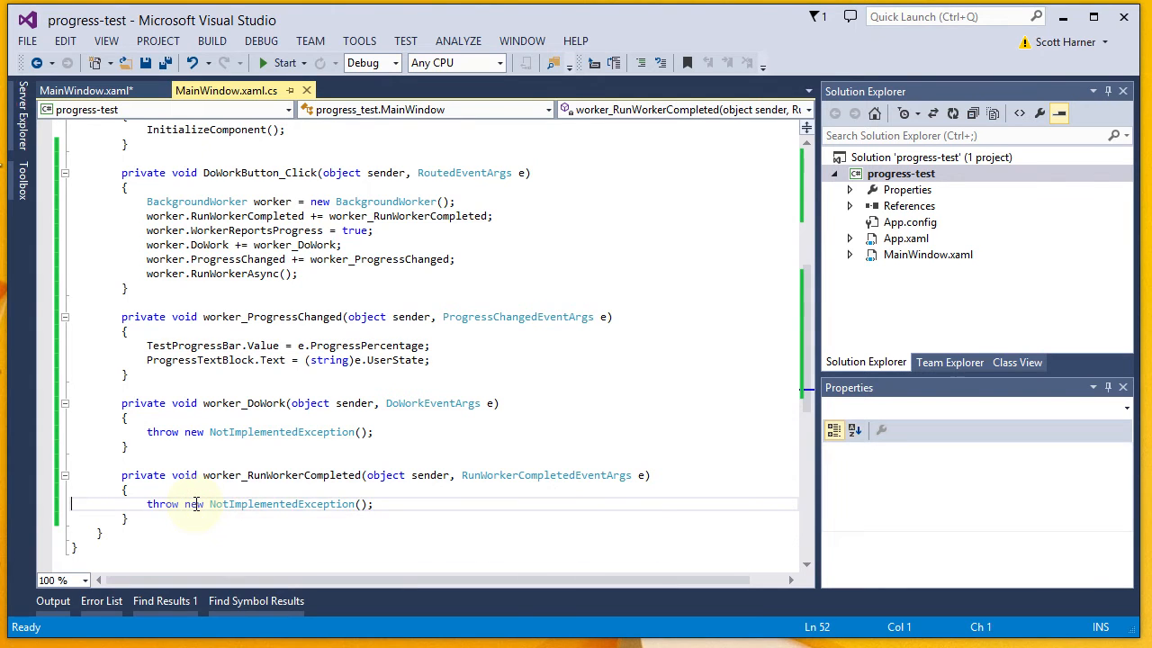
# Make worker_RunWorkerCompleted show "All Done!", reset the progress bar to 0, and clear the text.
pyautogui.write('MessageBox.Show("All Done!");')
pyautogui.write('TestProgressBar.Value = 0;')
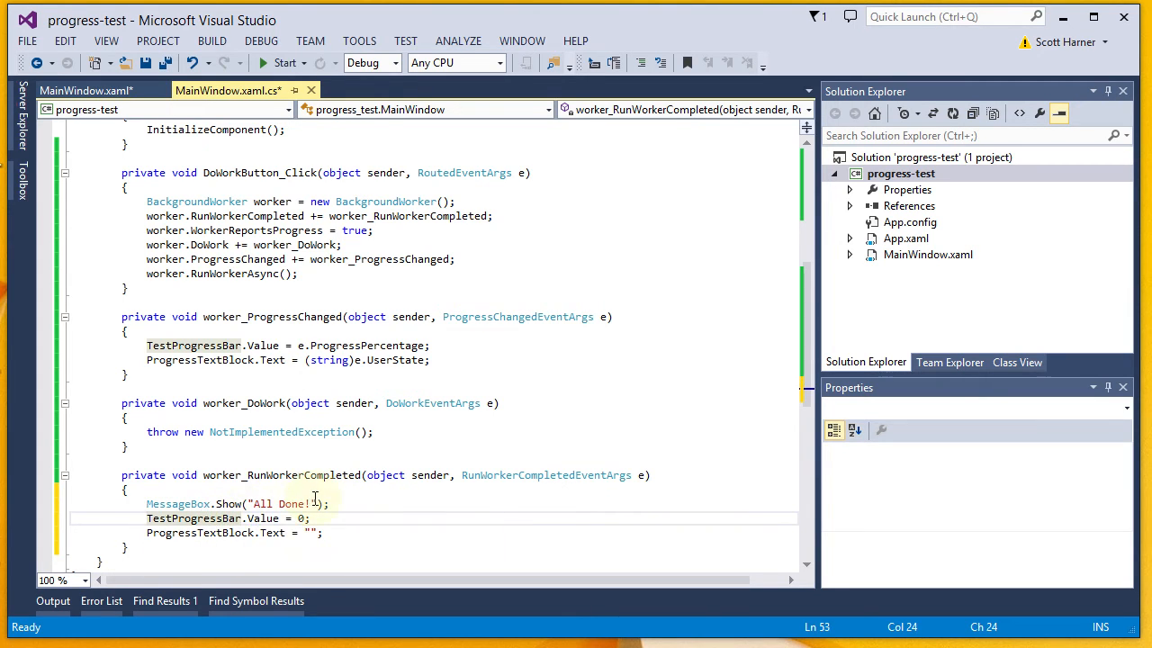
pyautogui.moveTo(193, 519)
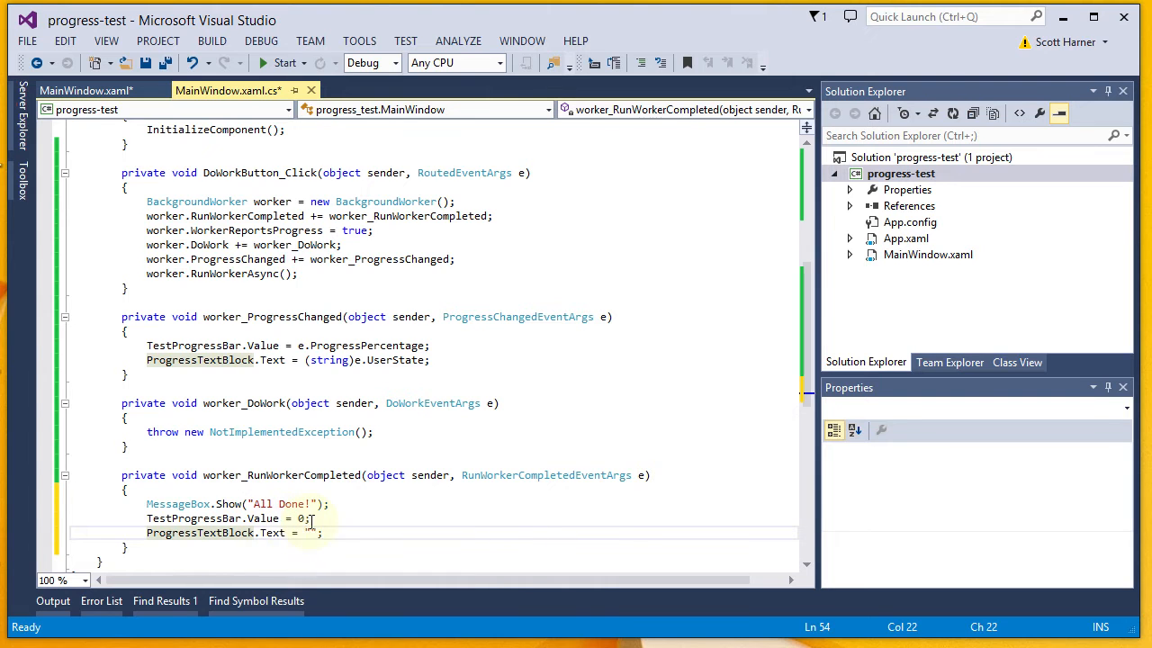
pyautogui.moveTo(192, 431)
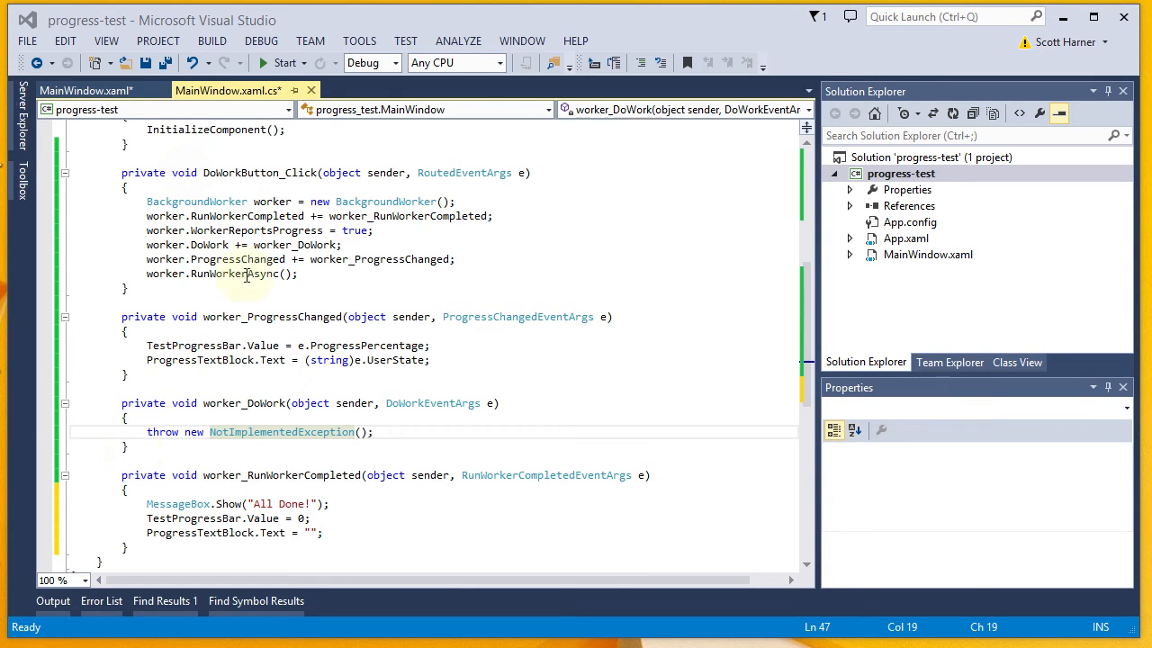
# Write the worker_DoWork loop with Thread.Sleep(1000) and ReportProgress((i + 1) * 10).
pyautogui.click(147, 431)
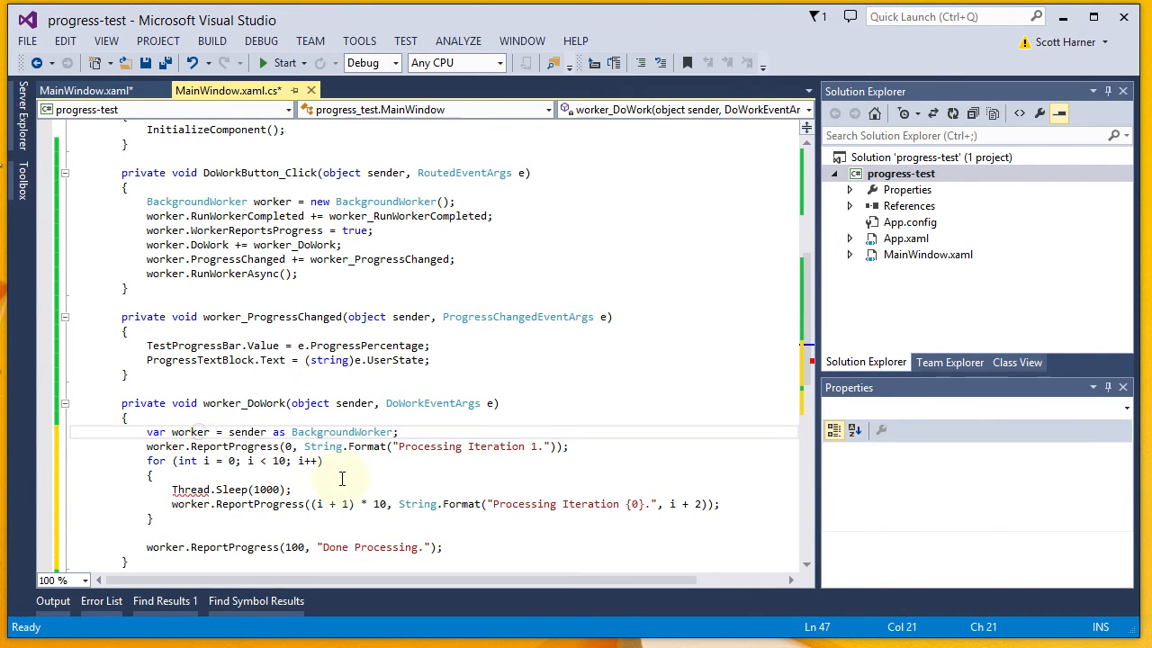
pyautogui.moveTo(352, 403)
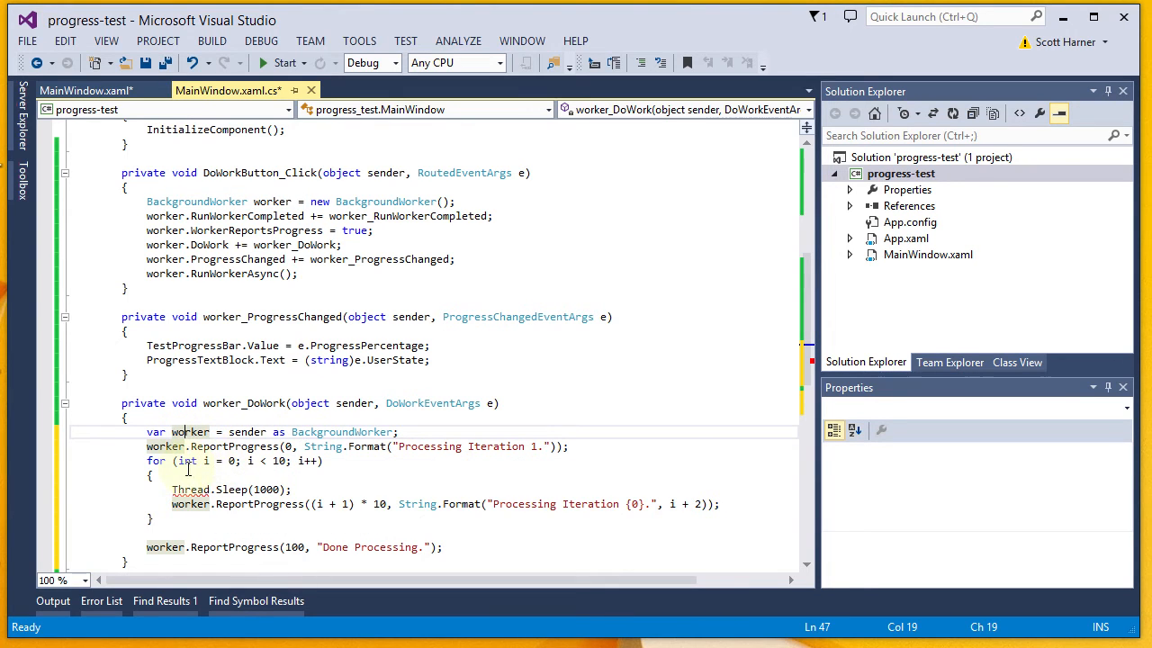
pyautogui.moveTo(165, 445)
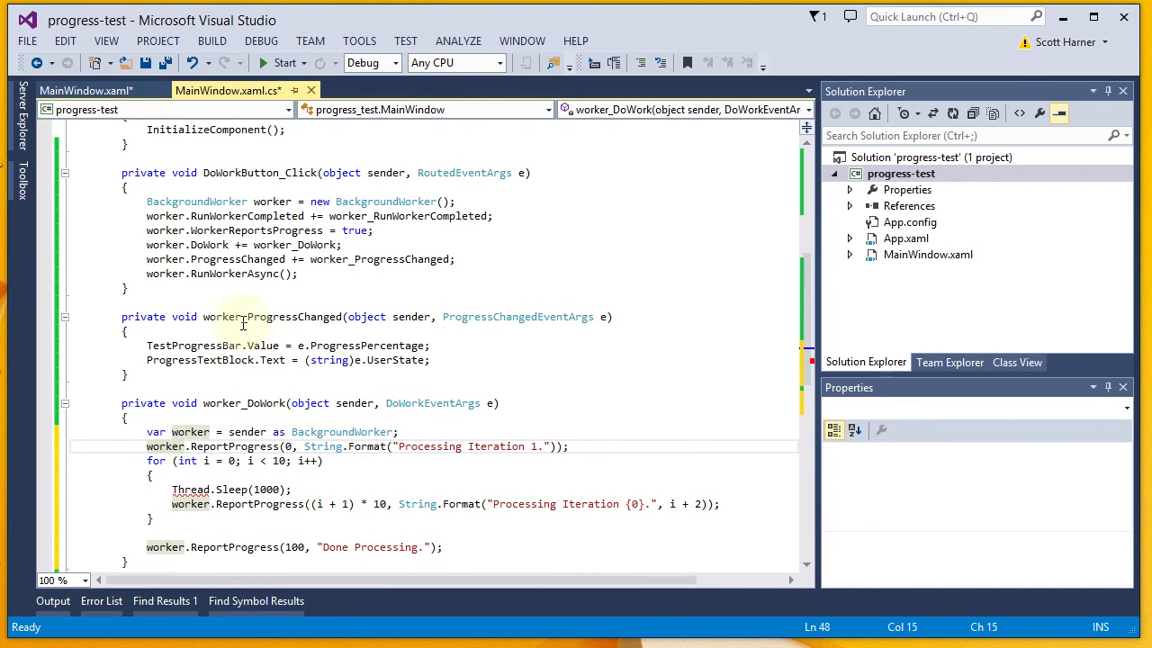
pyautogui.doubleClick(270, 317)
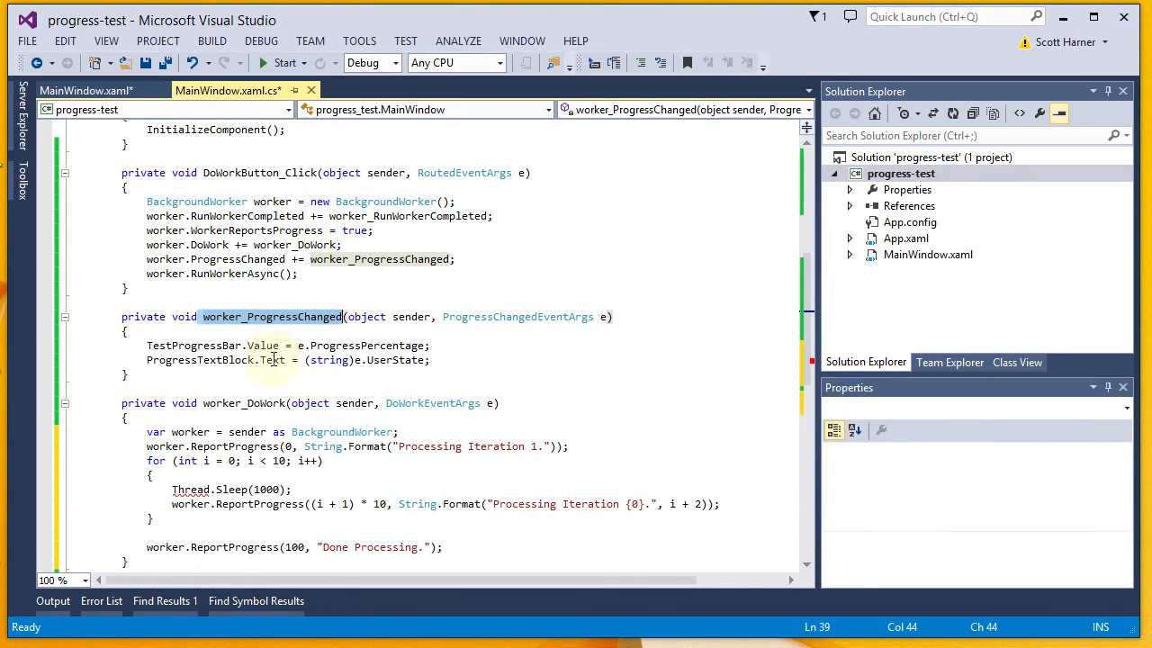
pyautogui.moveTo(272, 359)
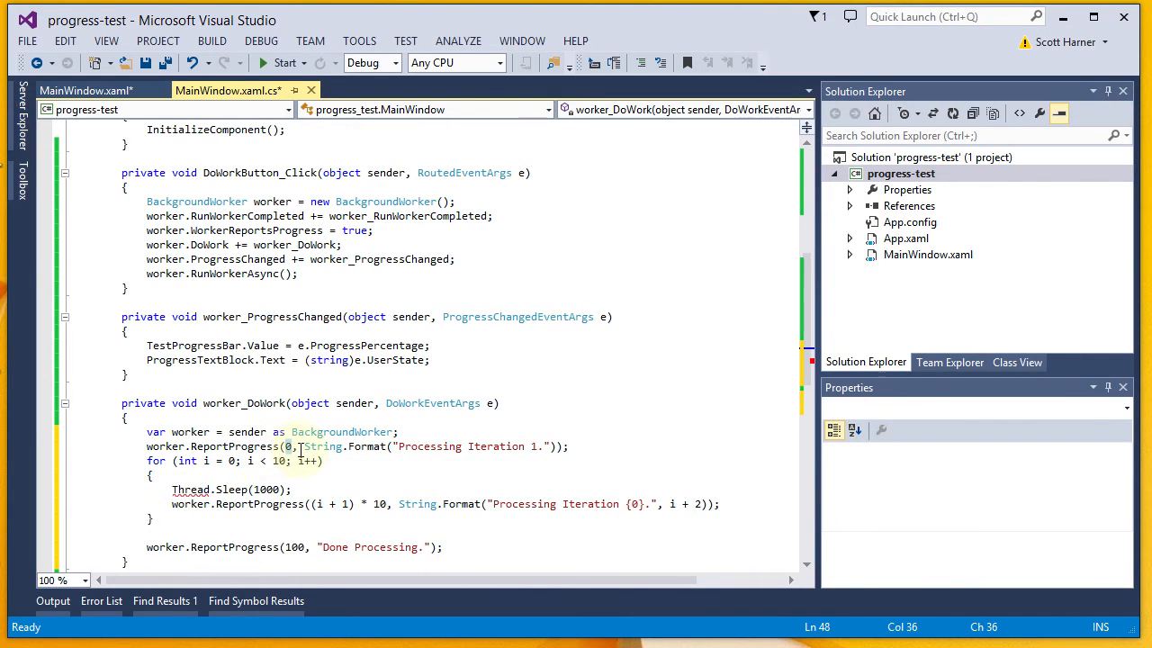
pyautogui.doubleClick(322, 446)
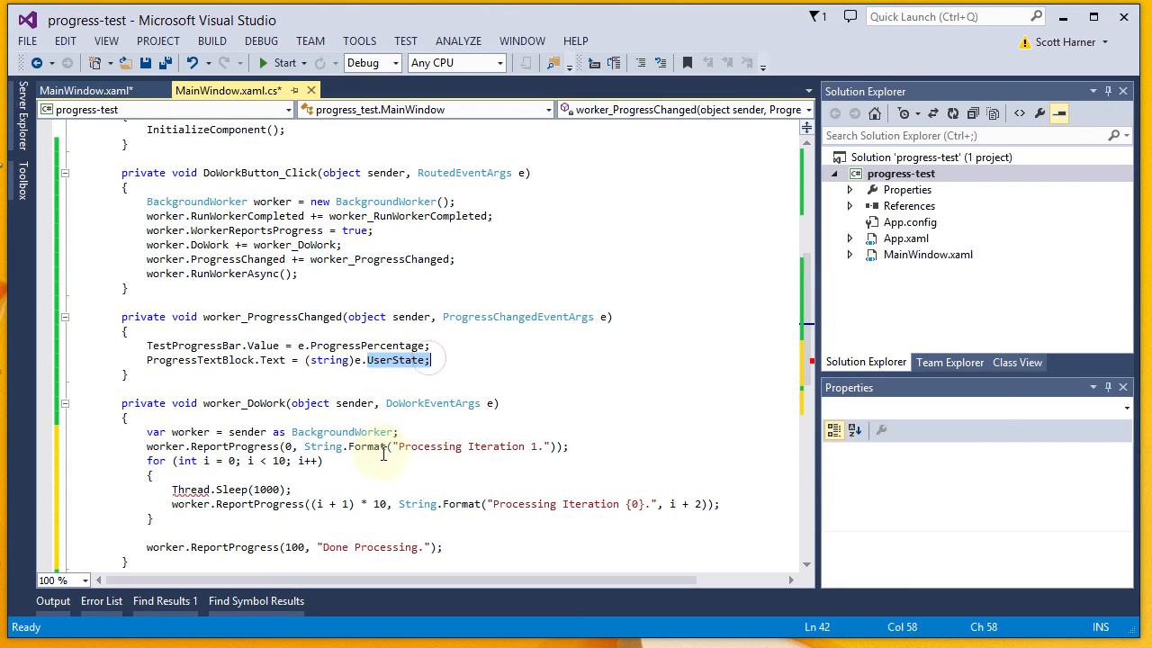
pyautogui.moveTo(380, 460)
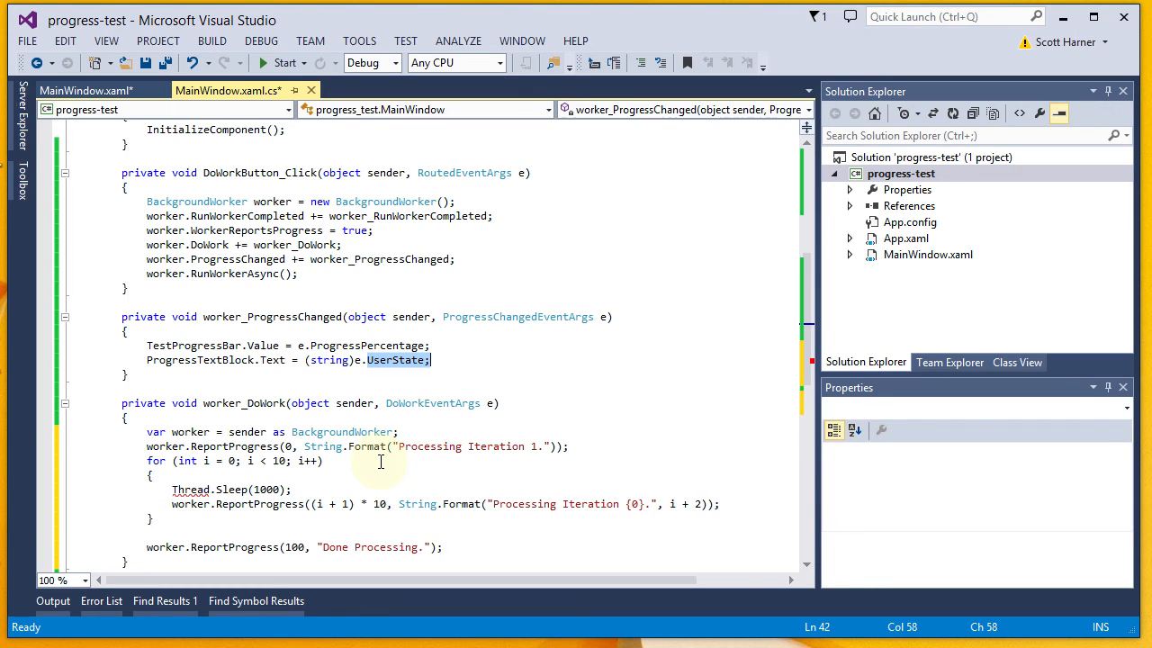
pyautogui.click(186, 461)
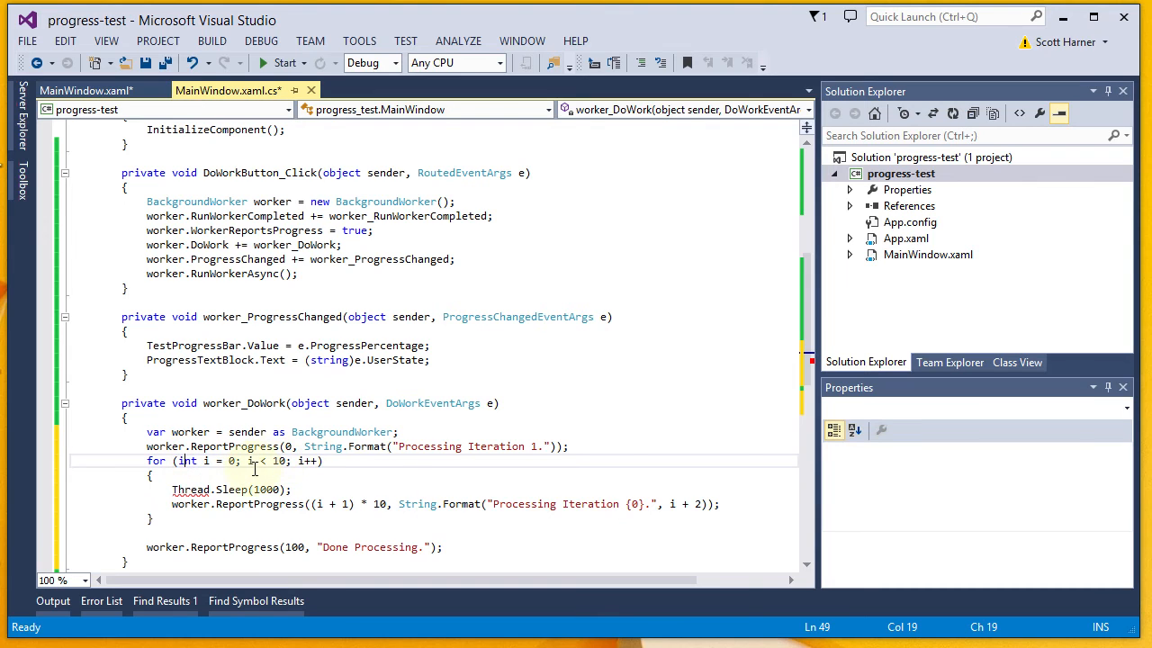
pyautogui.moveTo(268, 489)
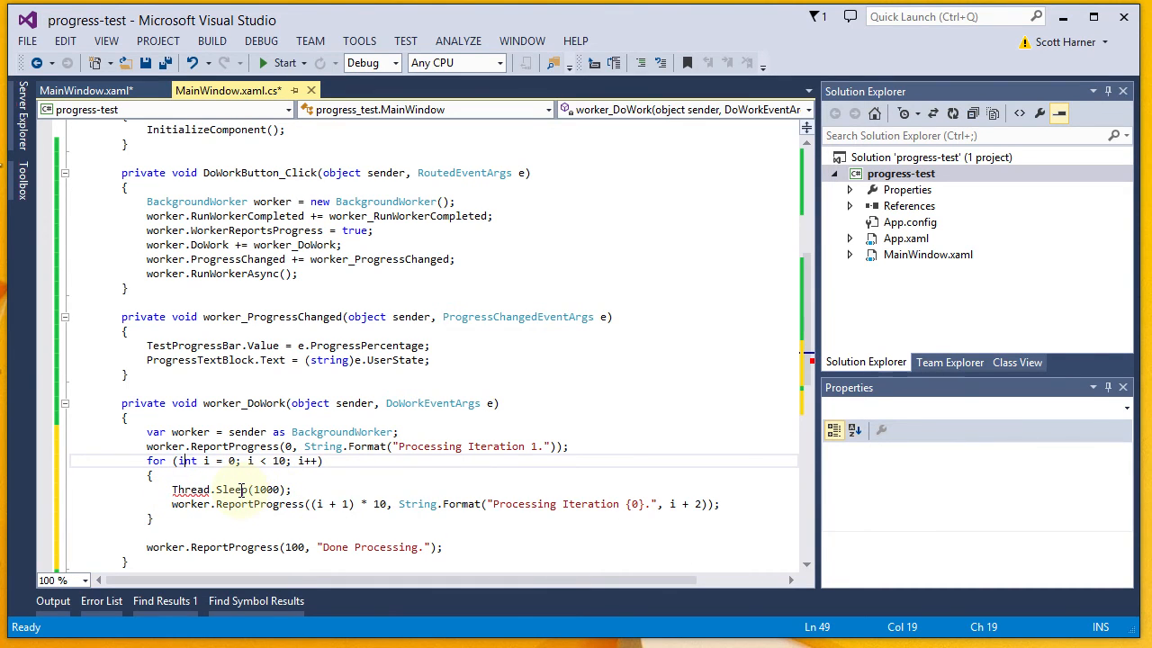
pyautogui.moveTo(190, 489)
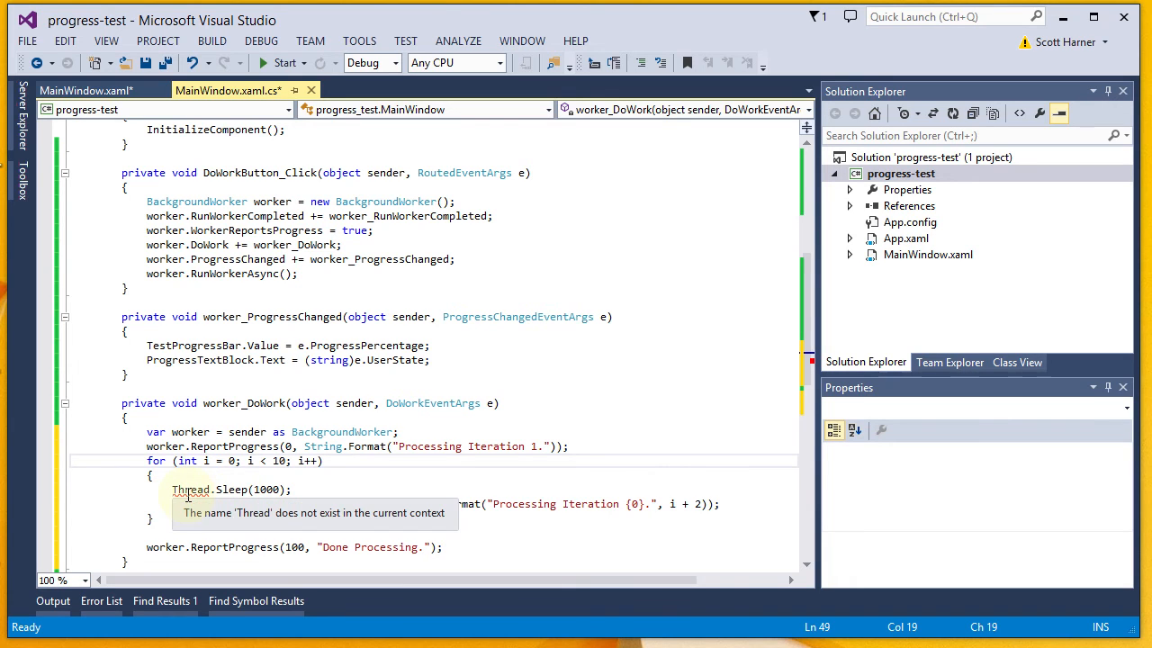
pyautogui.moveTo(275, 489)
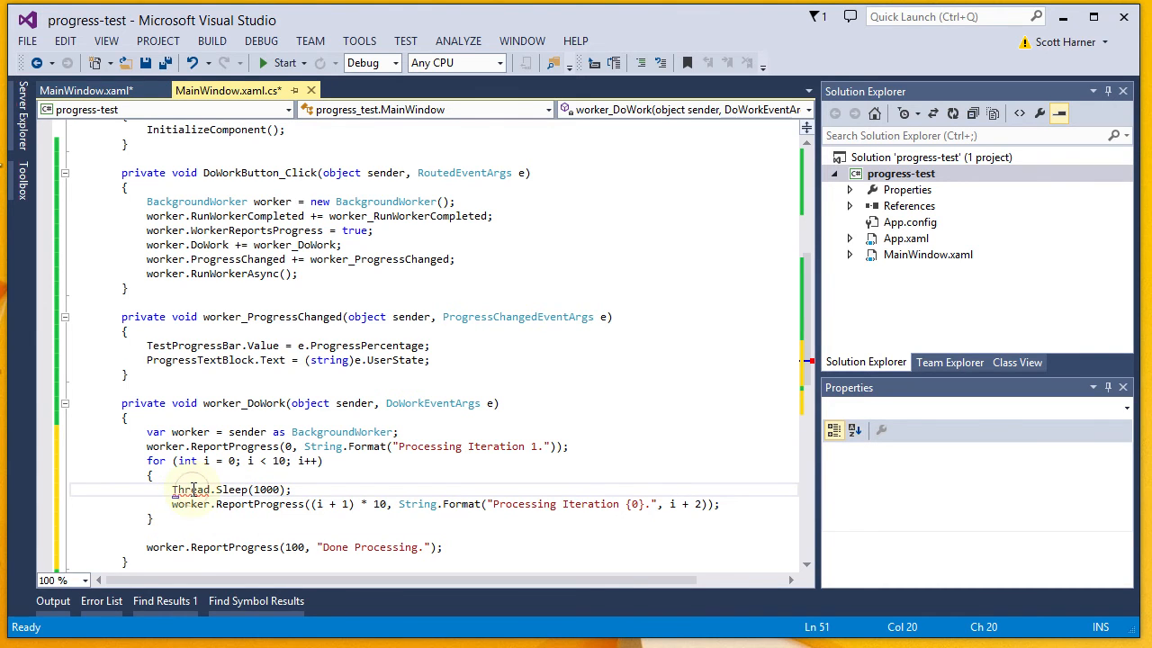
# Add using System.Threading so Thread.Sleep in the DoWork loop resolves.
pyautogui.rightClick(192, 488)
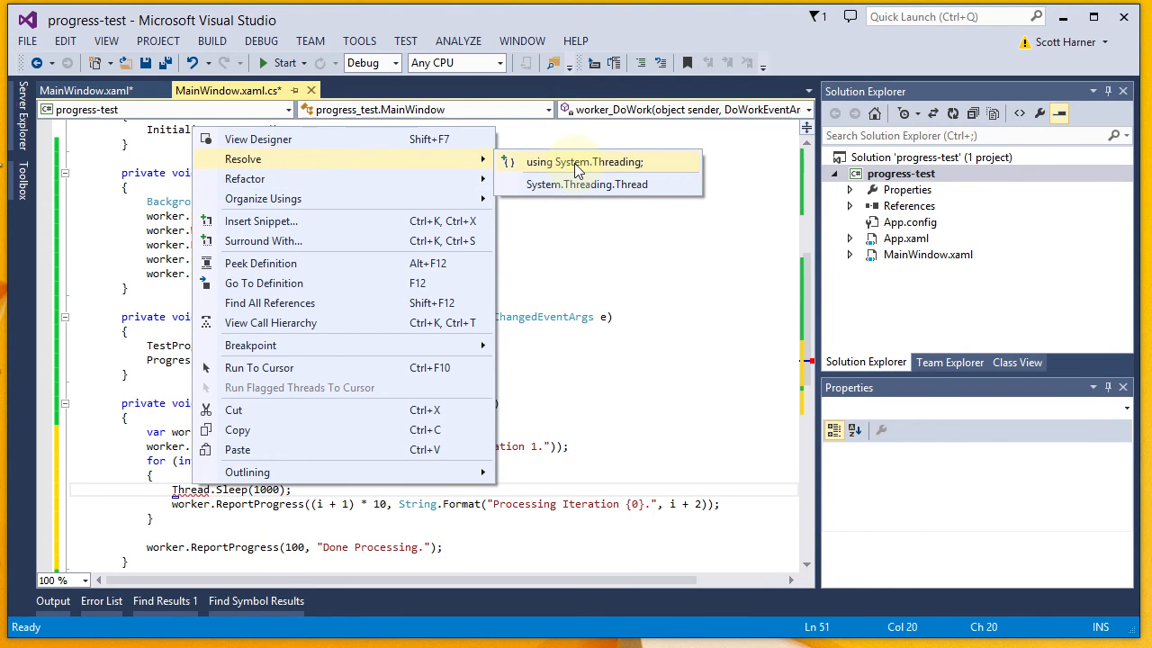
pyautogui.click(583, 161)
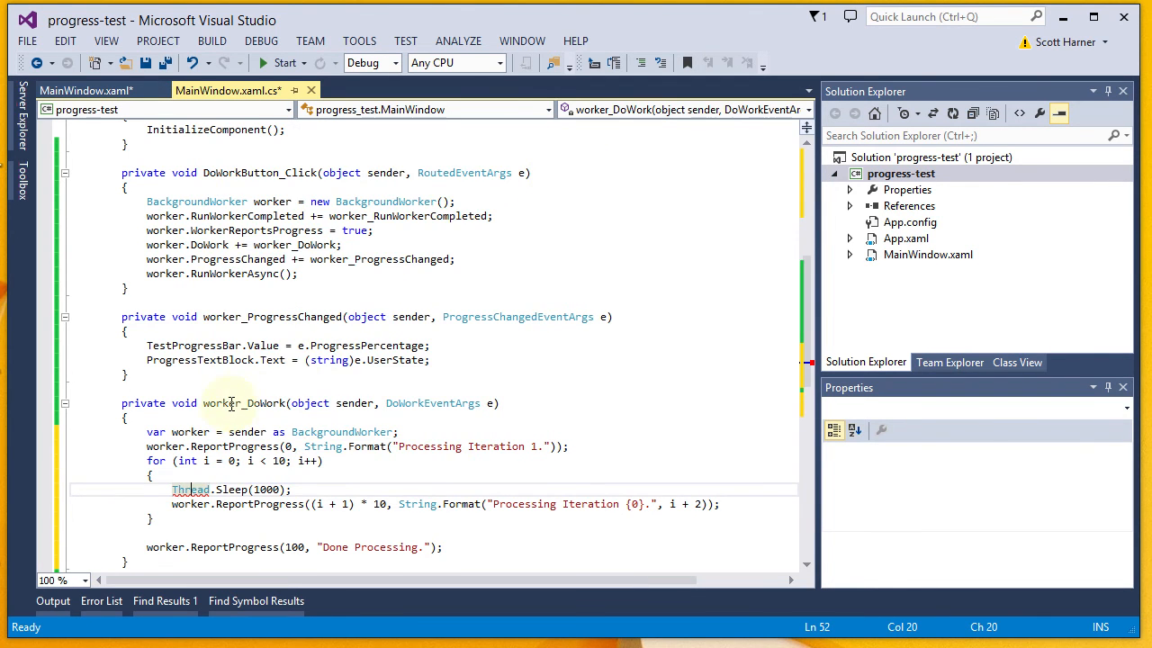
pyautogui.scroll(3)
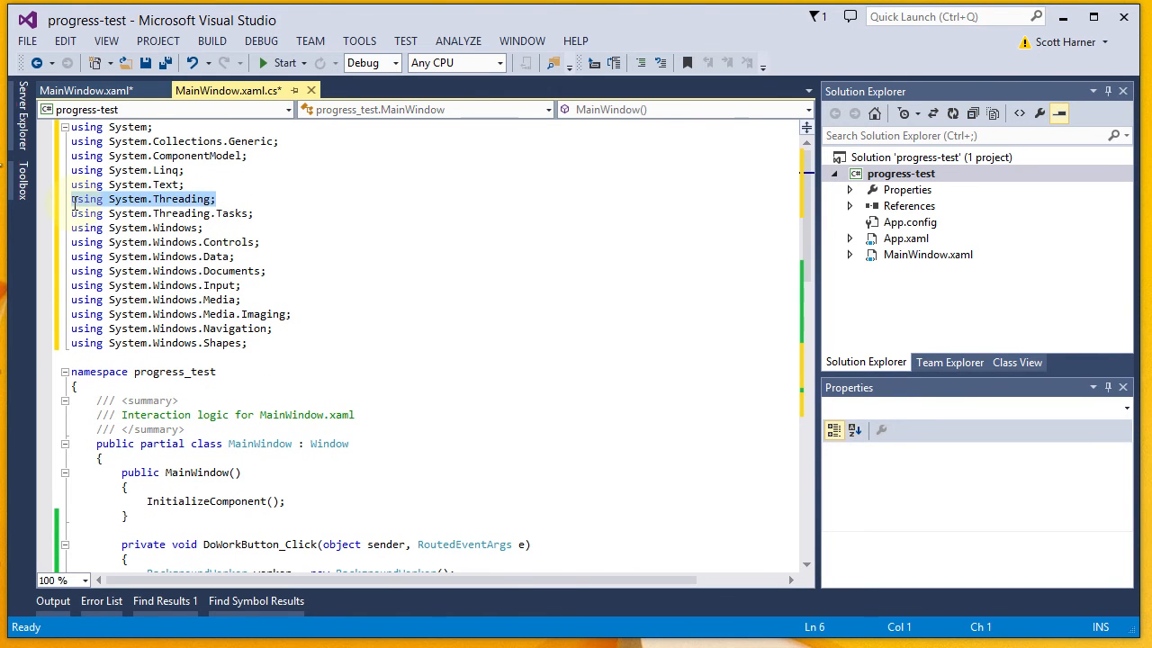
pyautogui.scroll(-3)
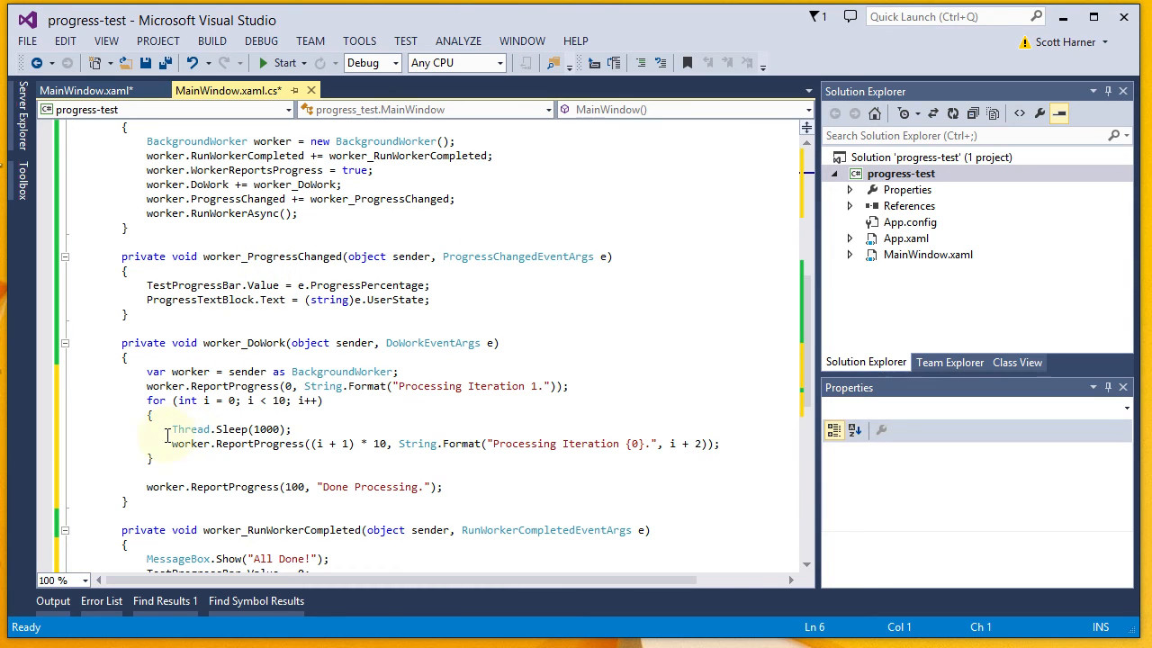
pyautogui.doubleClick(189, 428)
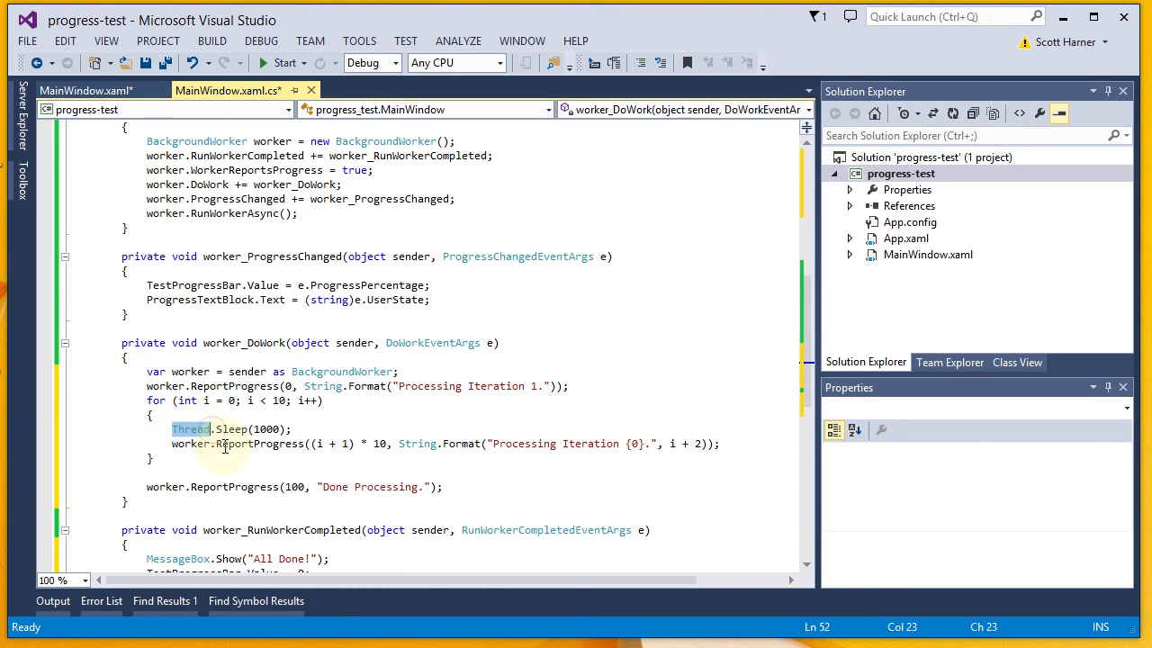
pyautogui.click(294, 444)
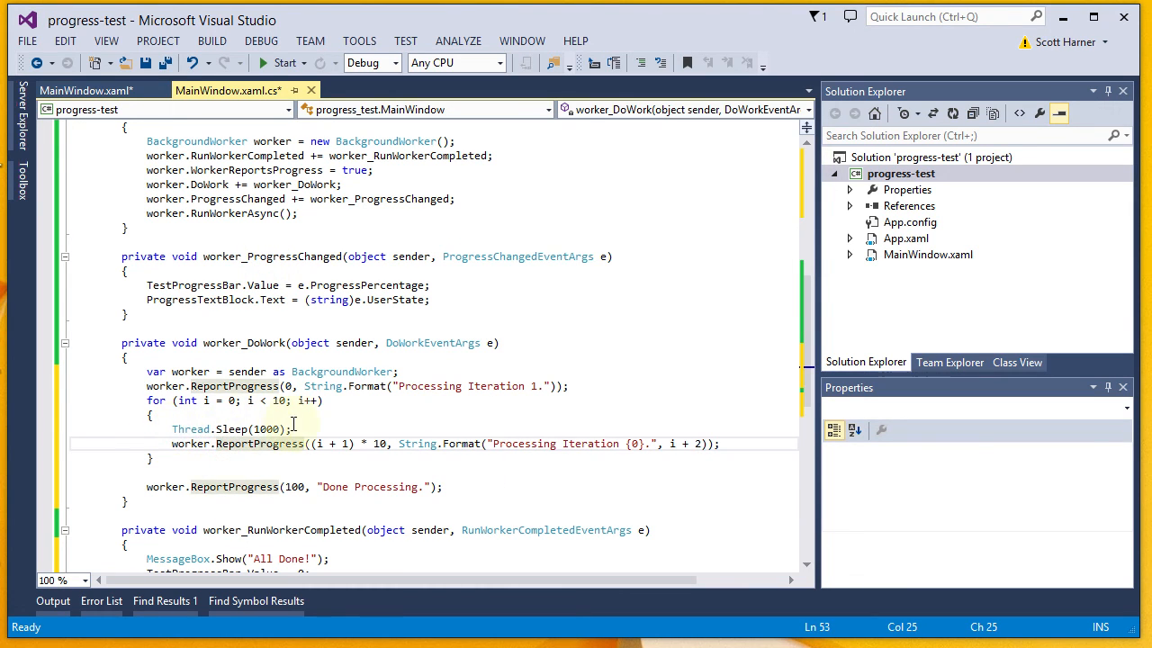
pyautogui.moveTo(192, 443)
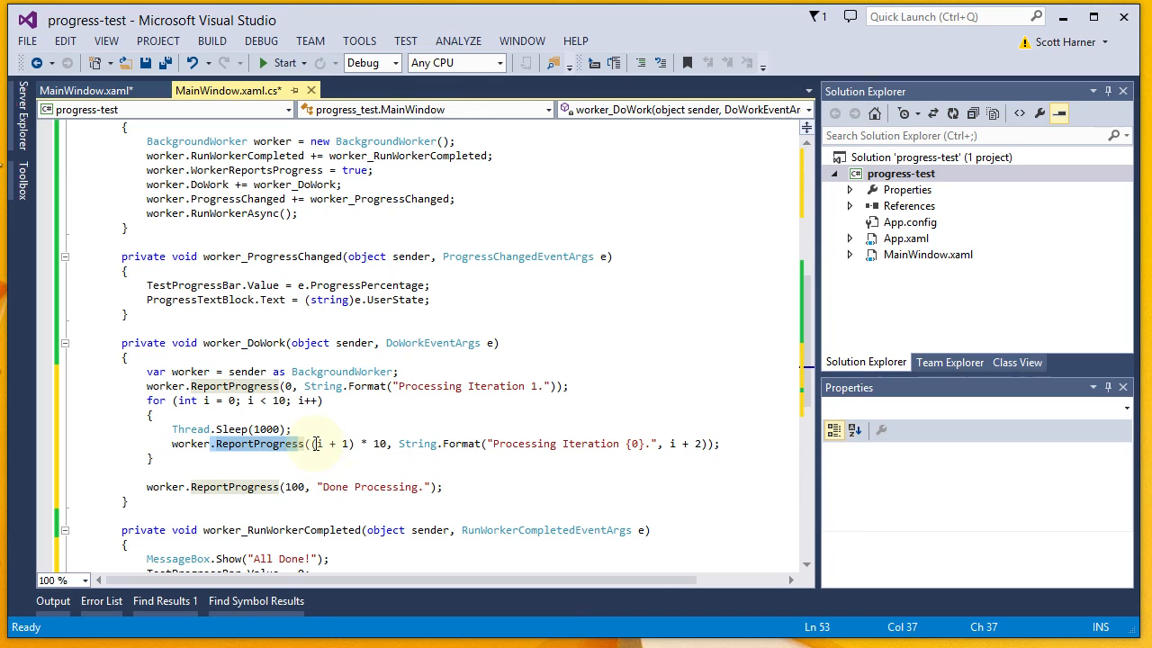
pyautogui.moveTo(378, 442)
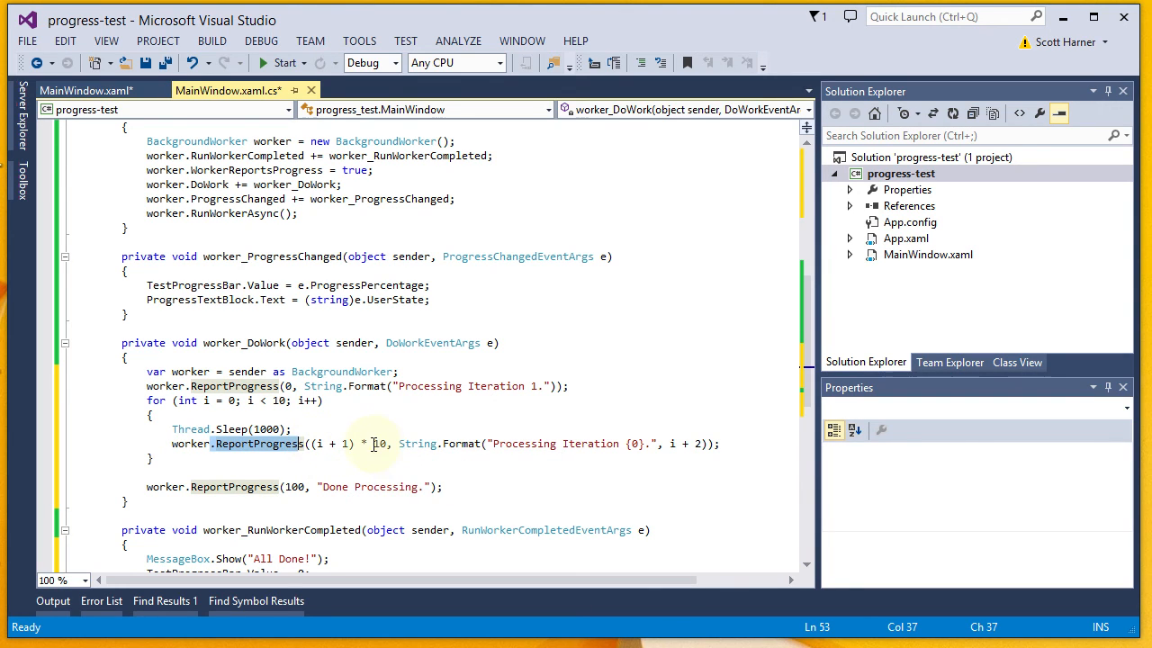
pyautogui.moveTo(417, 442)
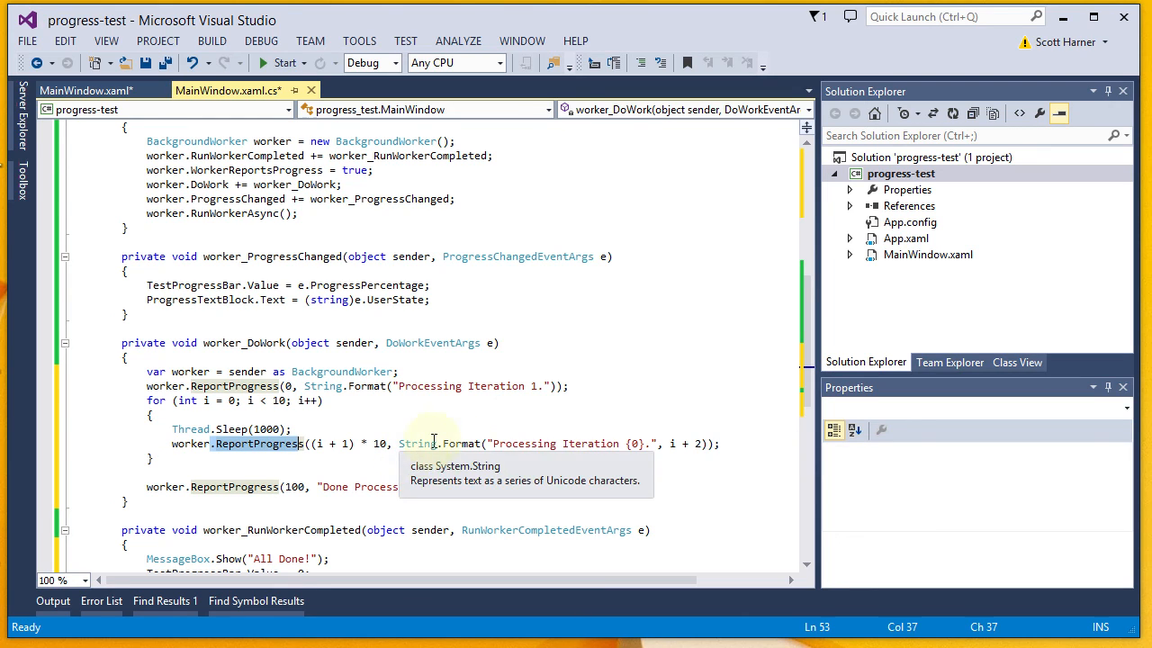
pyautogui.moveTo(495, 443)
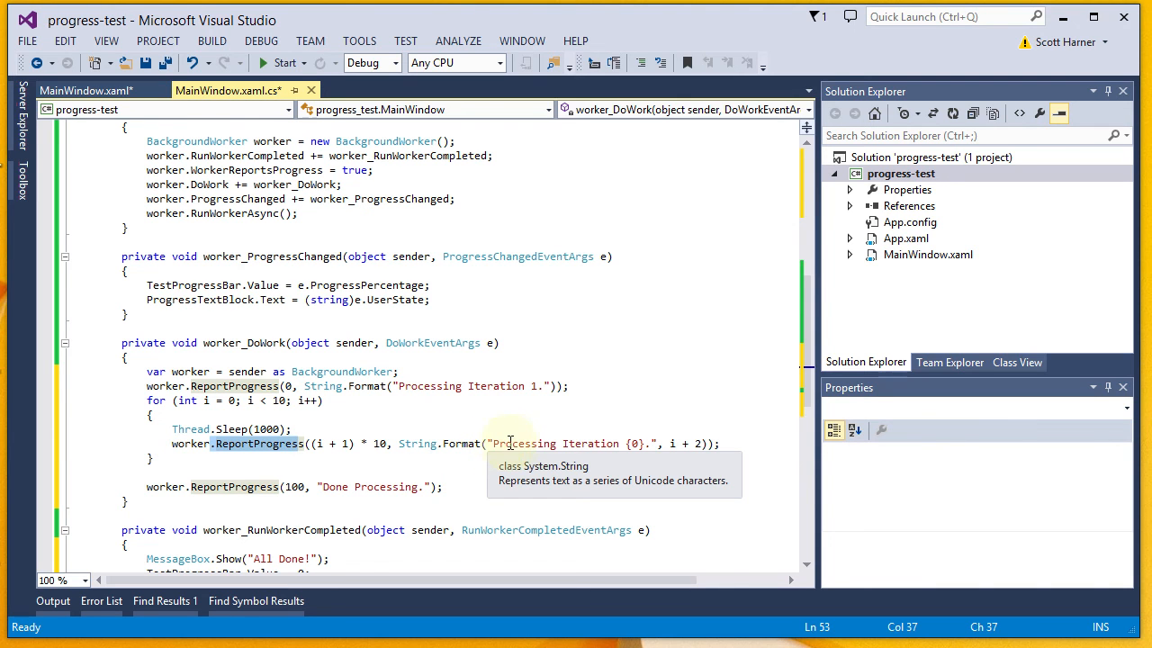
pyautogui.moveTo(416, 443)
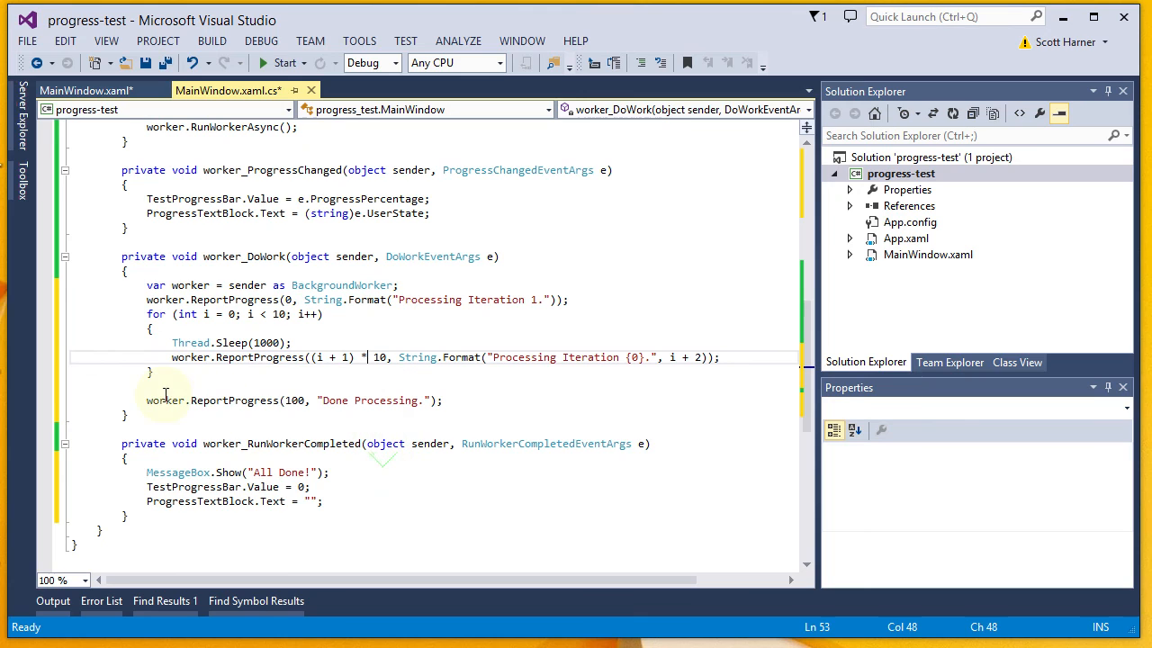
pyautogui.click(369, 401)
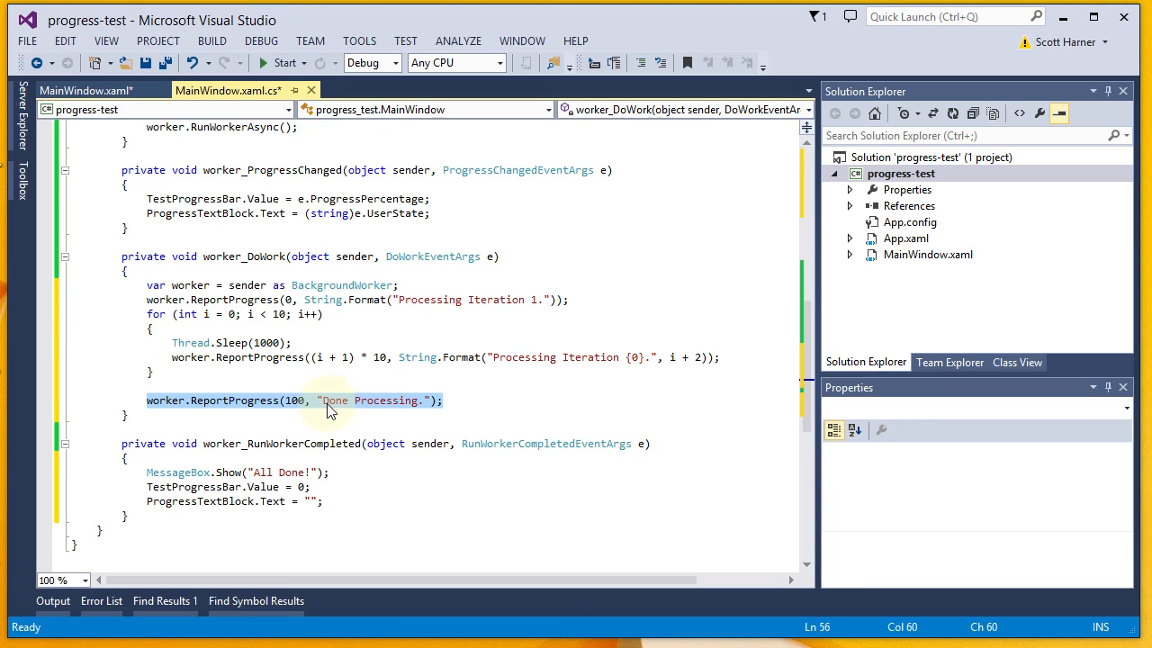
pyautogui.moveTo(429, 409)
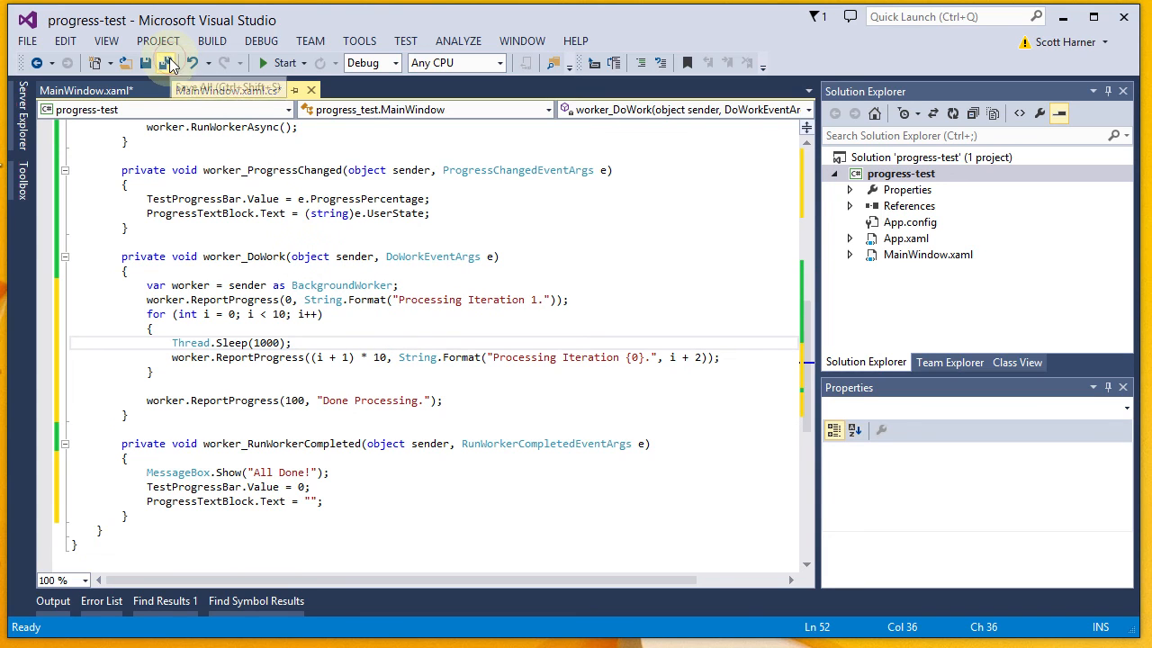
# Save all files and start debugging the progress-test app.
pyautogui.click(170, 62)
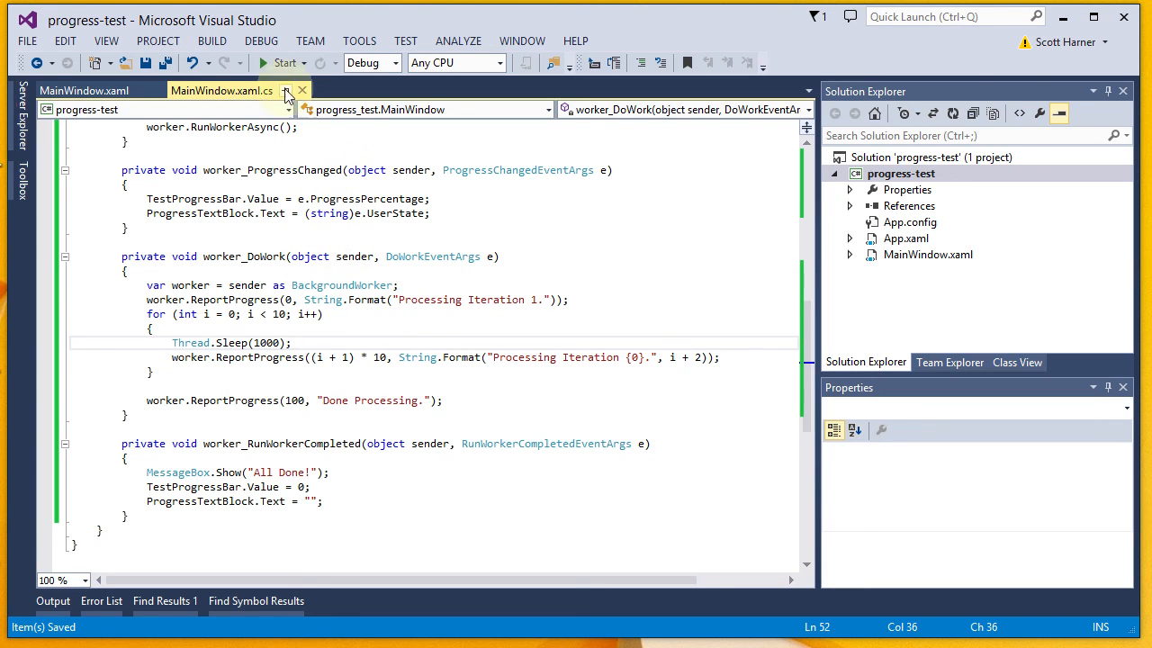
pyautogui.click(284, 63)
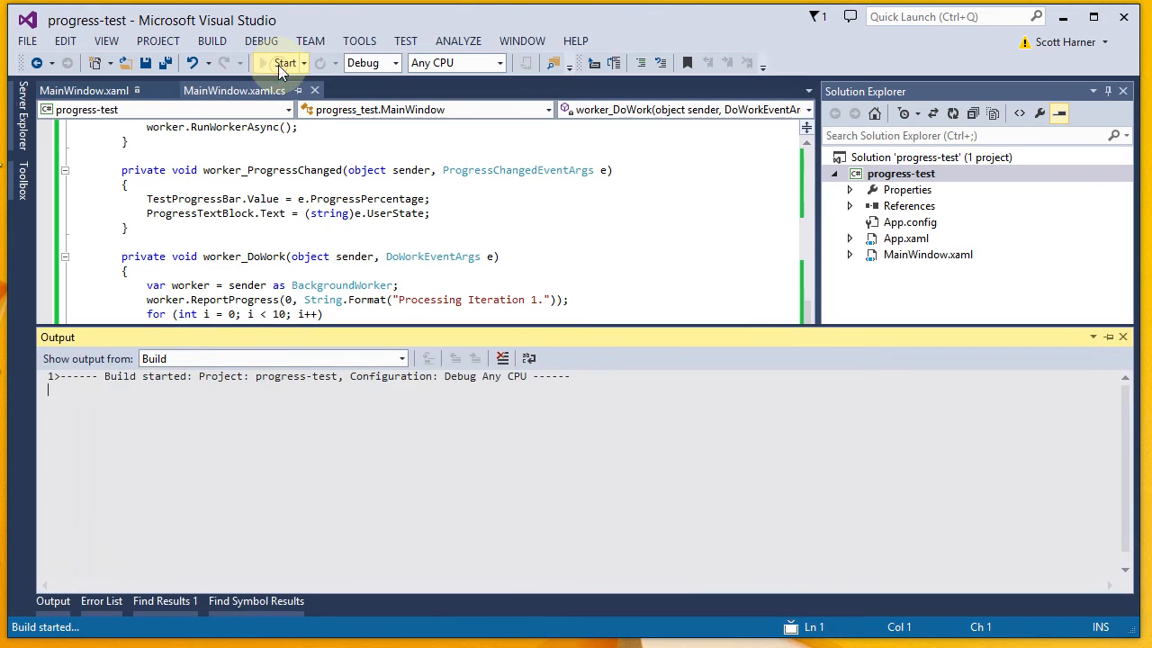
pyautogui.click(285, 62)
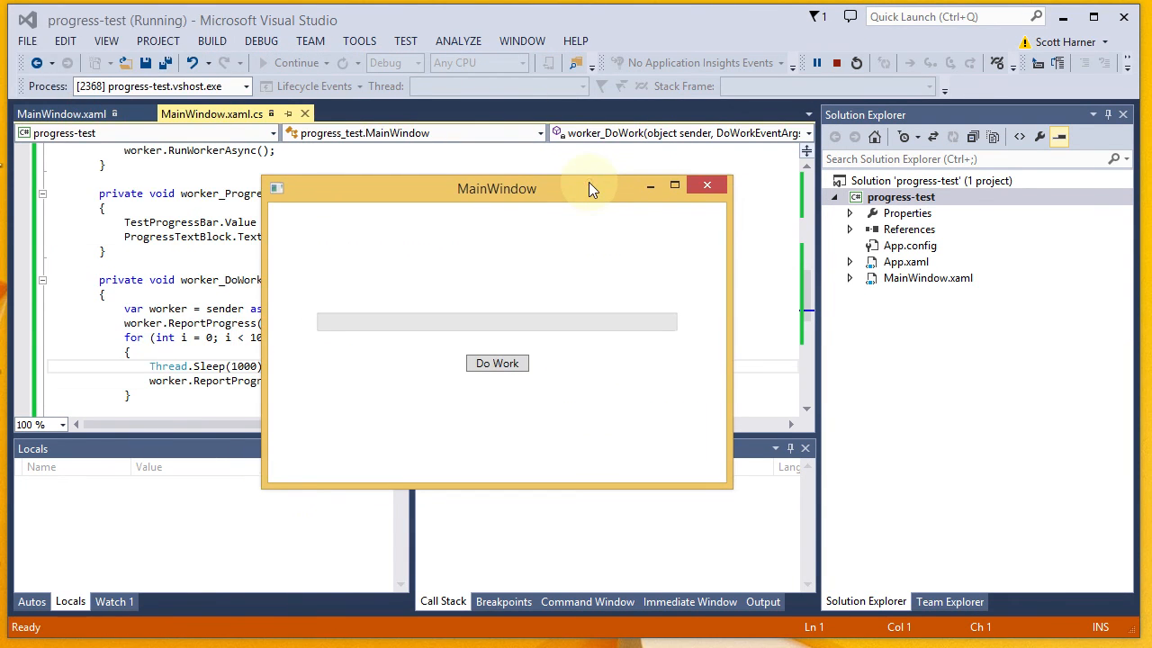
pyautogui.moveTo(301, 320)
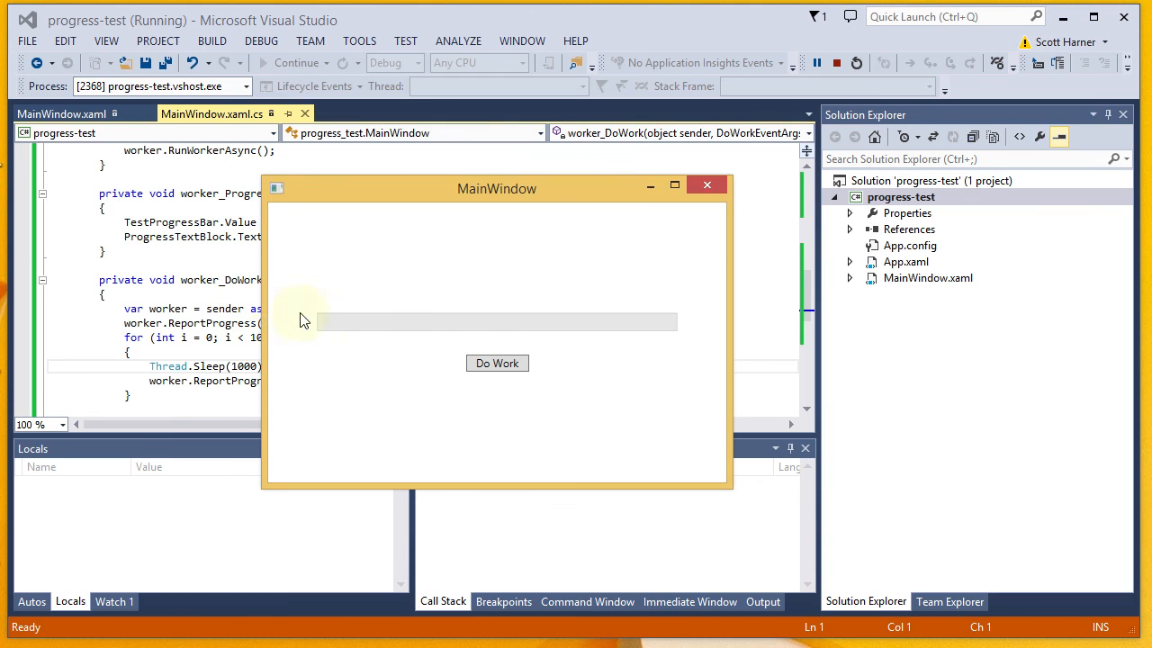
pyautogui.moveTo(573, 440)
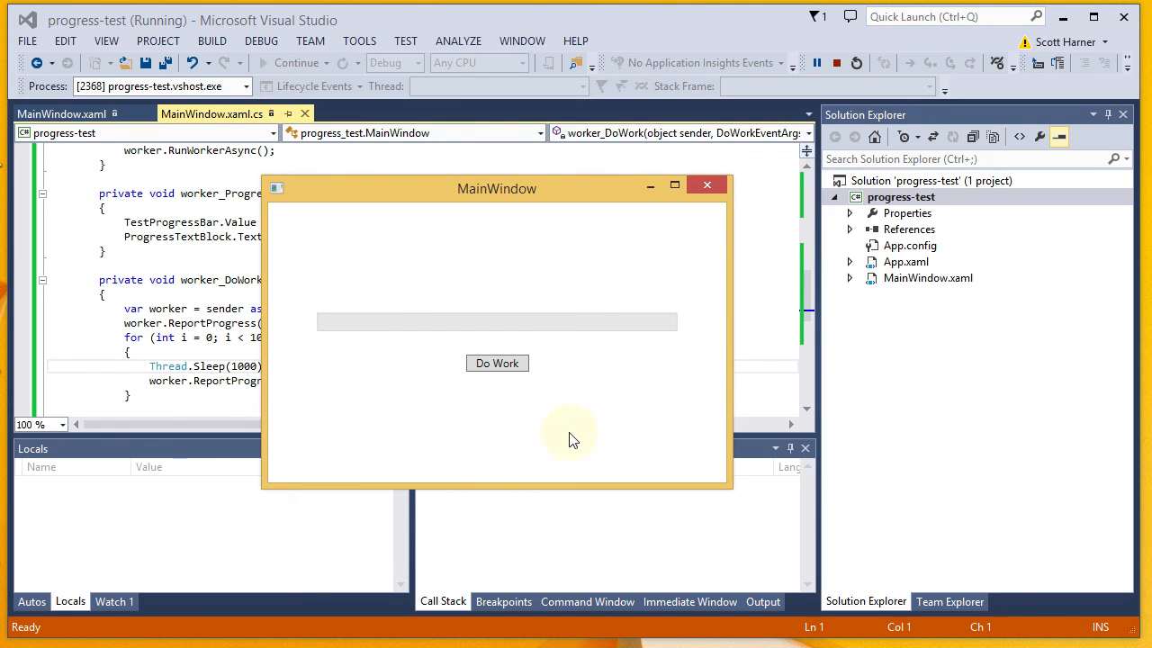
pyautogui.moveTo(664, 326)
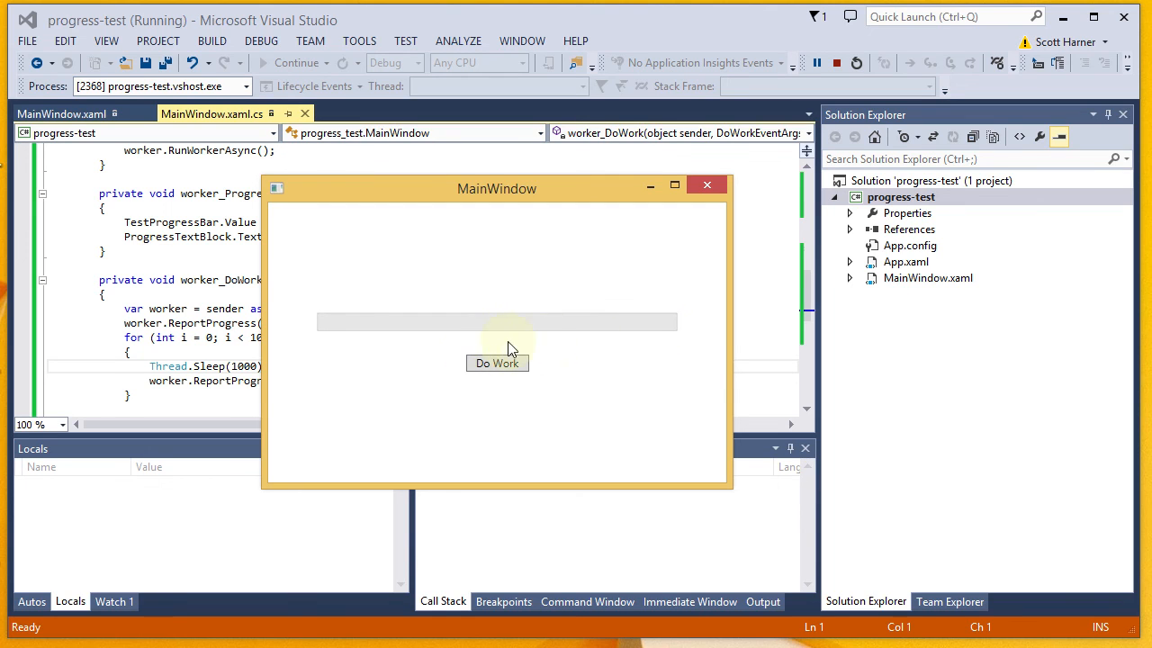
pyautogui.moveTo(493, 378)
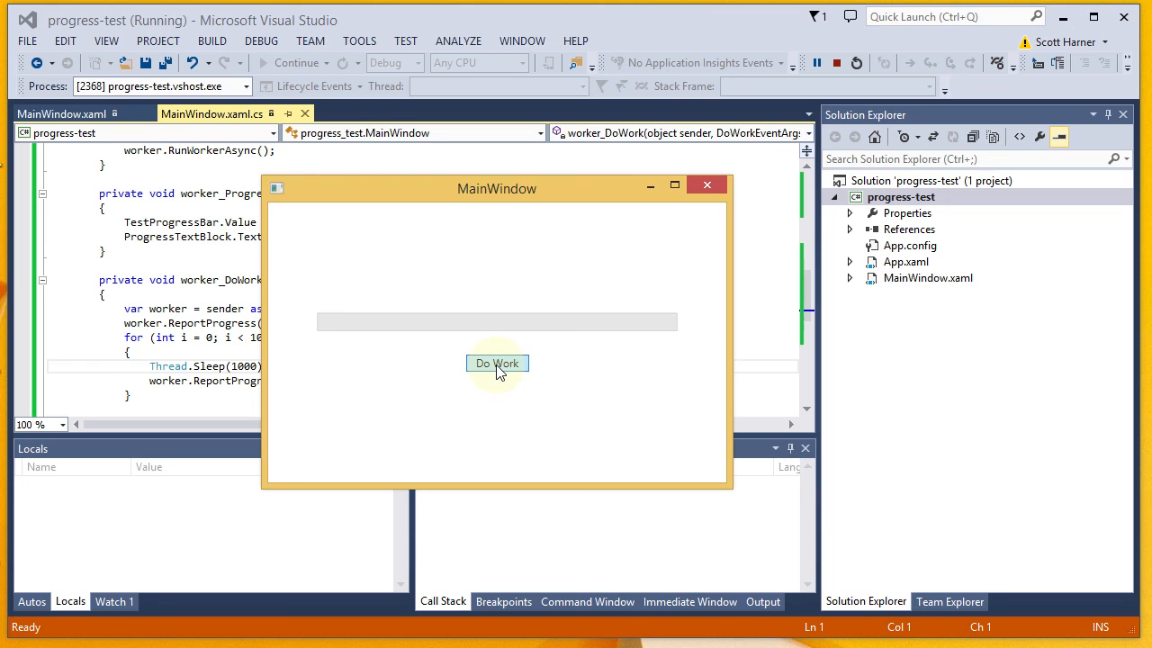
# Run Do Work until the progress bar fills, then acknowledge the All Done! message.
pyautogui.click(496, 363)
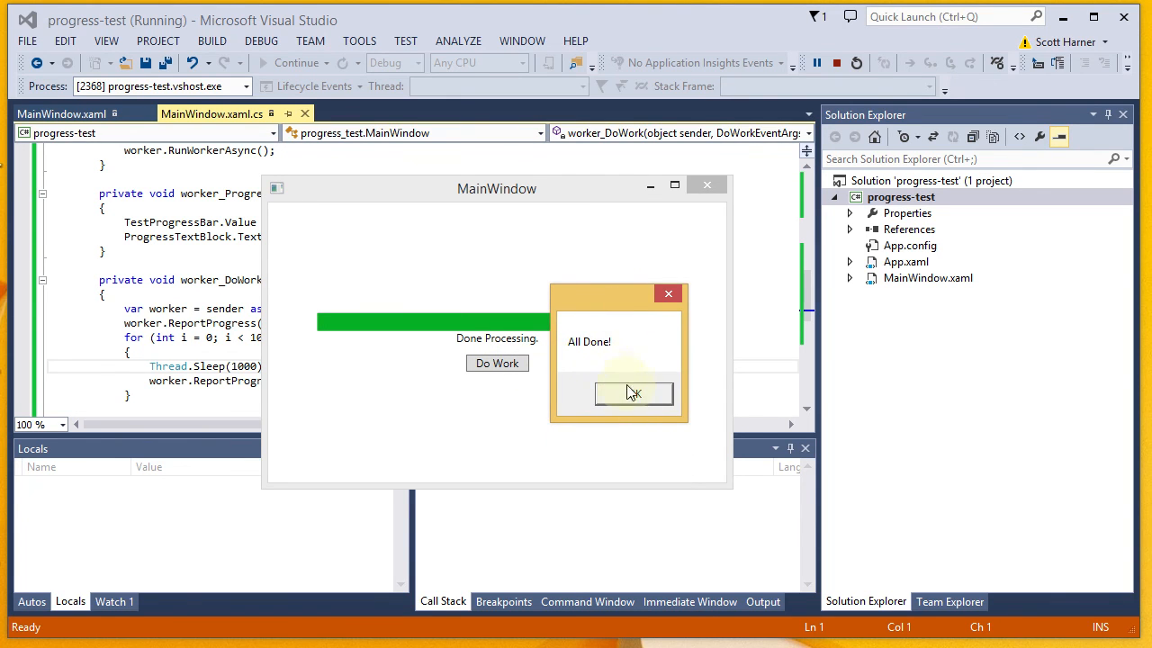
pyautogui.click(633, 394)
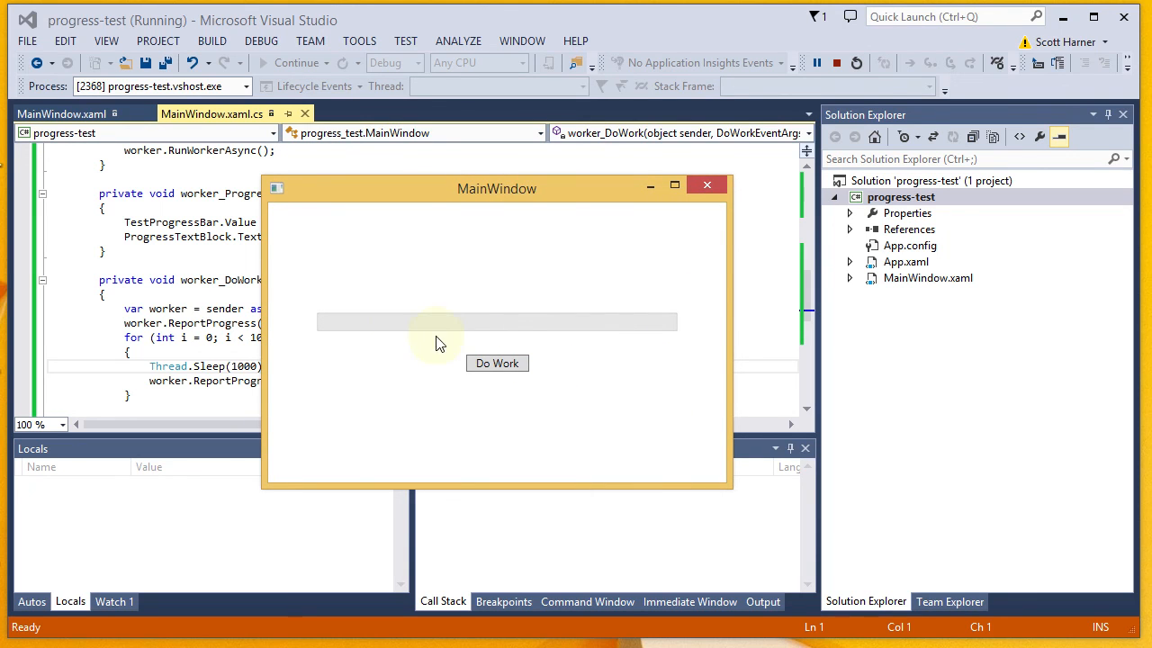
pyautogui.moveTo(657, 338)
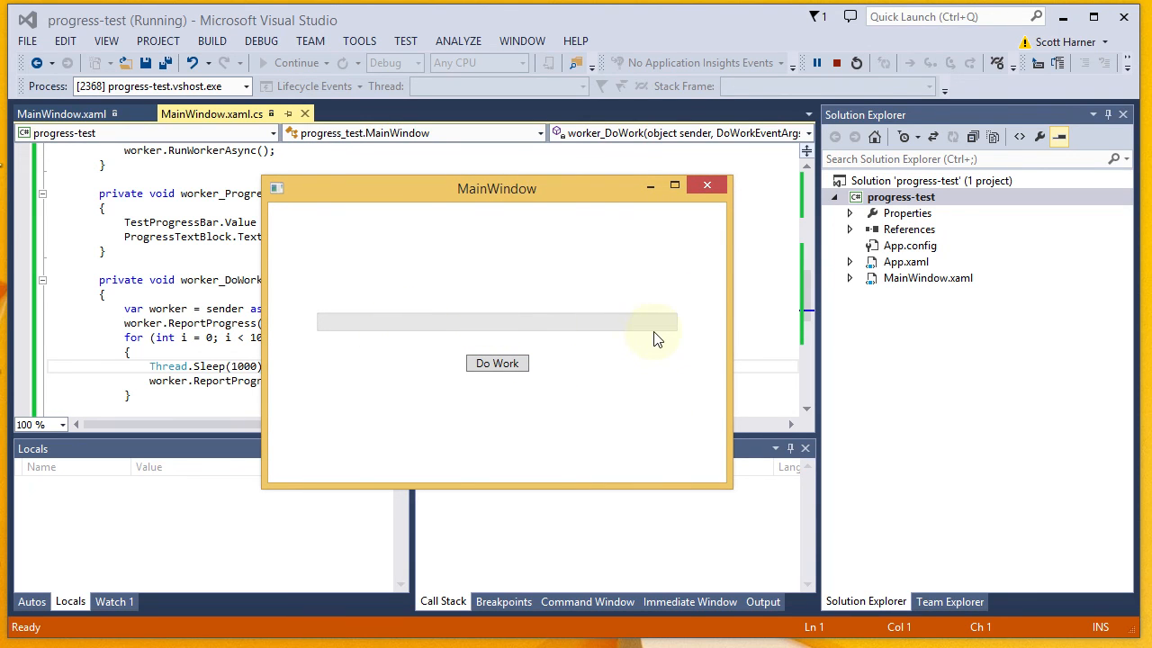
pyautogui.moveTo(567, 351)
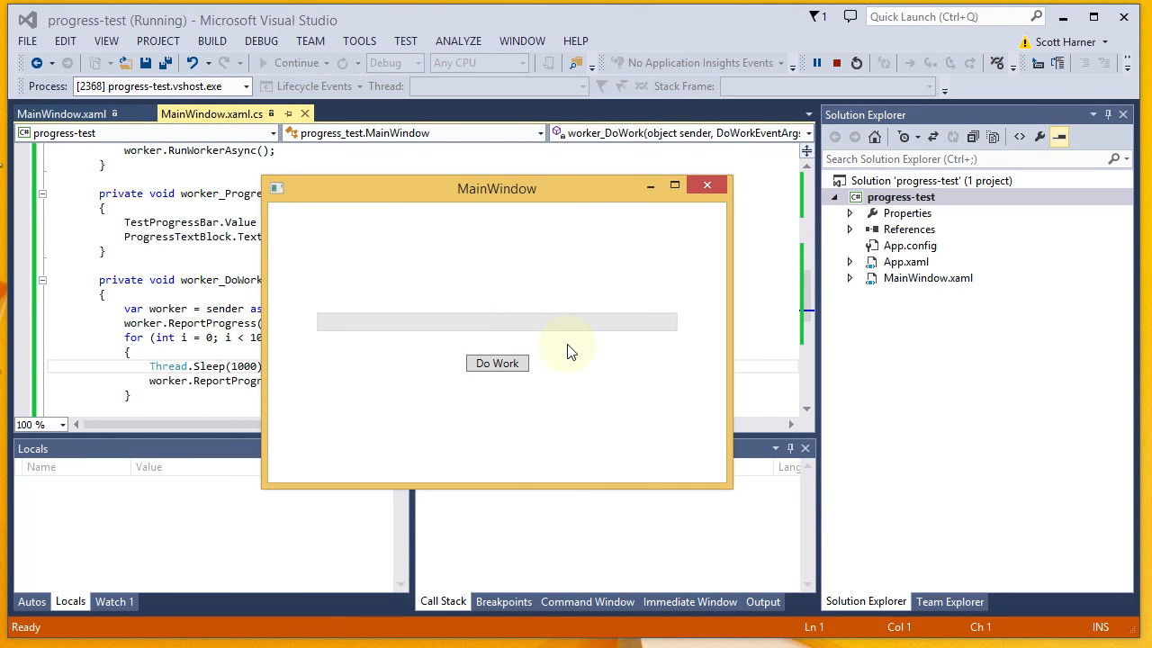
pyautogui.moveTo(424, 348)
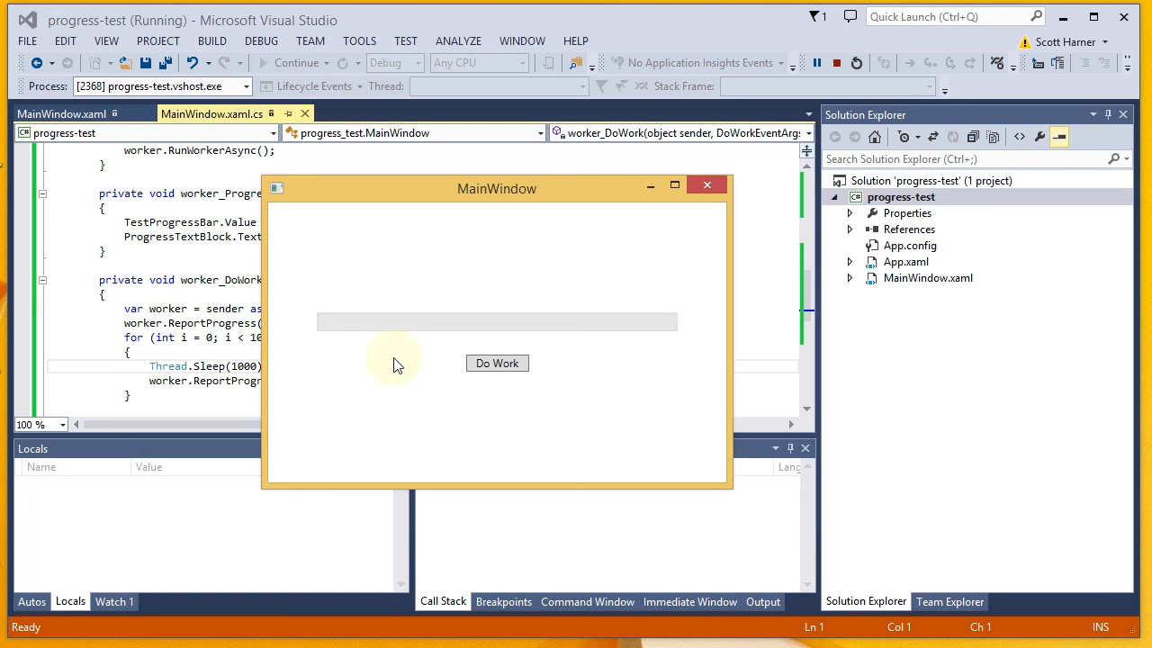
pyautogui.moveTo(308, 354)
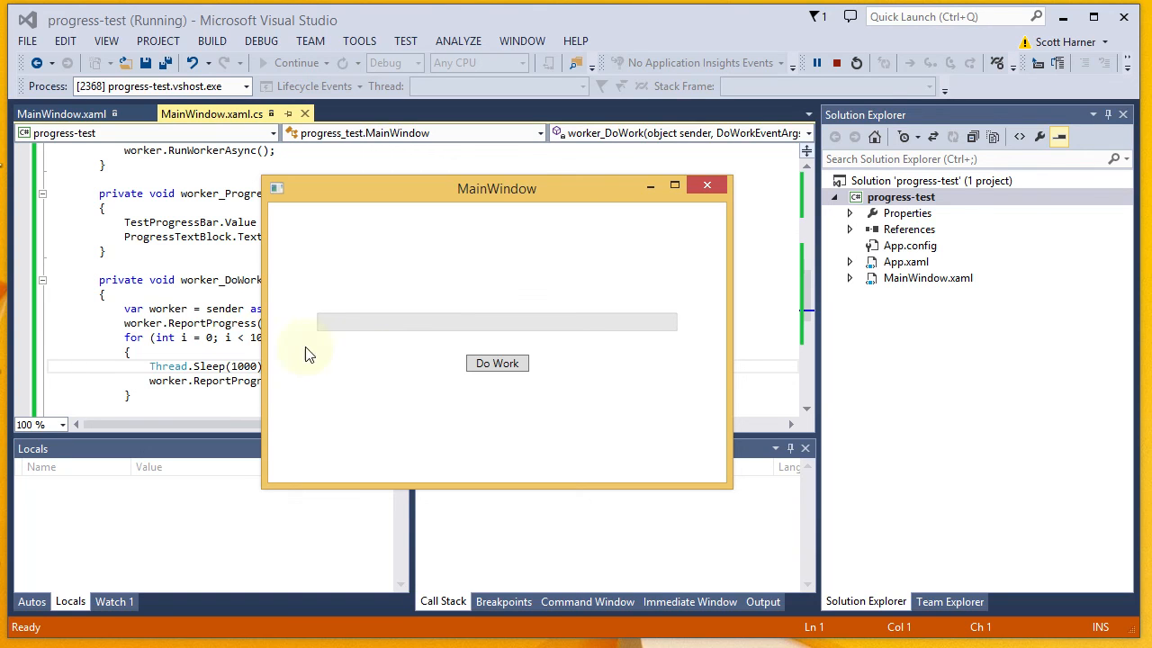
pyautogui.moveTo(308, 351)
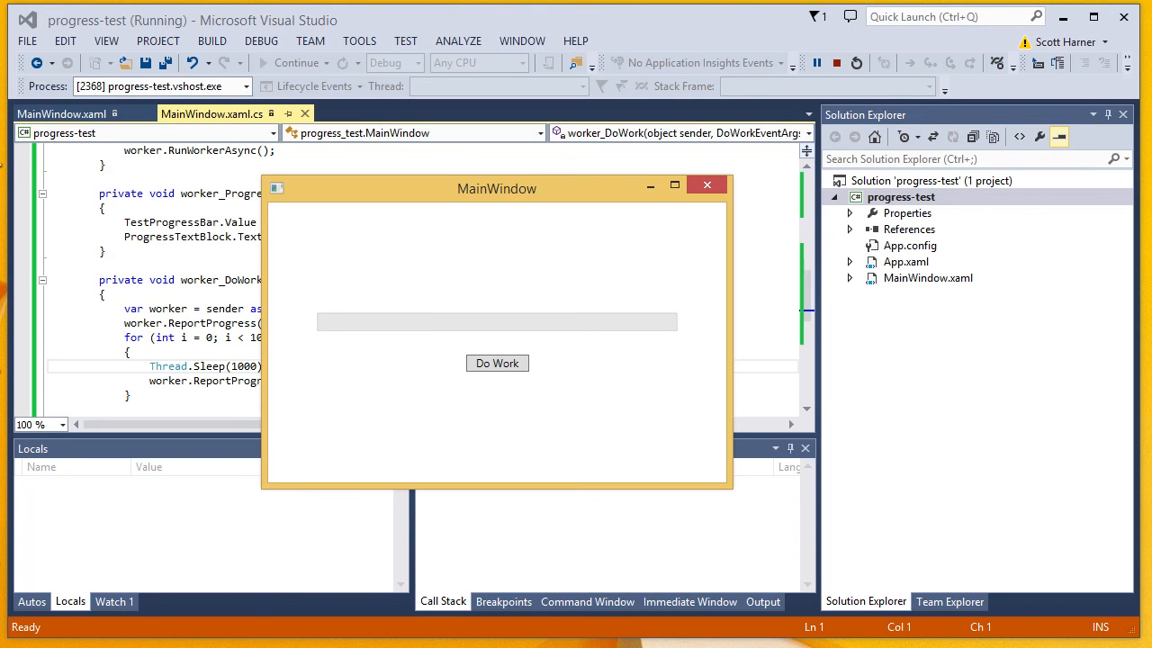